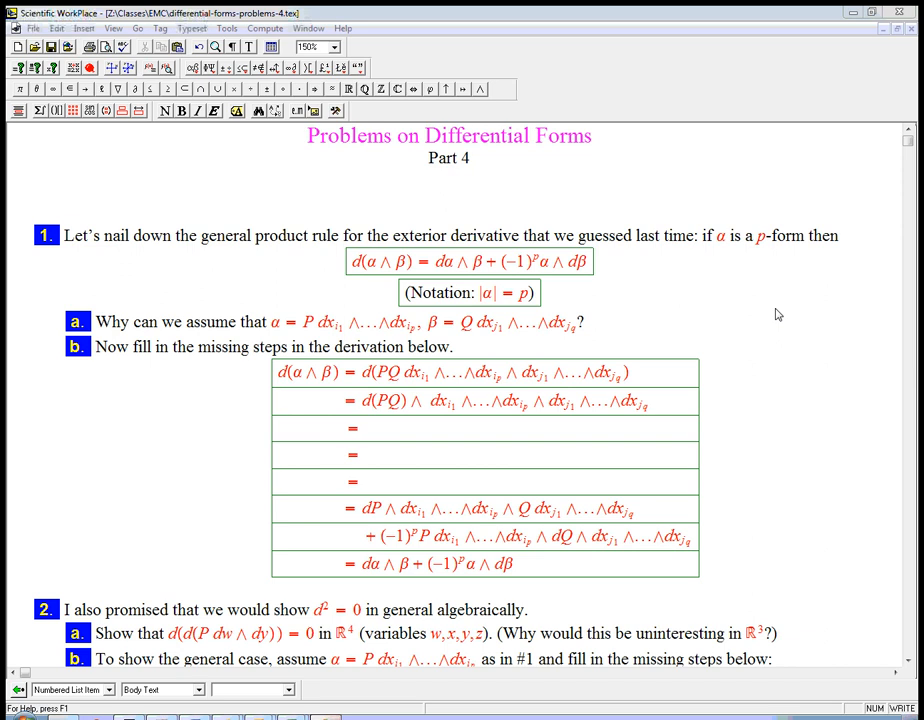
{"action": "mouse_move", "coordinate": [280, 275]}
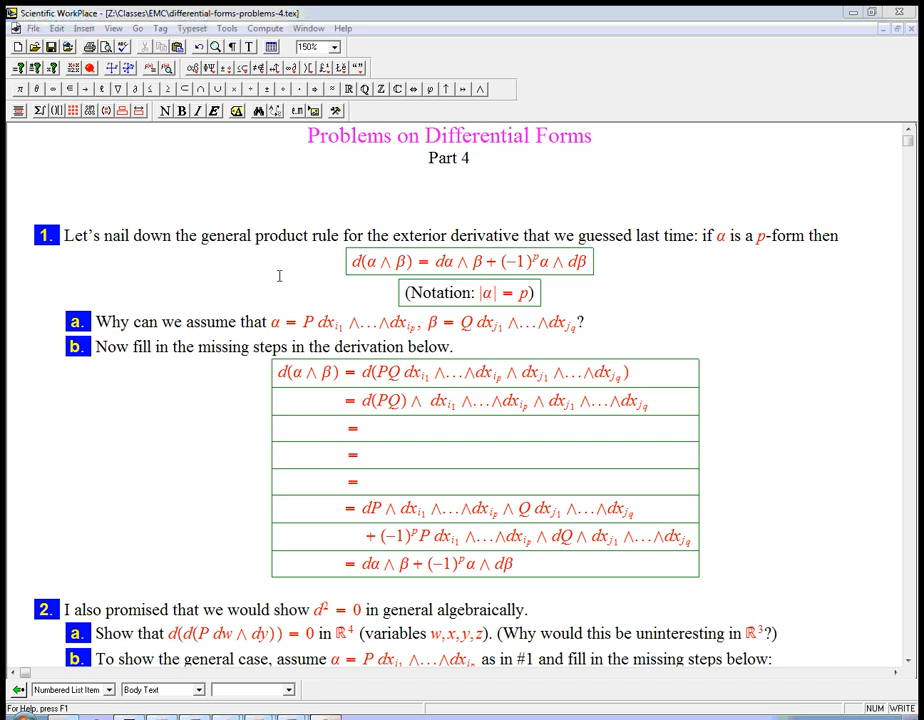
{"action": "mouse_move", "coordinate": [350, 263]}
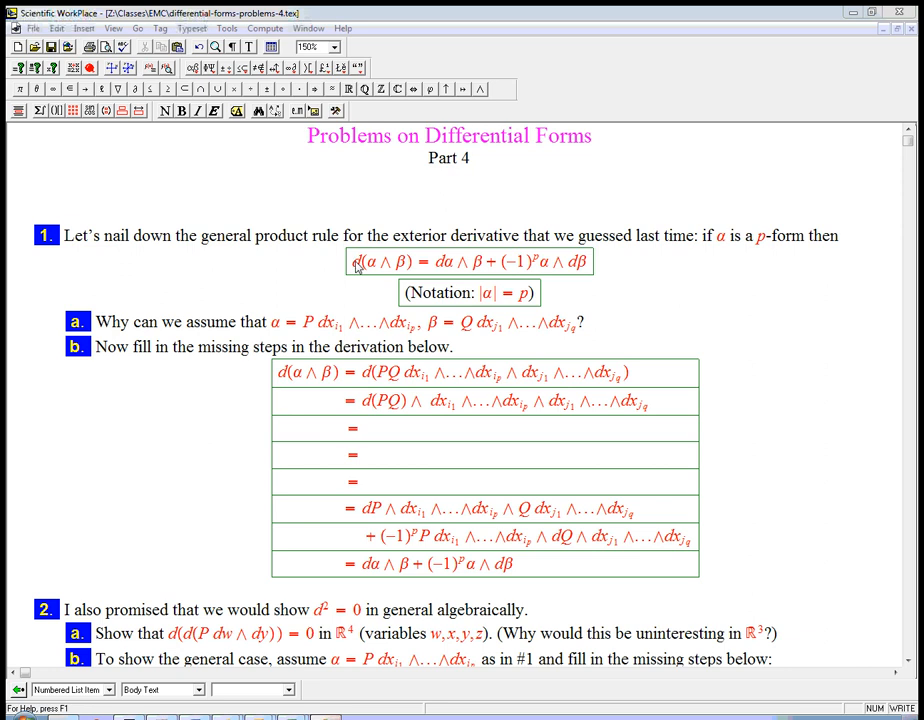
{"action": "mouse_move", "coordinate": [388, 273]}
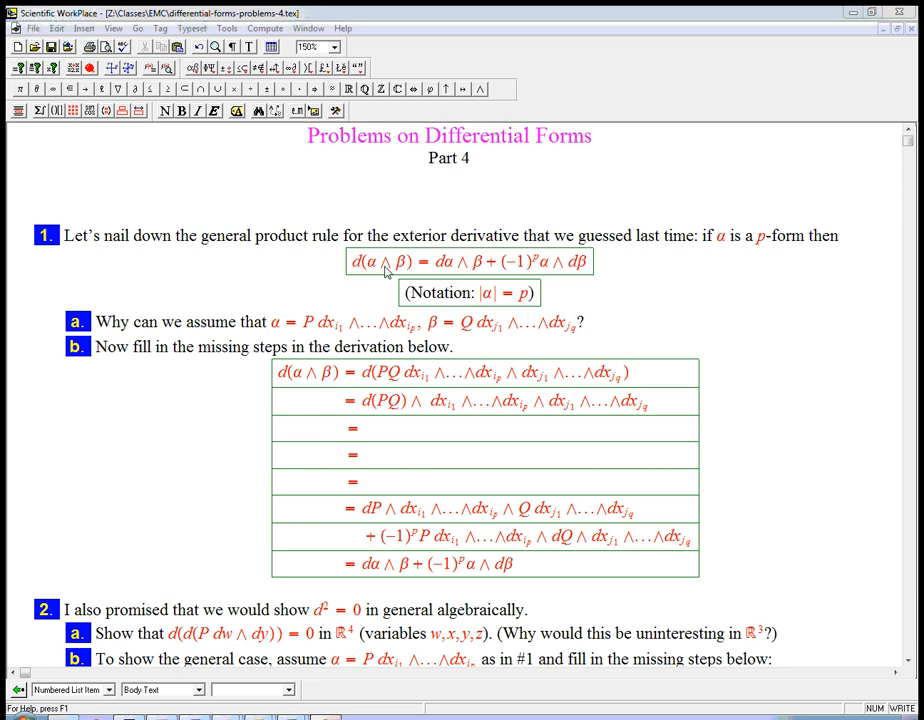
{"action": "mouse_move", "coordinate": [590, 272]}
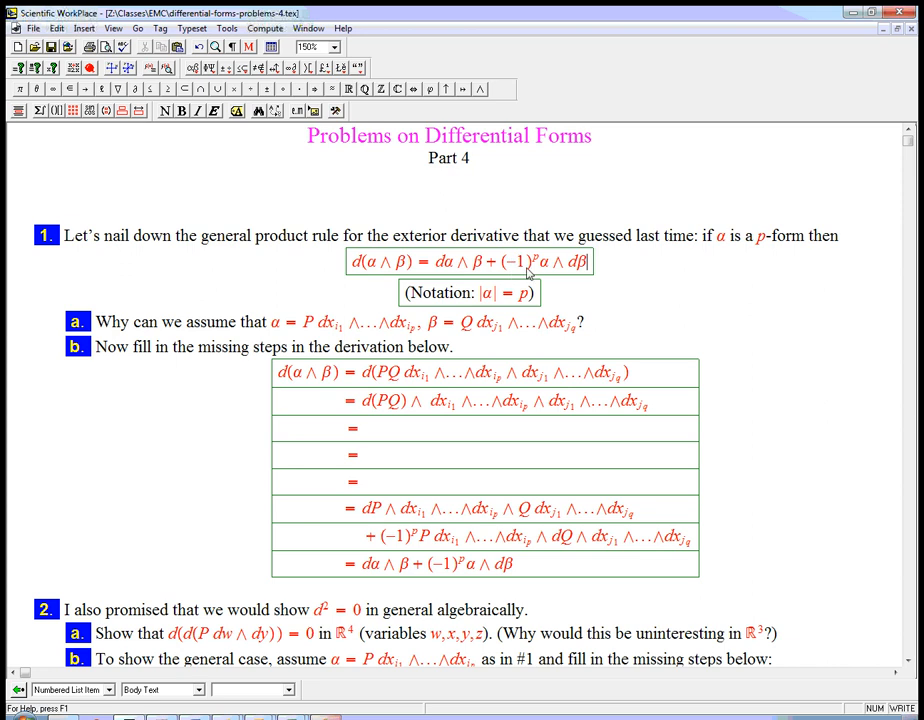
{"action": "mouse_move", "coordinate": [568, 293]}
{"action": "type", "text": "|α|"}
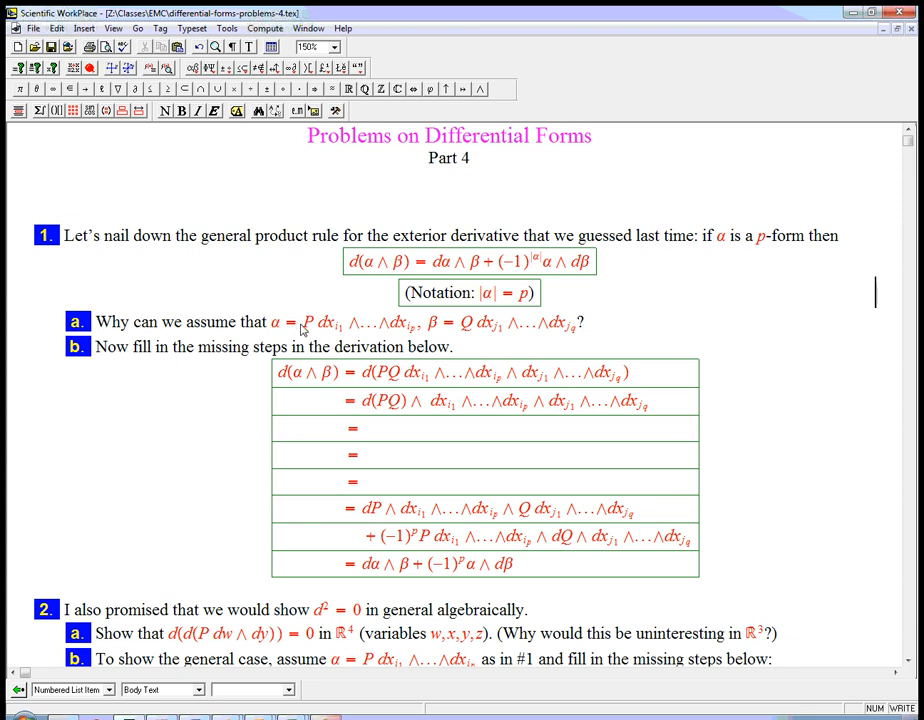
{"action": "mouse_move", "coordinate": [313, 331]}
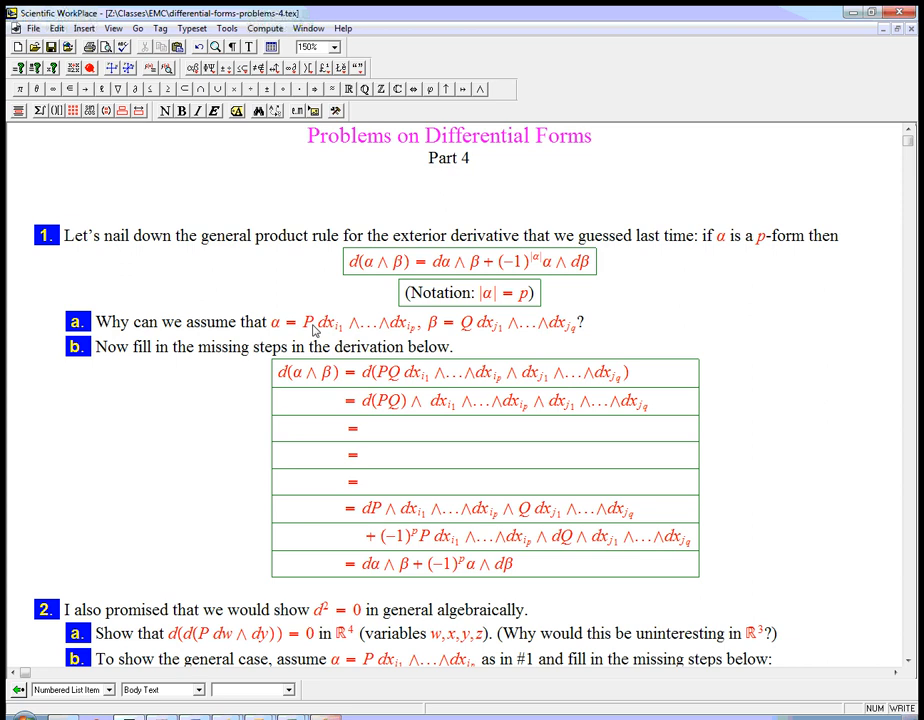
Step: Type the part a answer 'Because d and ∧ are linear.' after the question
{"action": "left_click_drag", "start_coordinate": [312, 322], "coordinate": [400, 322]}
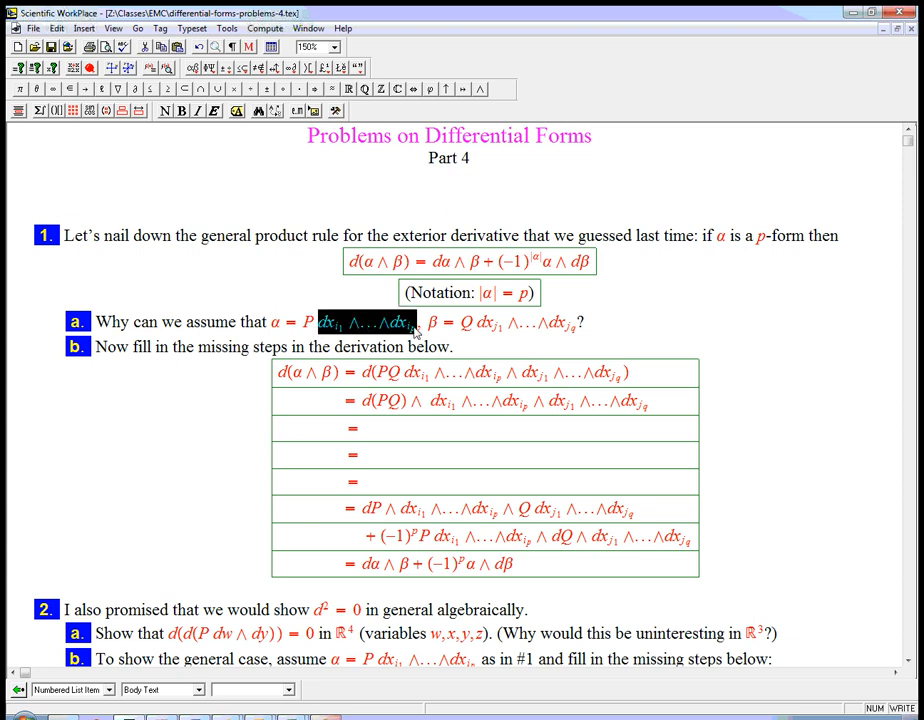
{"action": "mouse_move", "coordinate": [344, 339]}
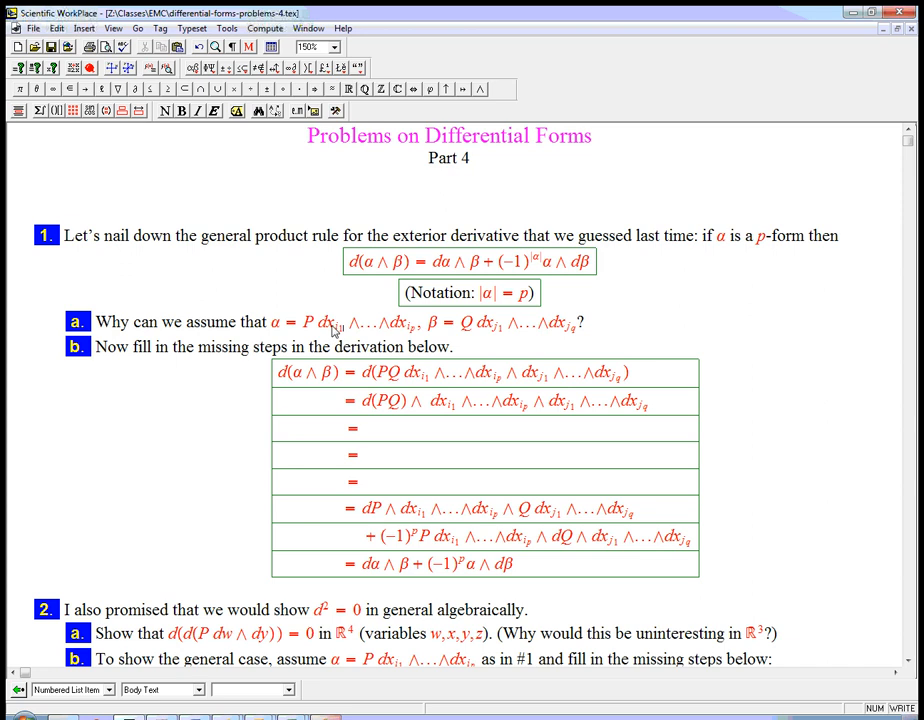
{"action": "mouse_move", "coordinate": [330, 337]}
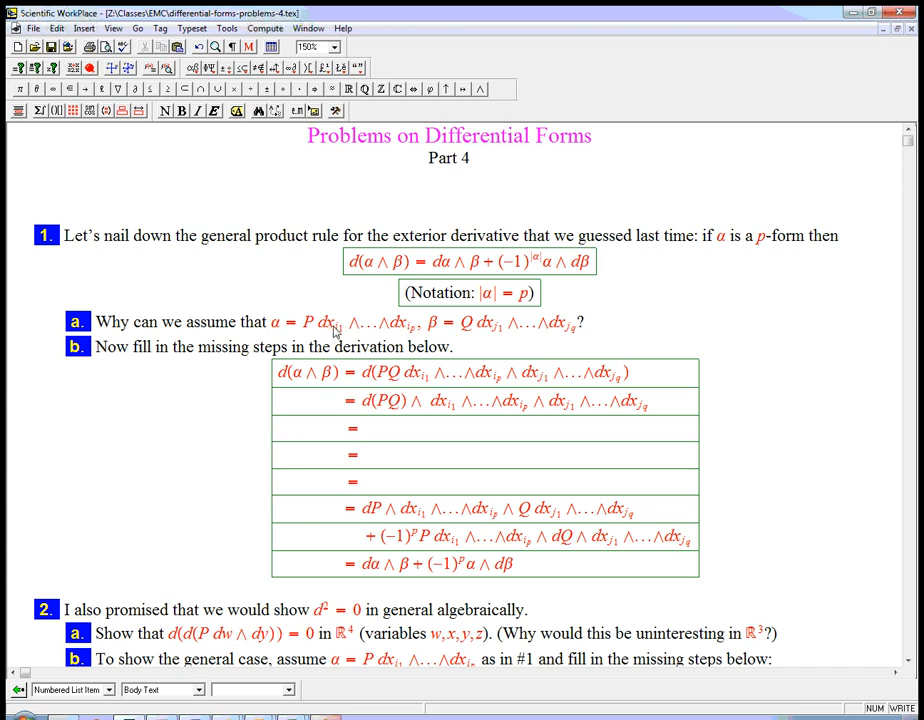
{"action": "mouse_move", "coordinate": [410, 337]}
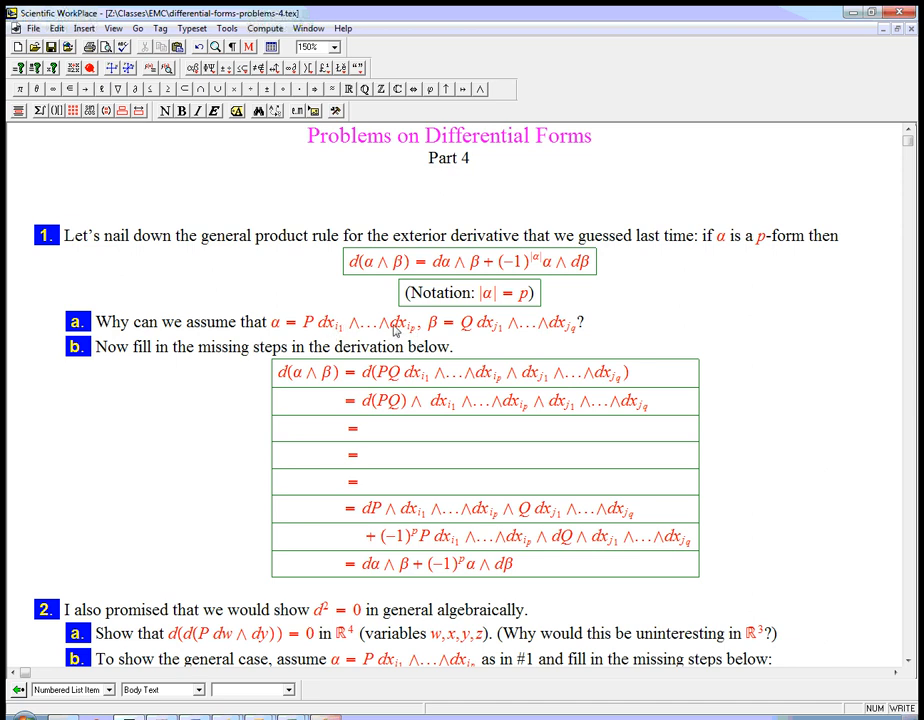
{"action": "mouse_move", "coordinate": [322, 331]}
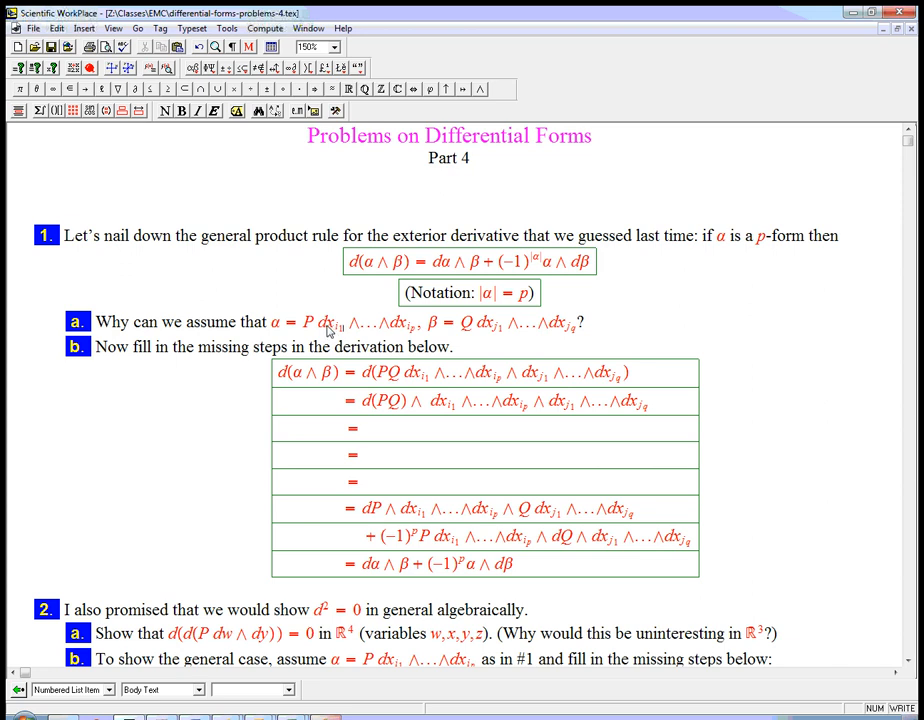
{"action": "mouse_move", "coordinate": [413, 331]}
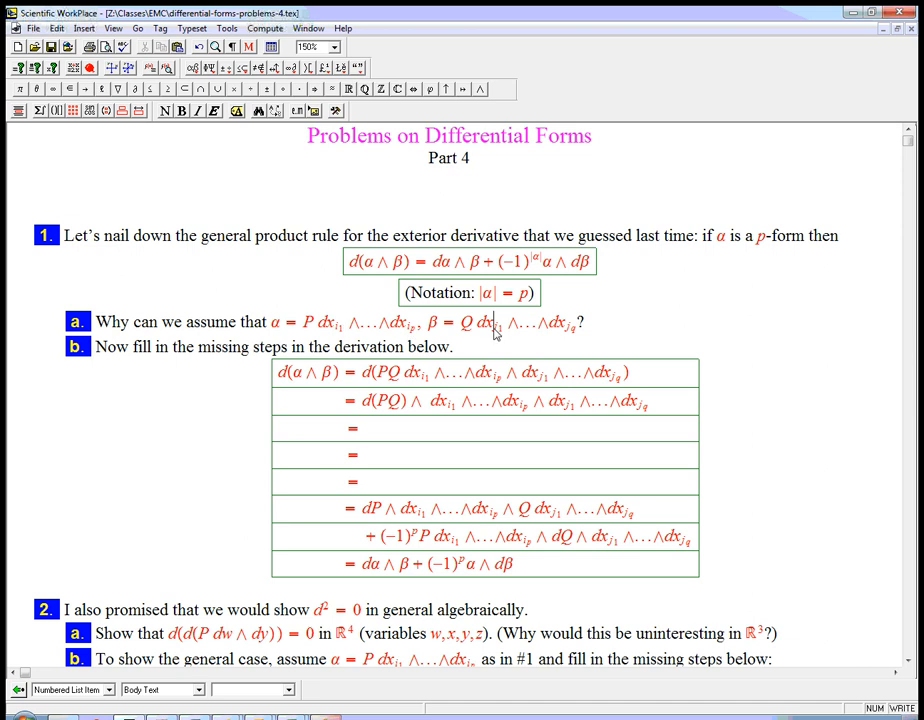
{"action": "mouse_move", "coordinate": [577, 335]}
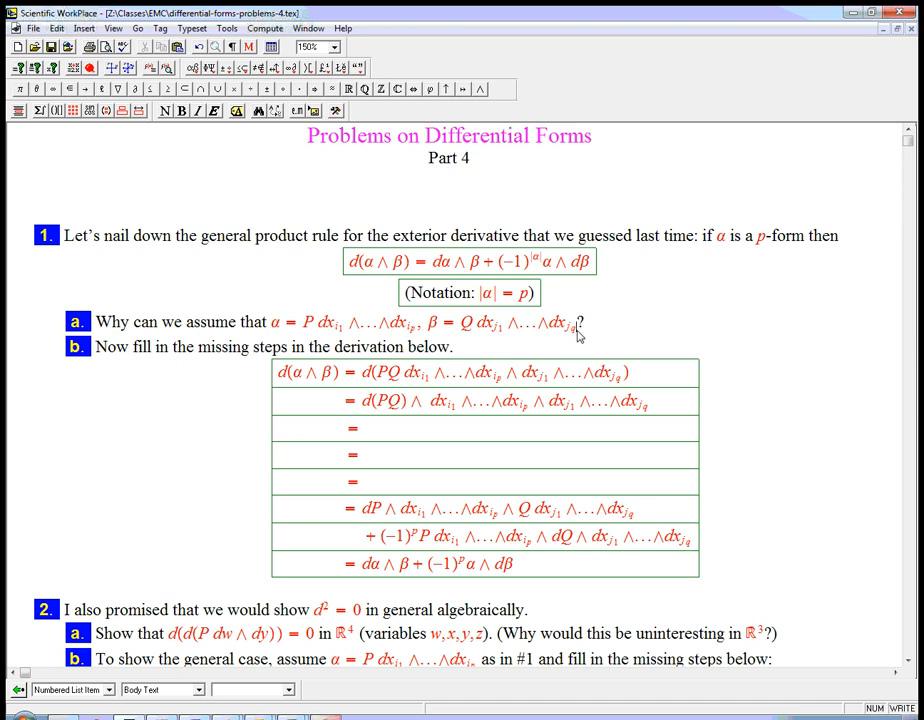
{"action": "mouse_move", "coordinate": [588, 325]}
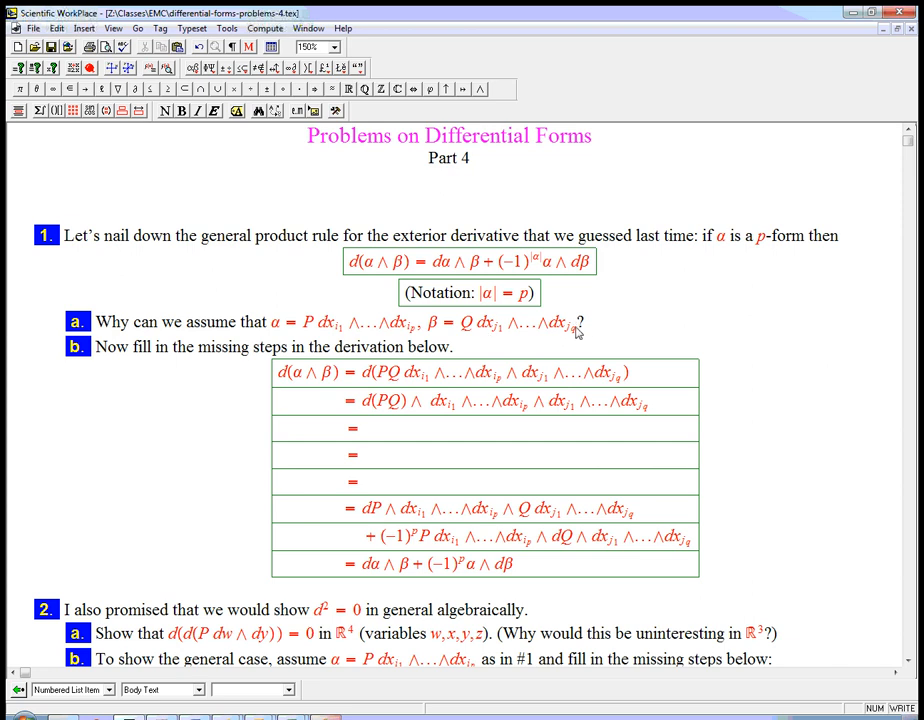
{"action": "mouse_move", "coordinate": [503, 341]}
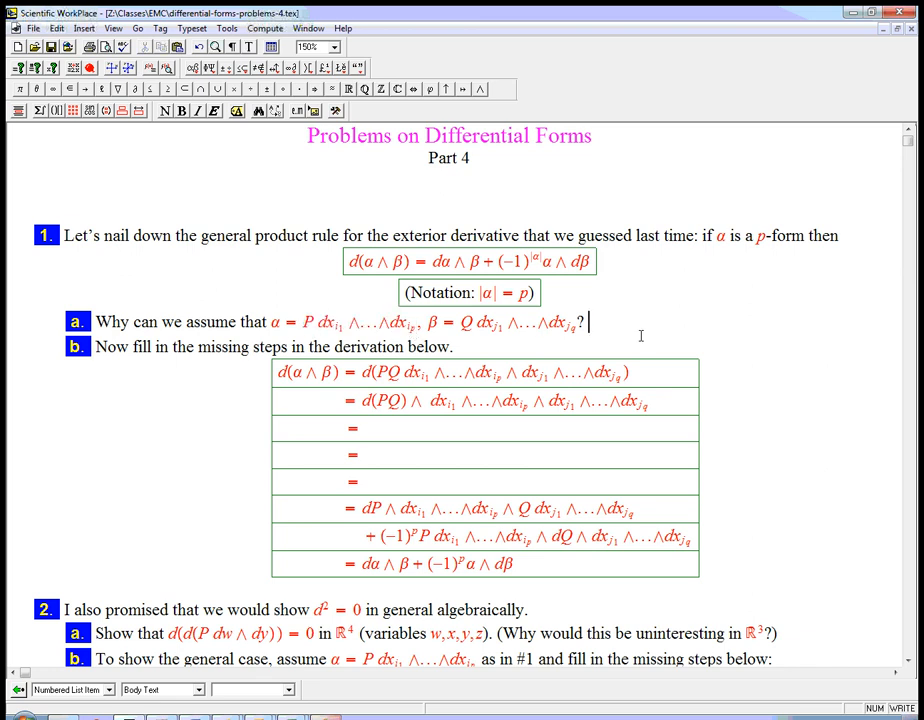
{"action": "mouse_move", "coordinate": [698, 310]}
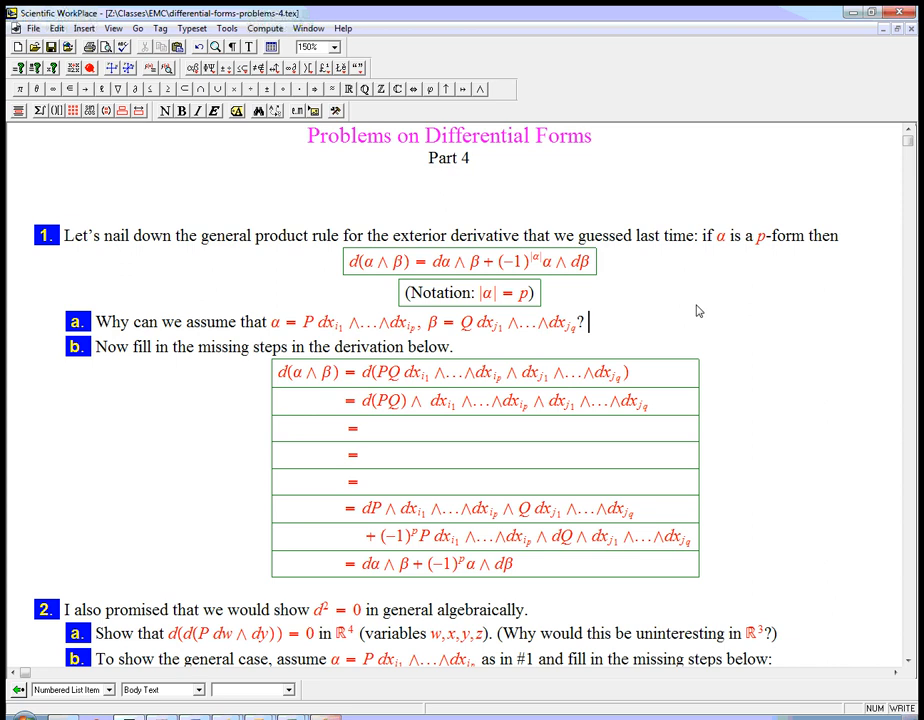
{"action": "type", "text": "Becaus"}
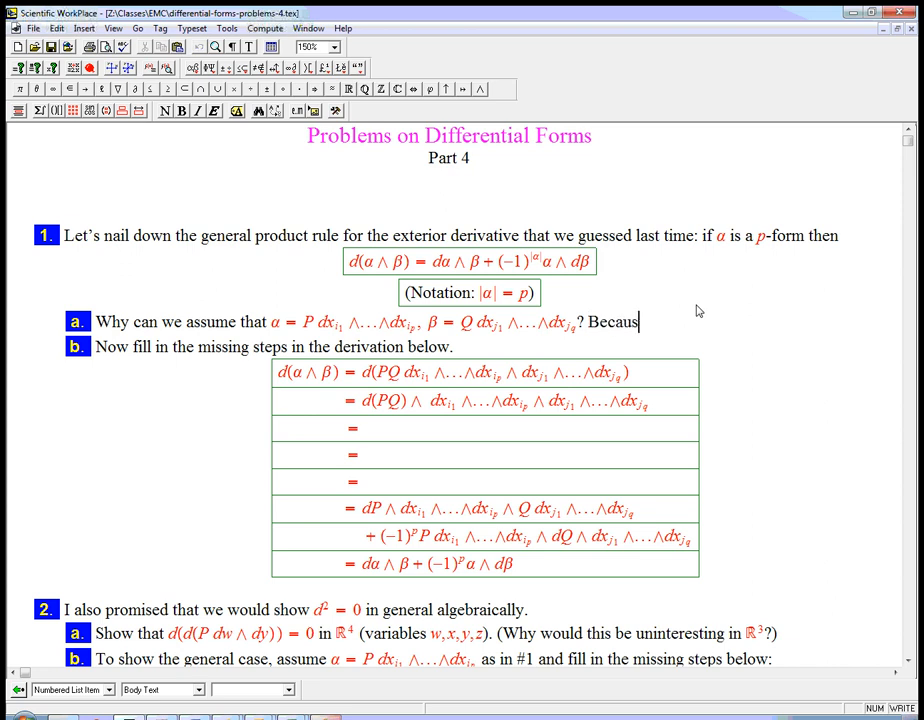
{"action": "type", "text": "e d and ∧ ar"}
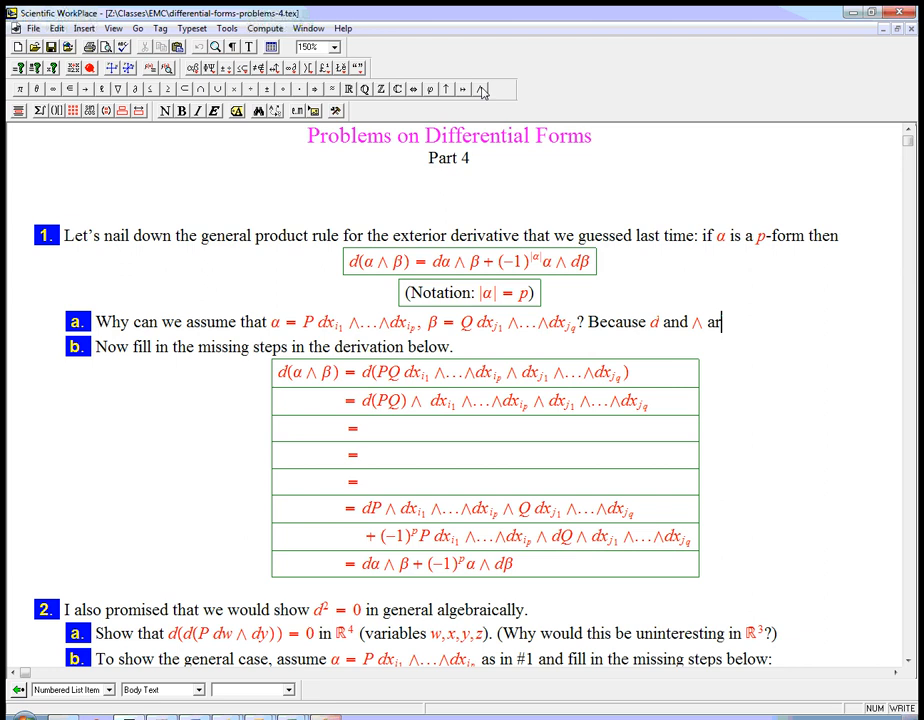
{"action": "type", "text": "e linear"}
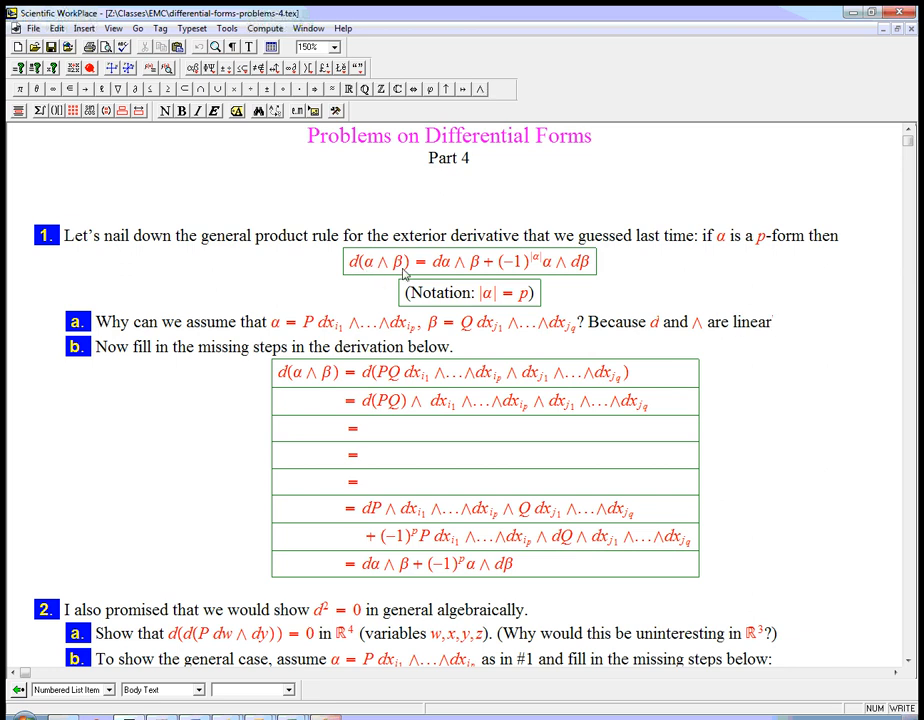
{"action": "mouse_move", "coordinate": [372, 273]}
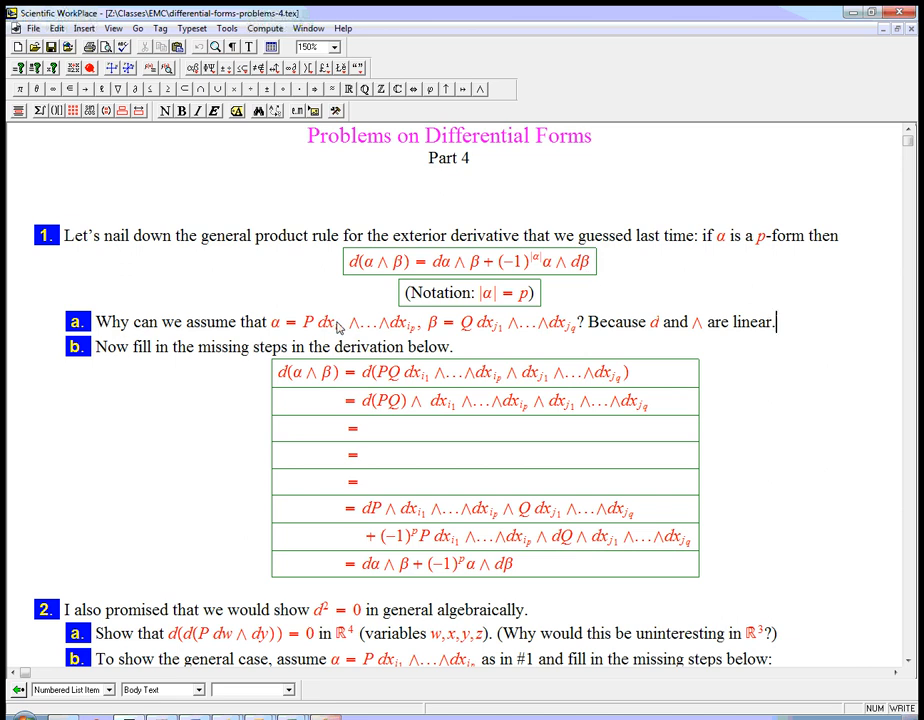
{"action": "mouse_move", "coordinate": [461, 332]}
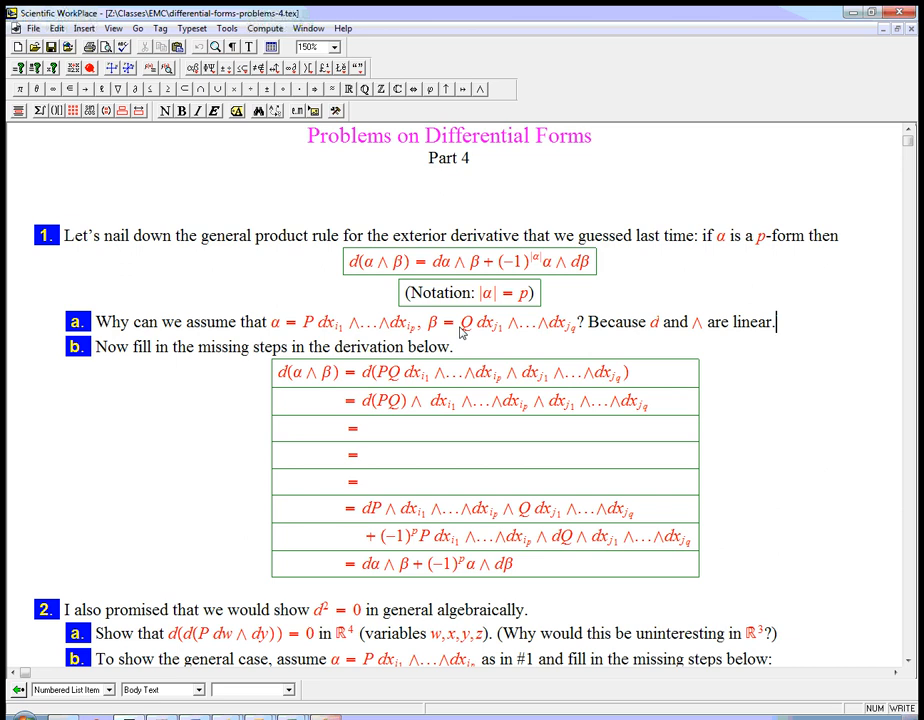
{"action": "mouse_move", "coordinate": [320, 323]}
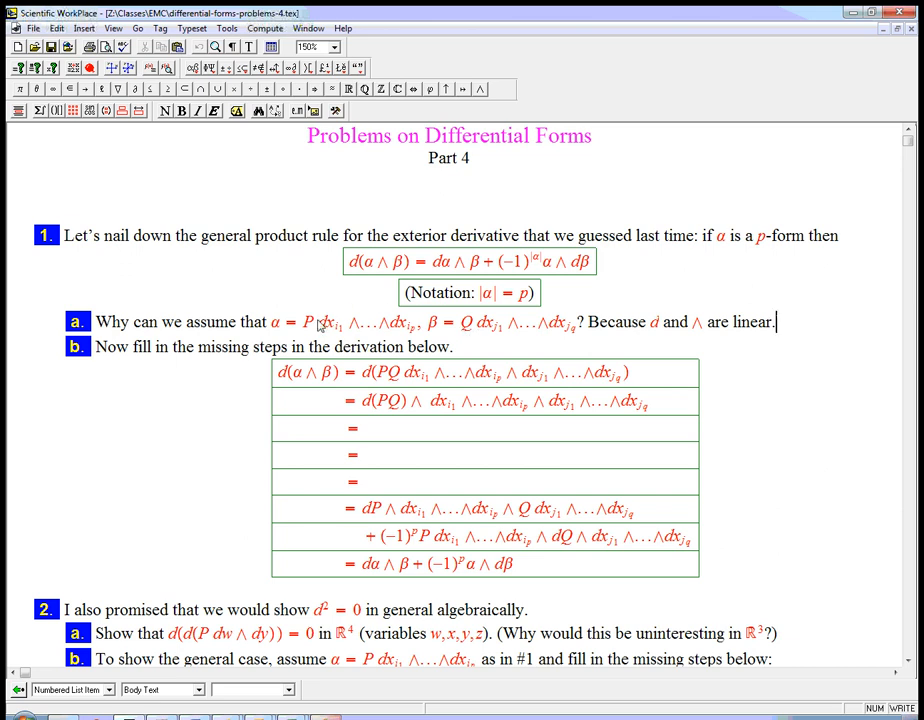
{"action": "mouse_move", "coordinate": [400, 345]}
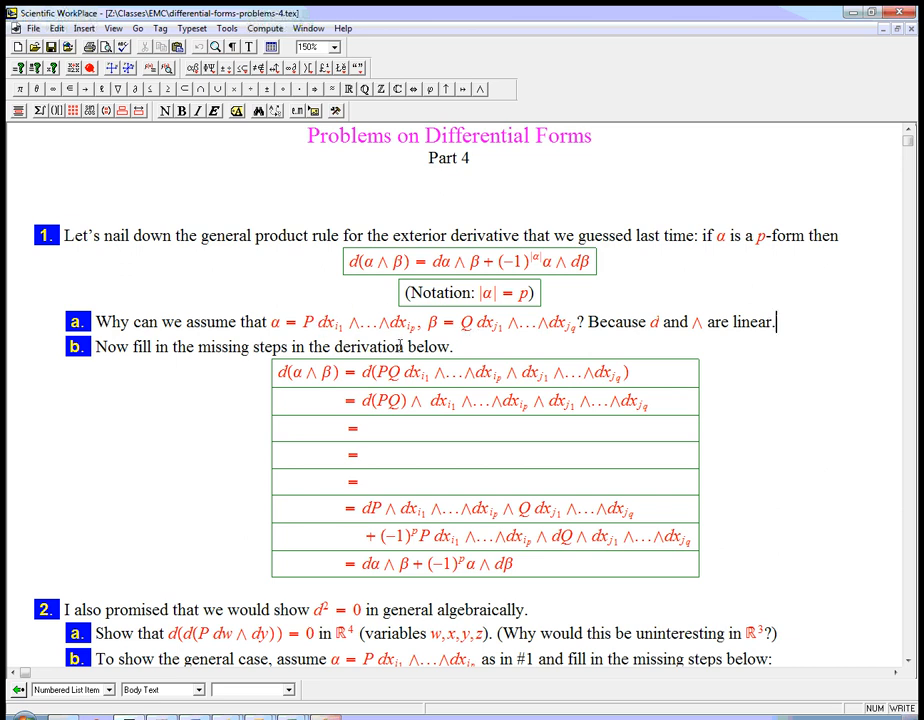
{"action": "mouse_move", "coordinate": [634, 345]}
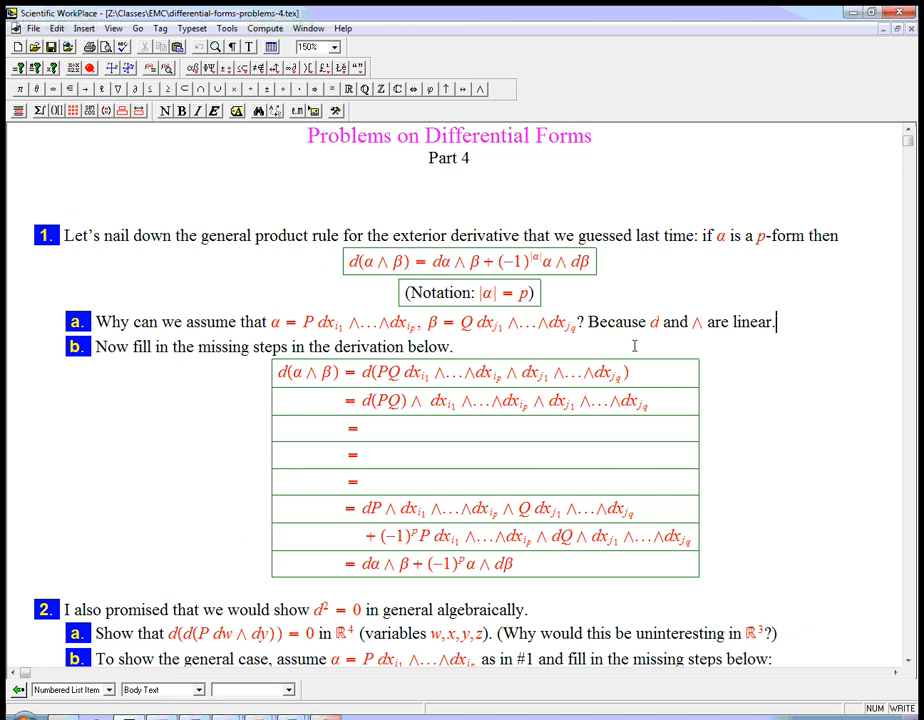
{"action": "mouse_move", "coordinate": [292, 390]}
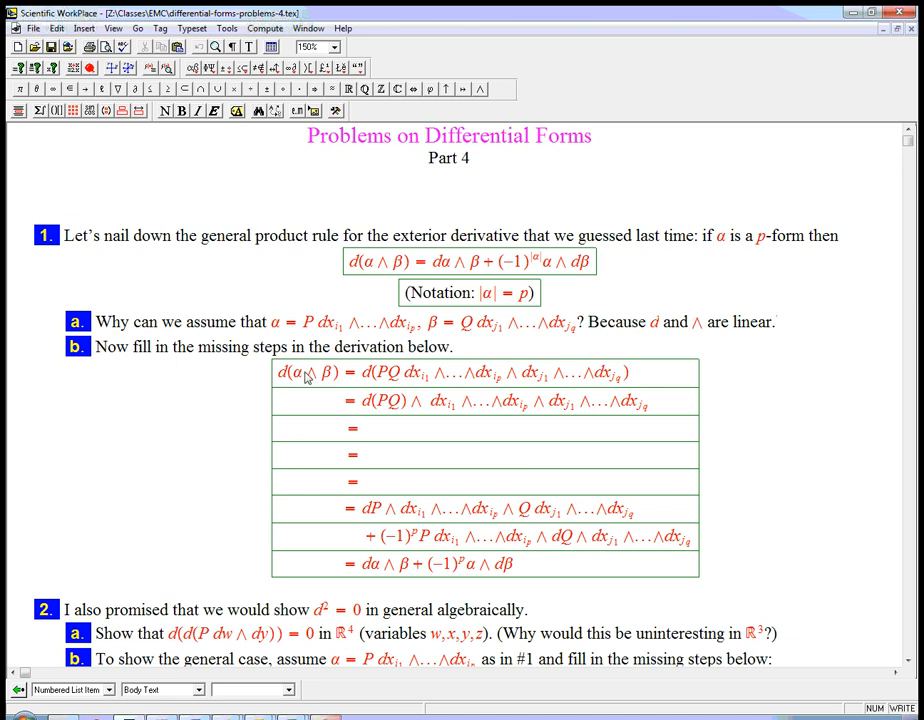
{"action": "mouse_move", "coordinate": [372, 328]}
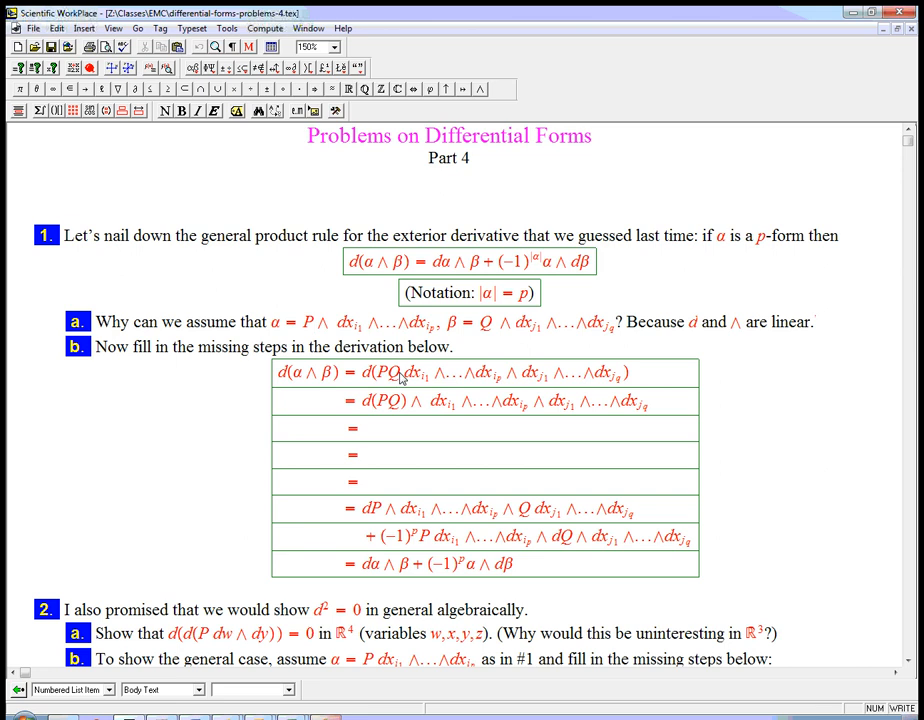
Step: Select the PQ coefficient in the derivation's first line
{"action": "double_click", "coordinate": [387, 372]}
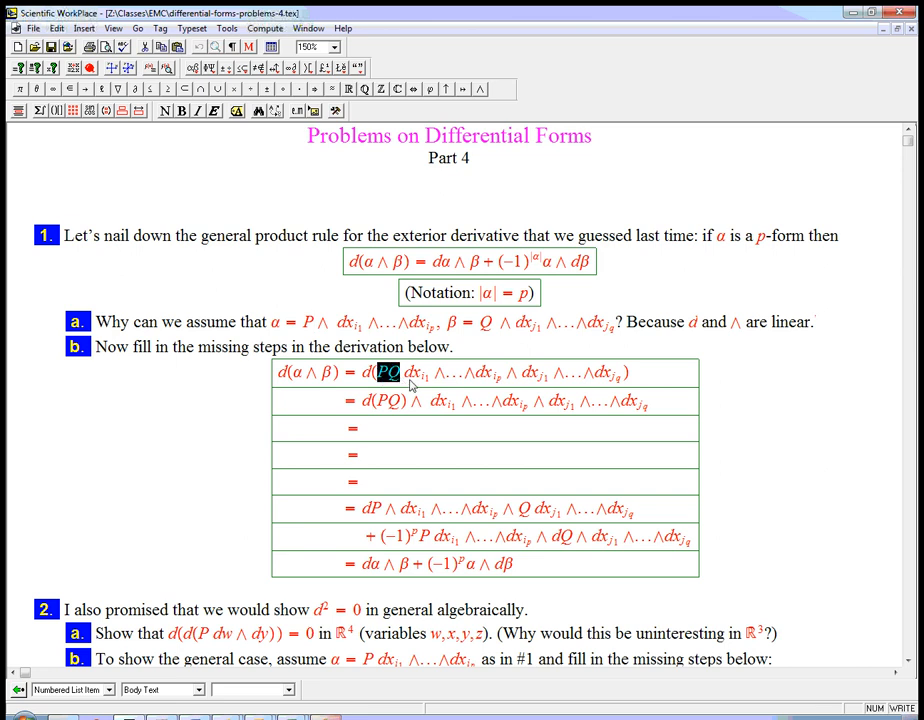
{"action": "left_click", "coordinate": [390, 373]}
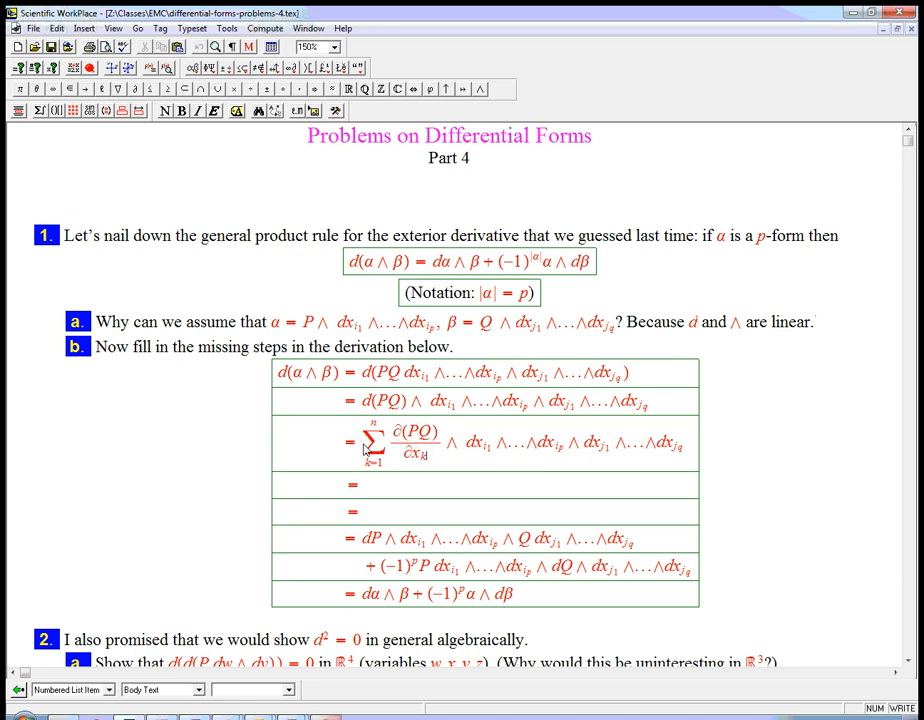
{"action": "mouse_move", "coordinate": [445, 451]}
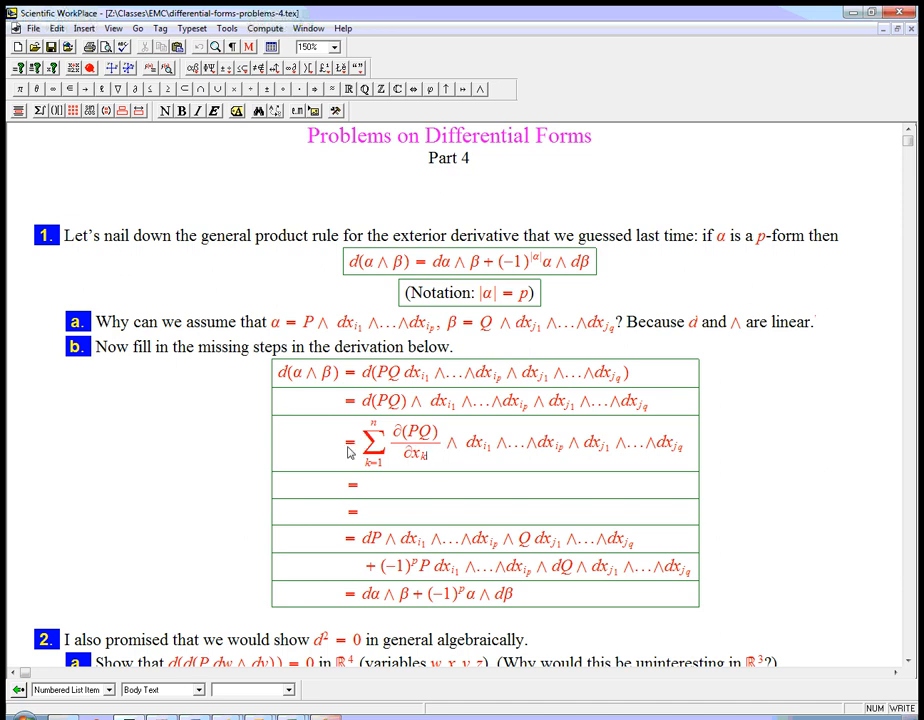
{"action": "mouse_move", "coordinate": [455, 453]}
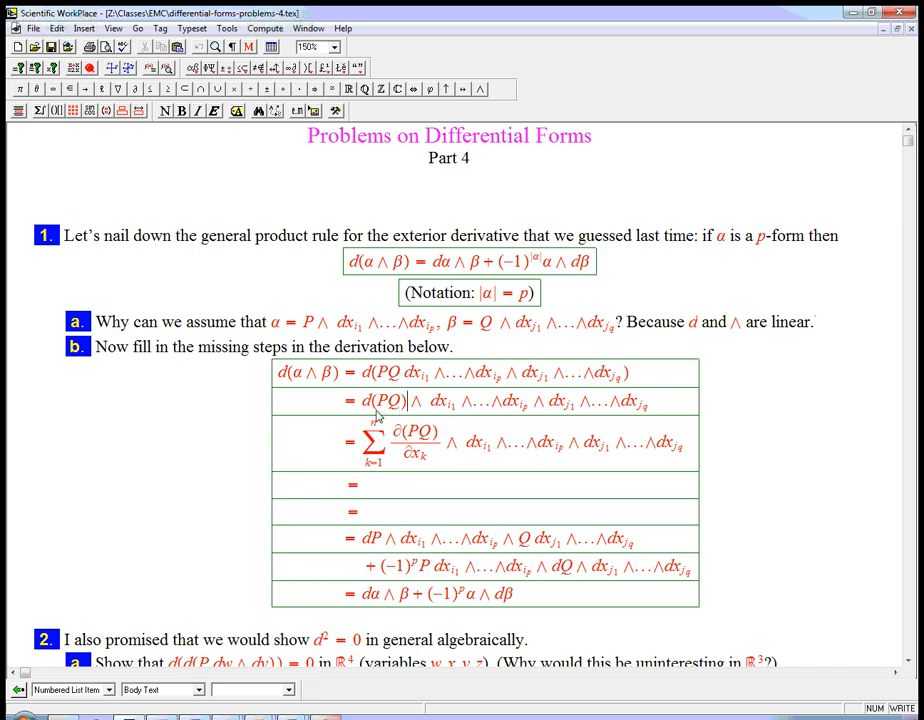
{"action": "mouse_move", "coordinate": [371, 461]}
{"action": "type", "text": "n"}
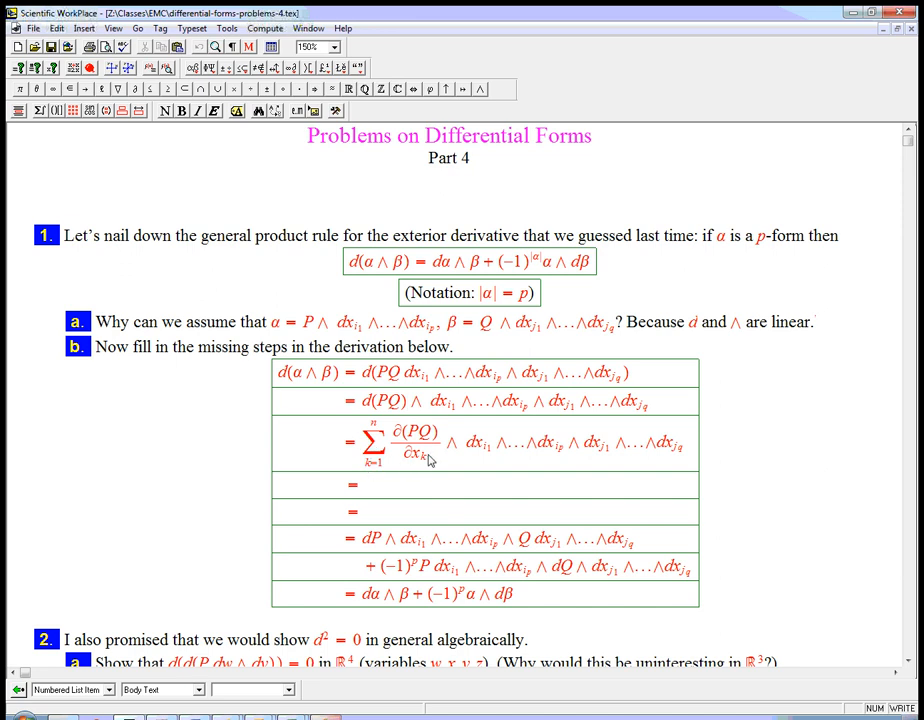
{"action": "mouse_move", "coordinate": [438, 448]}
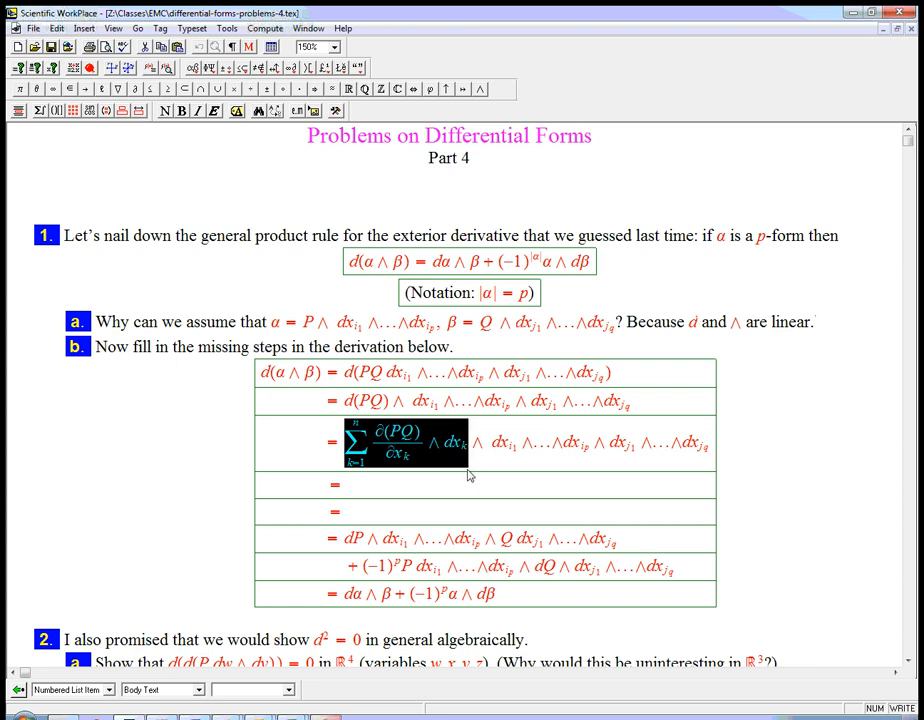
{"action": "mouse_move", "coordinate": [370, 407]}
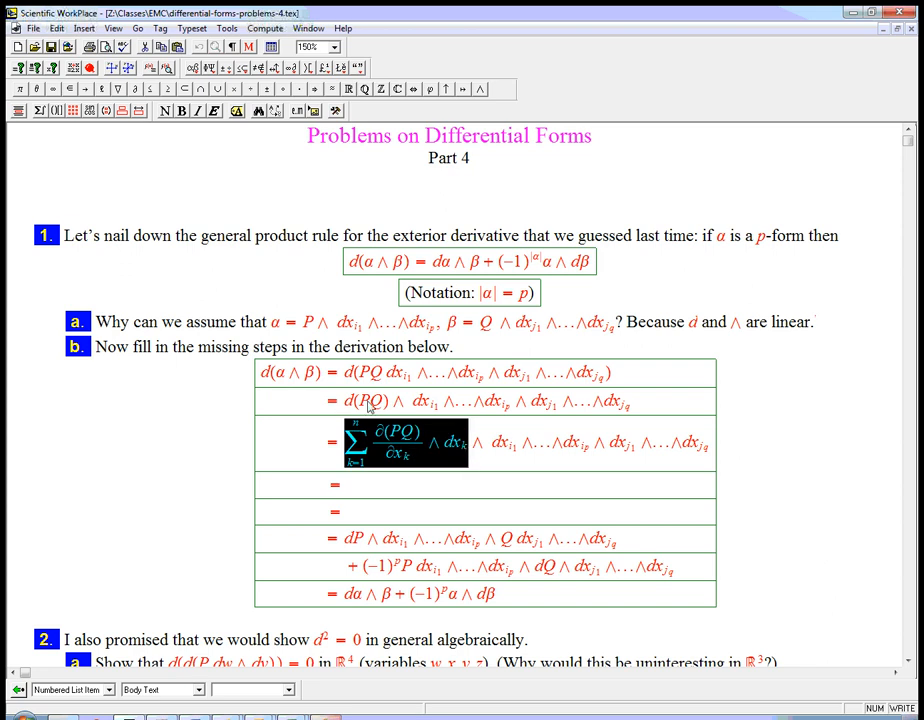
{"action": "mouse_move", "coordinate": [463, 407]}
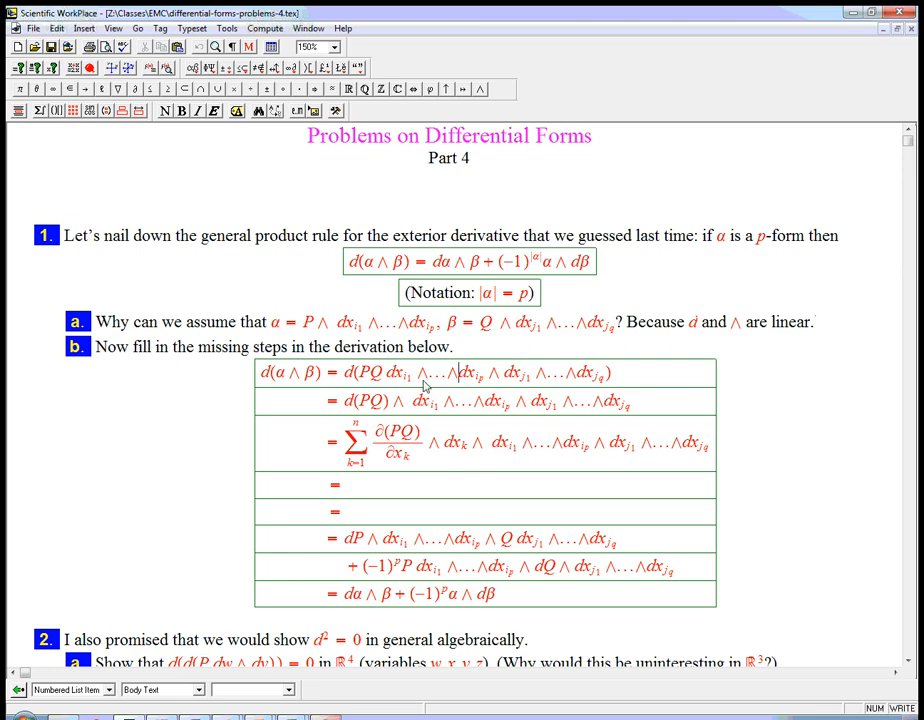
{"action": "mouse_move", "coordinate": [470, 388]}
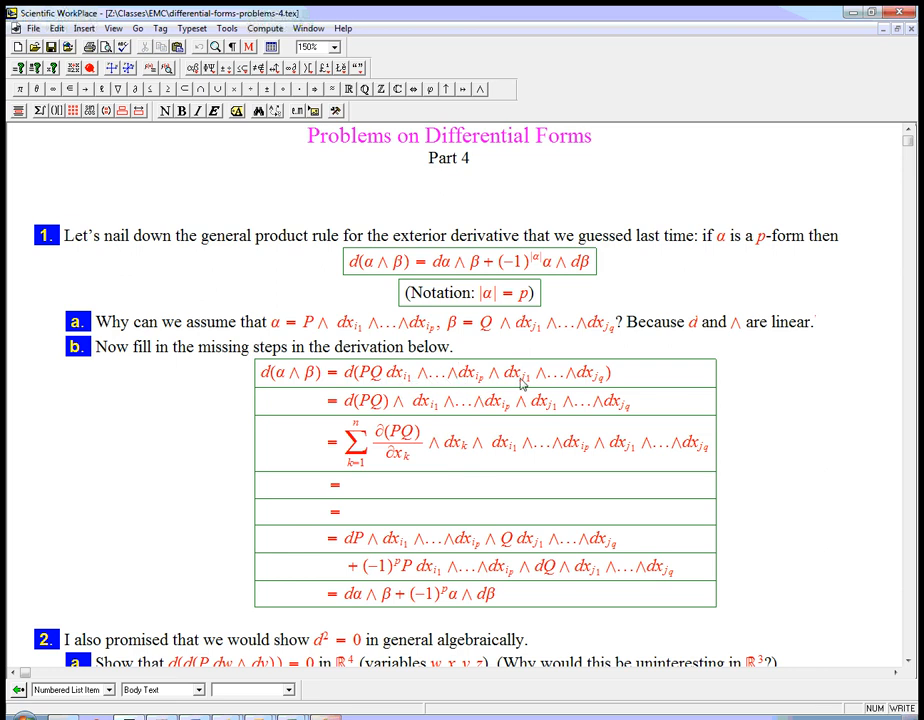
{"action": "mouse_move", "coordinate": [598, 380]}
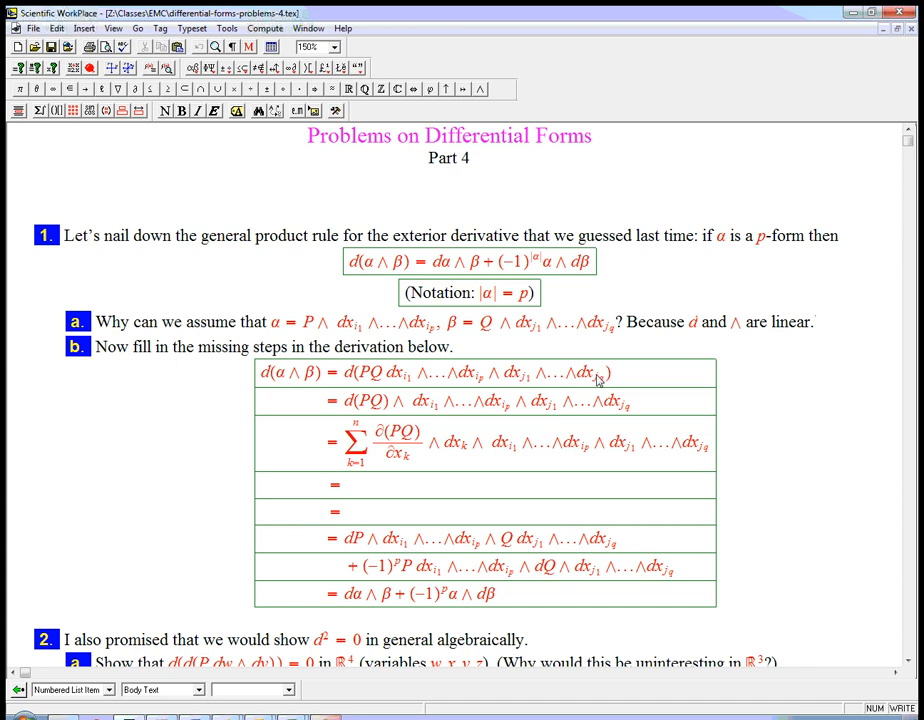
{"action": "mouse_move", "coordinate": [465, 378]}
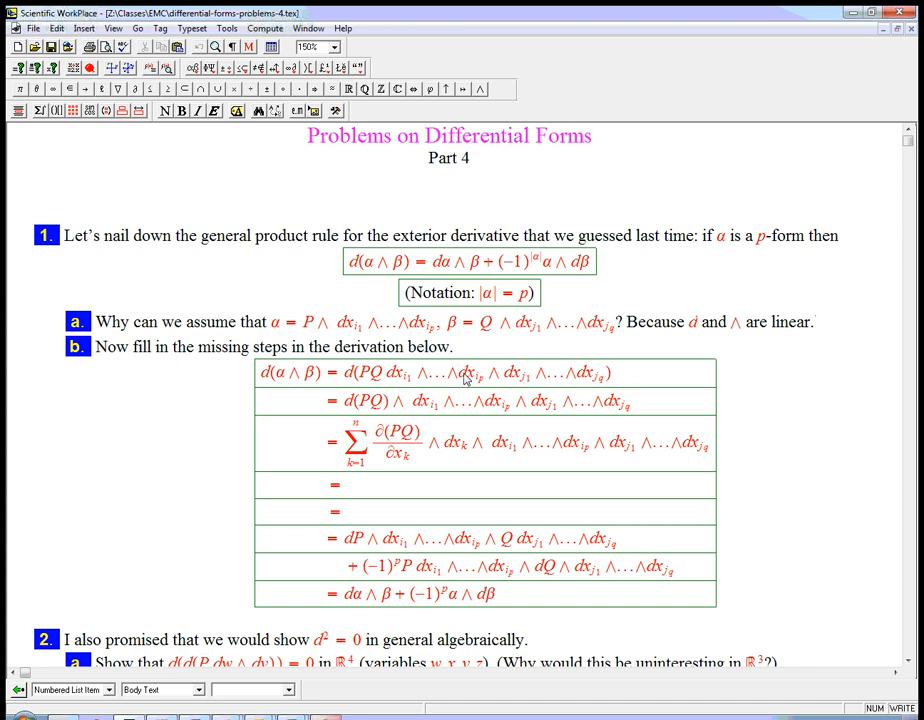
{"action": "mouse_move", "coordinate": [478, 384]}
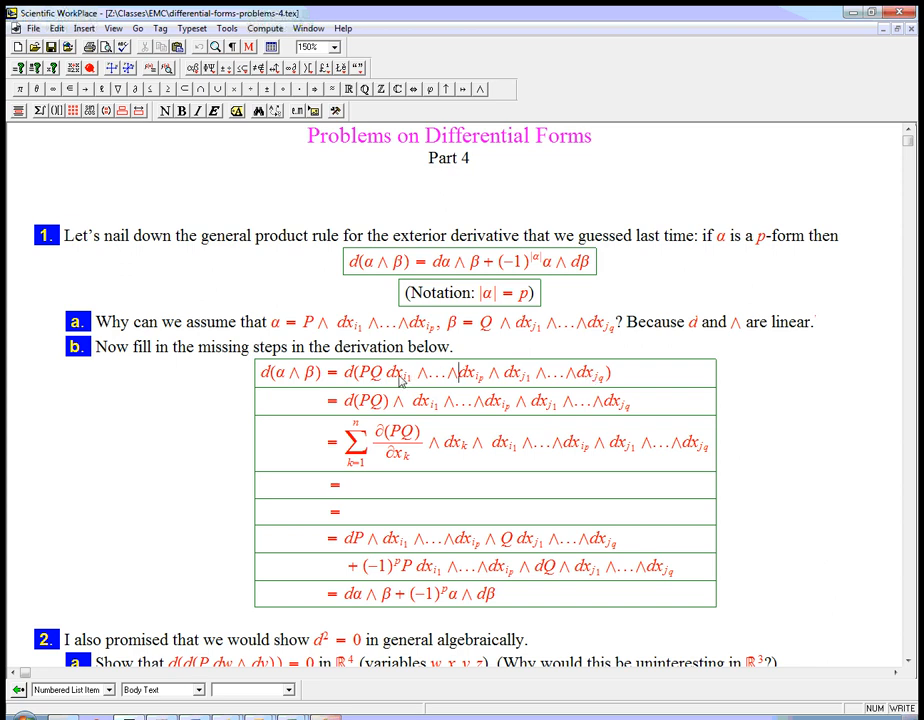
{"action": "mouse_move", "coordinate": [608, 382]}
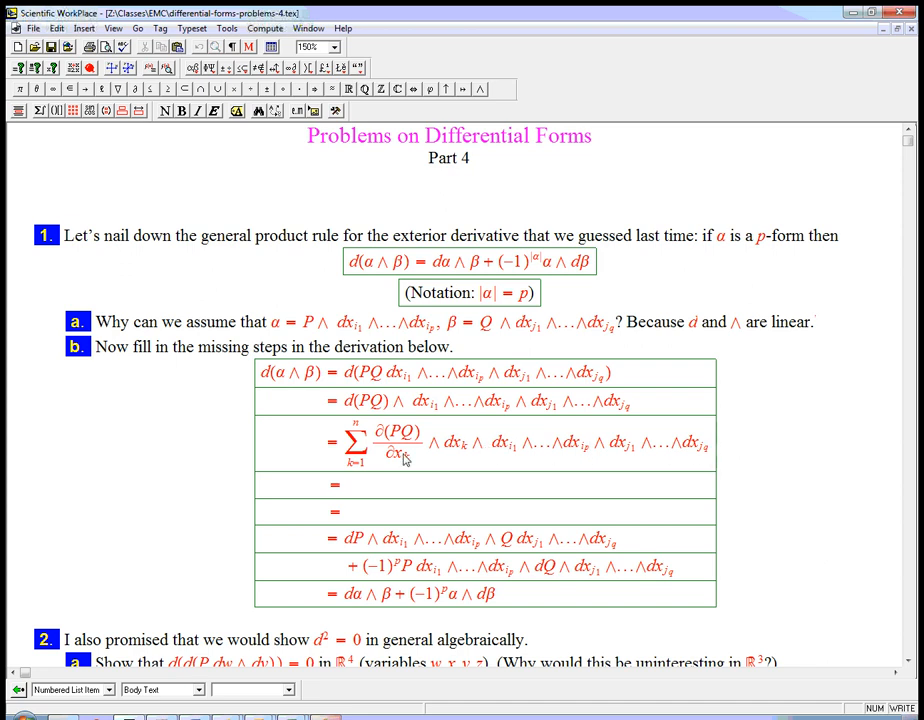
{"action": "mouse_move", "coordinate": [343, 447]}
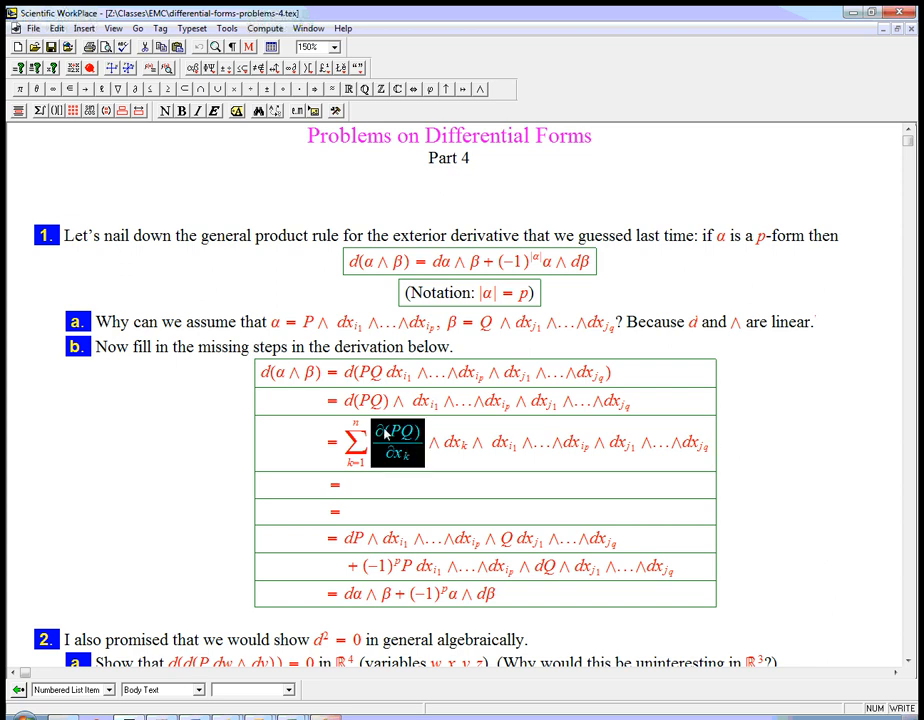
{"action": "mouse_move", "coordinate": [360, 455]}
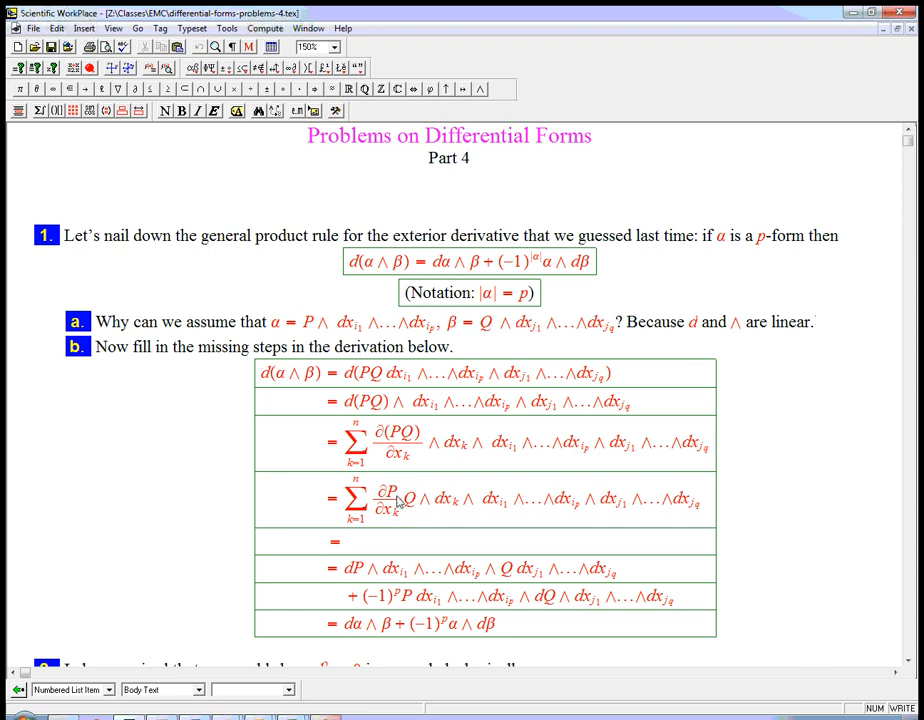
Step: Select ∂(PQ)/∂x_k in the new row for replacement by ∂P/∂x_k Q + P ∂Q/∂x_k
{"action": "double_click", "coordinate": [388, 500]}
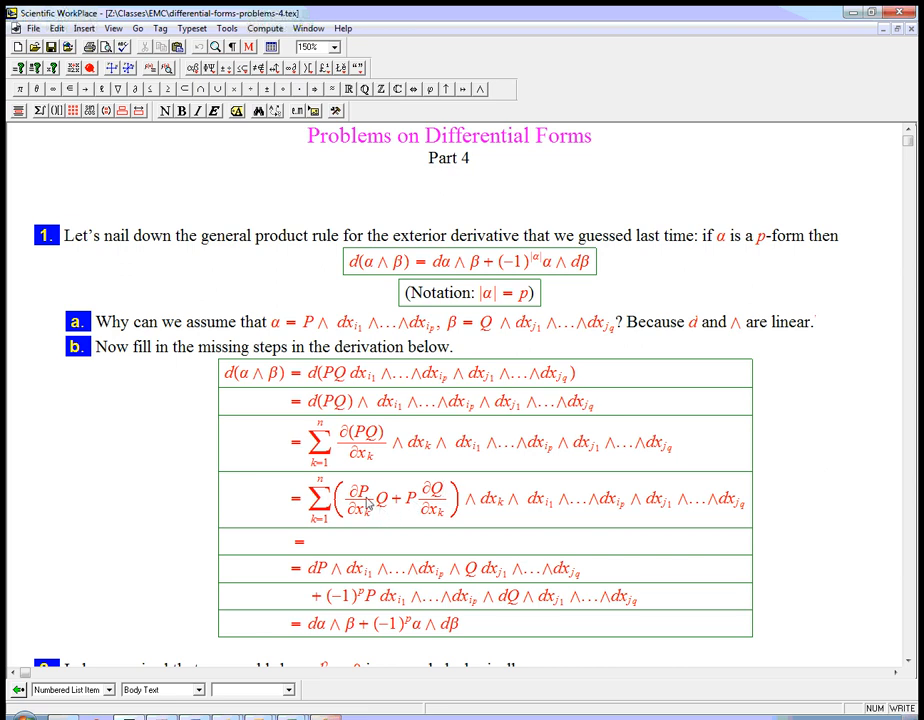
{"action": "mouse_move", "coordinate": [445, 508]}
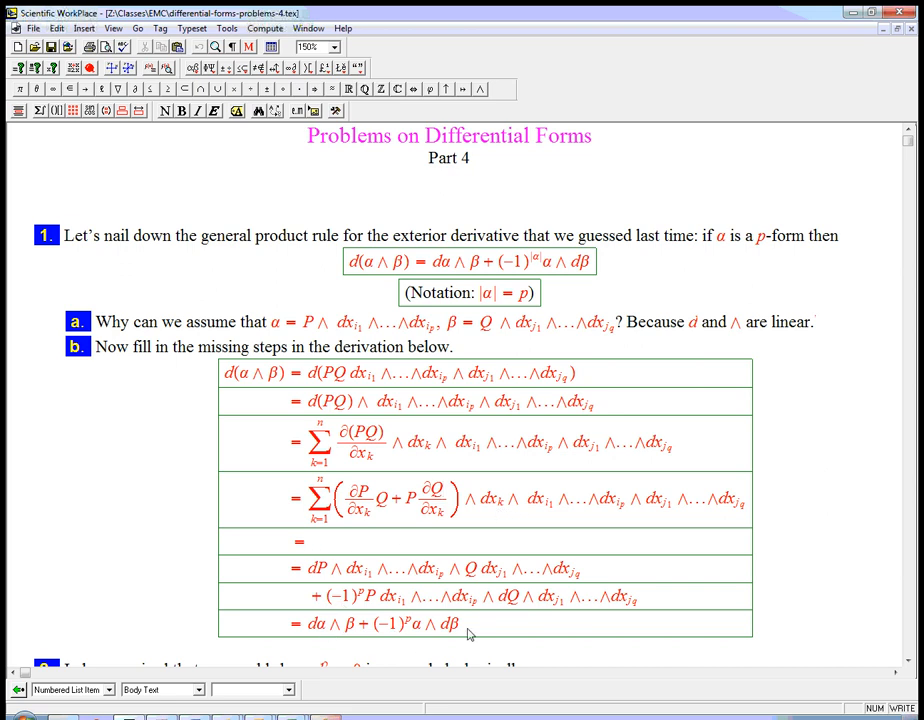
{"action": "mouse_move", "coordinate": [307, 545]}
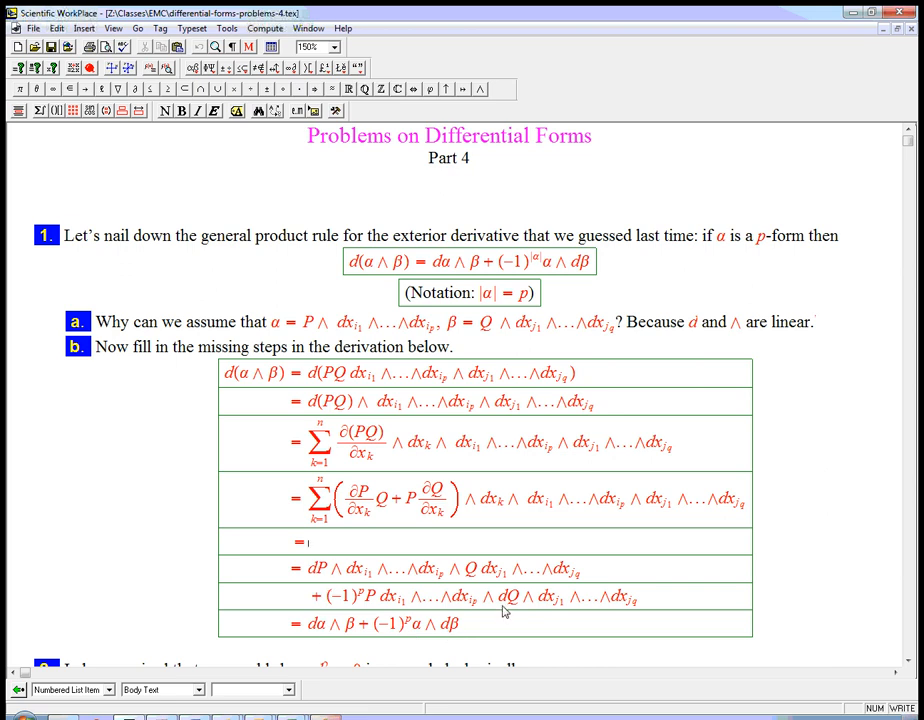
Step: Duplicate the expanded sum and select the bracketed terms to split them
{"action": "double_click", "coordinate": [360, 500]}
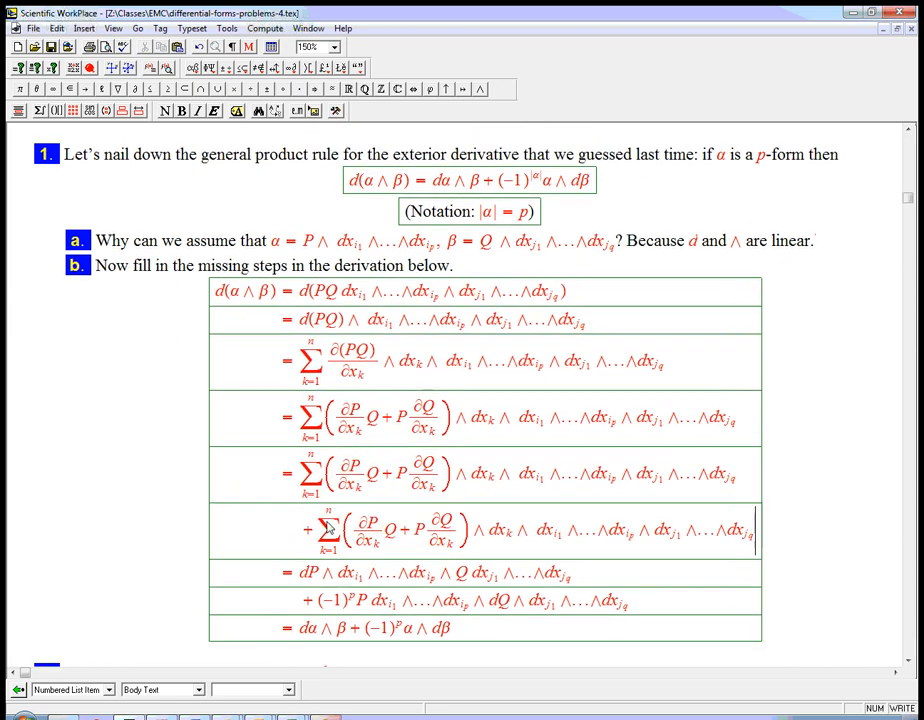
{"action": "double_click", "coordinate": [352, 474]}
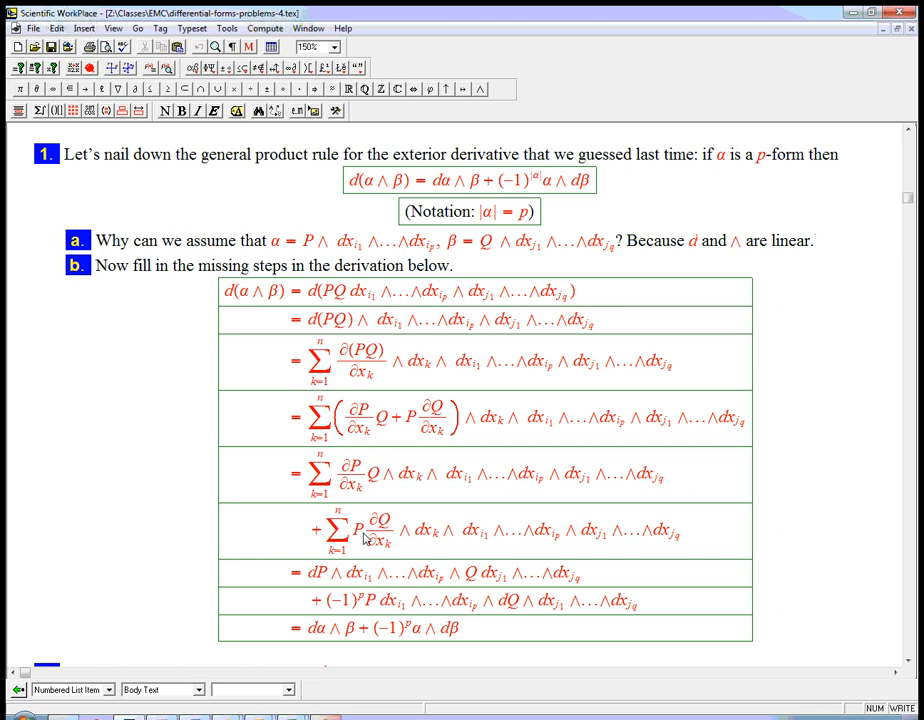
{"action": "mouse_move", "coordinate": [390, 503]}
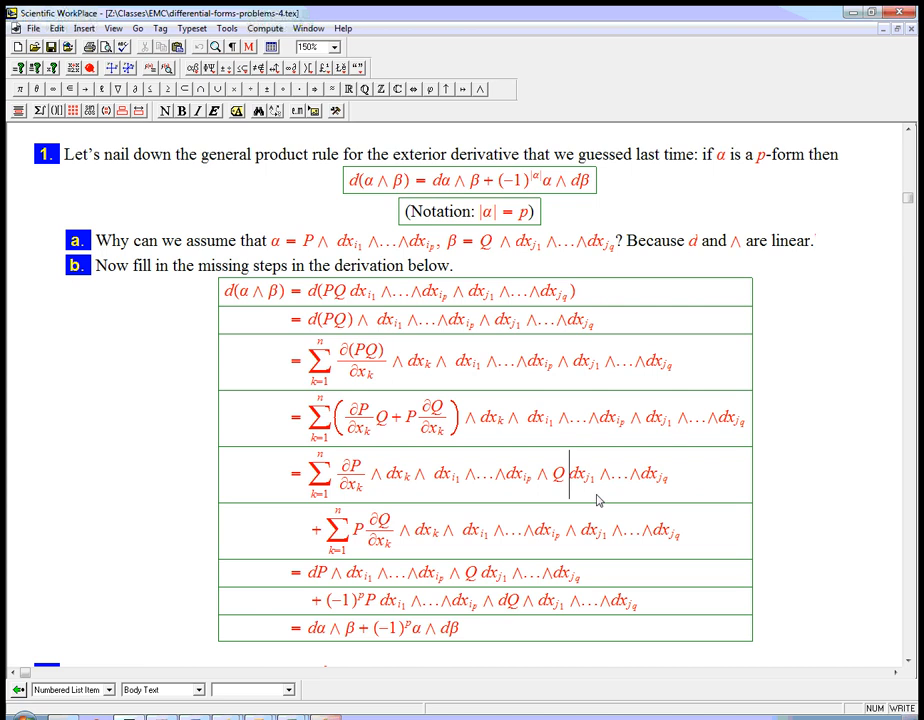
Step: Select the first sum through the dx_ip factor to reposition Q
{"action": "left_click_drag", "start_coordinate": [565, 474], "coordinate": [668, 474]}
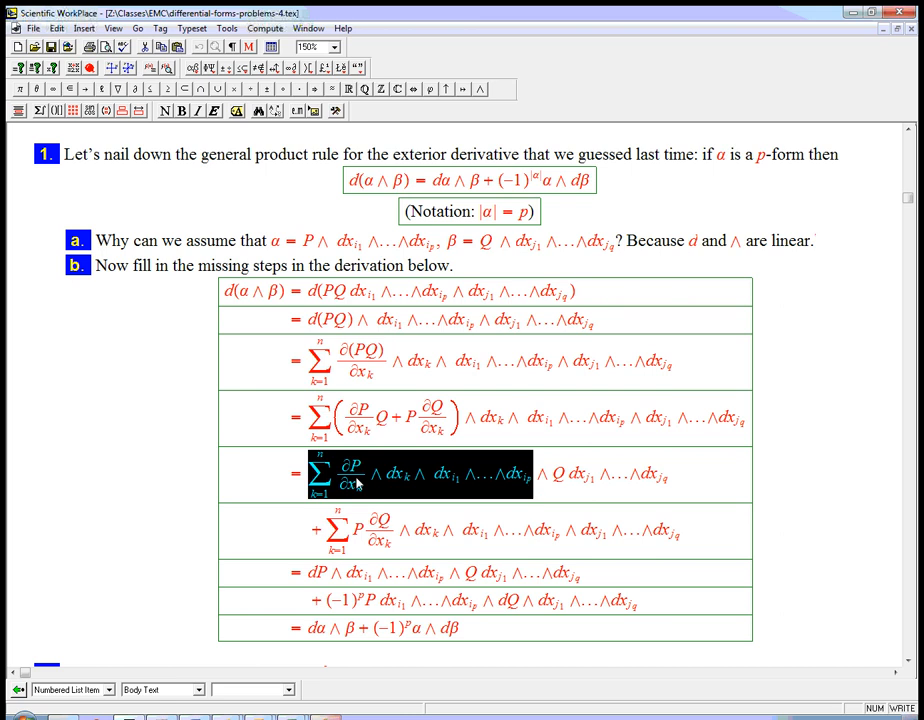
{"action": "mouse_move", "coordinate": [405, 483]}
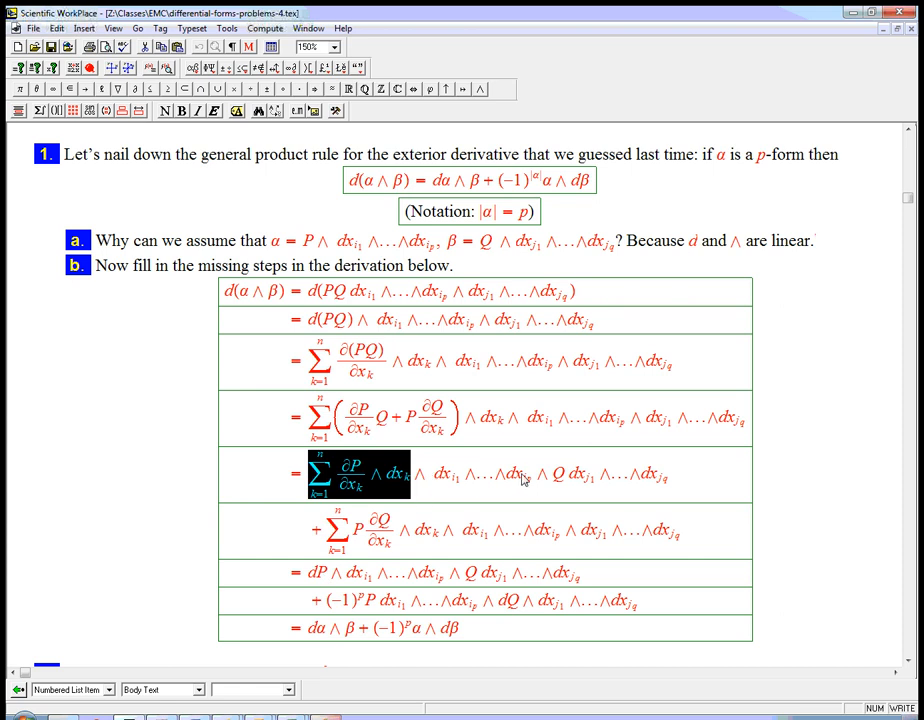
{"action": "mouse_move", "coordinate": [445, 582]}
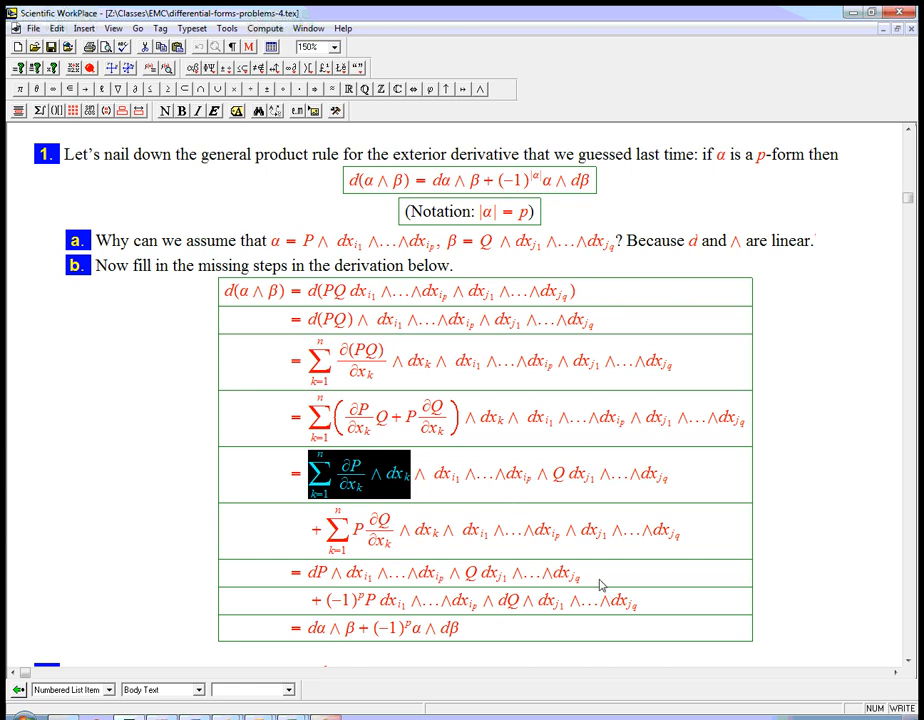
{"action": "mouse_move", "coordinate": [320, 580]}
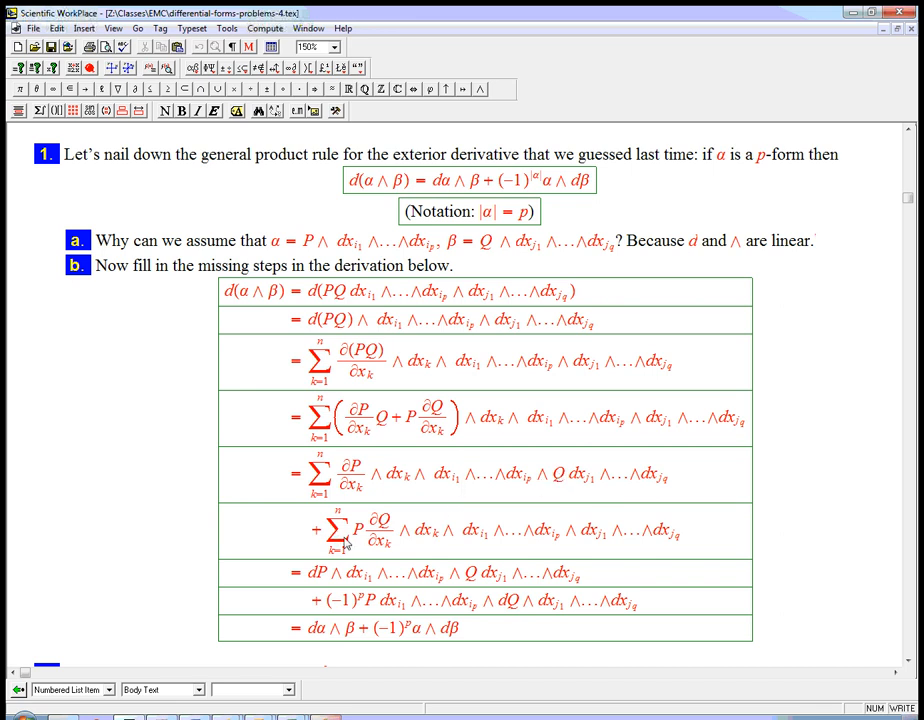
{"action": "mouse_move", "coordinate": [400, 543]}
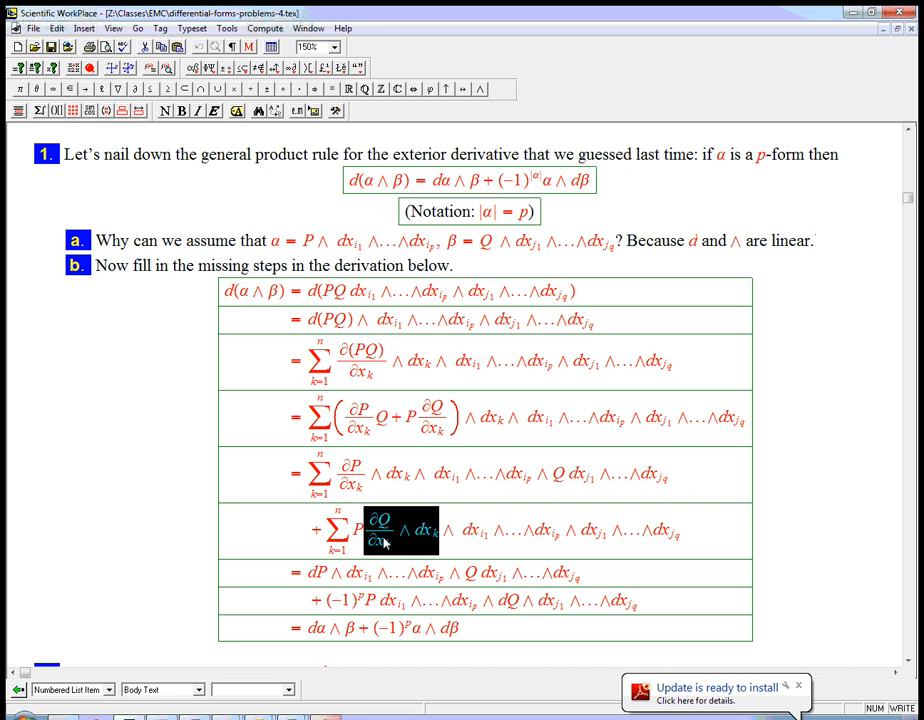
{"action": "mouse_move", "coordinate": [331, 520]}
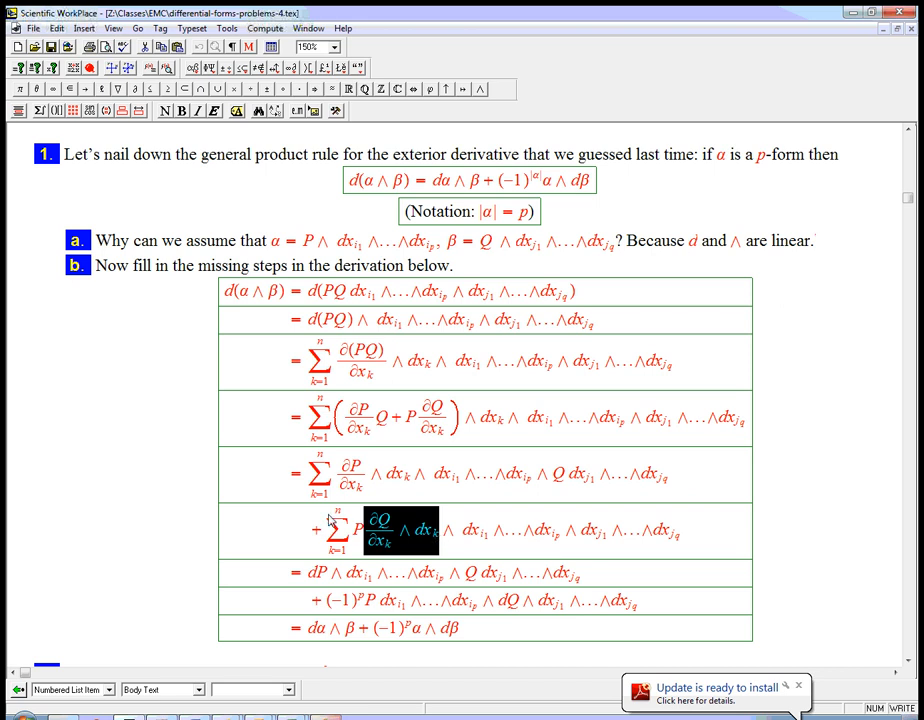
{"action": "mouse_move", "coordinate": [358, 540]}
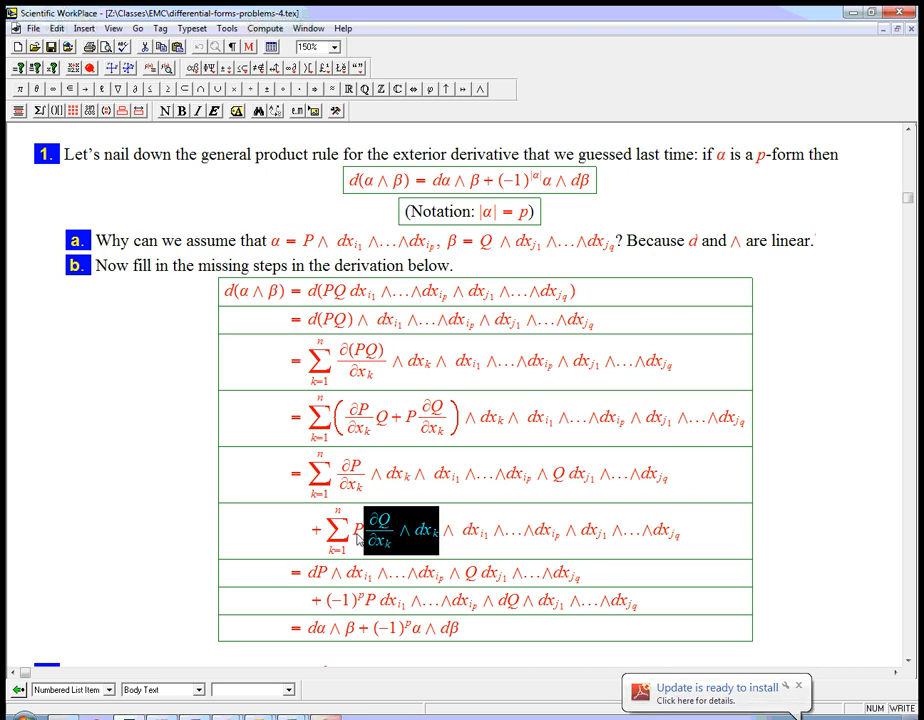
{"action": "mouse_move", "coordinate": [402, 513]}
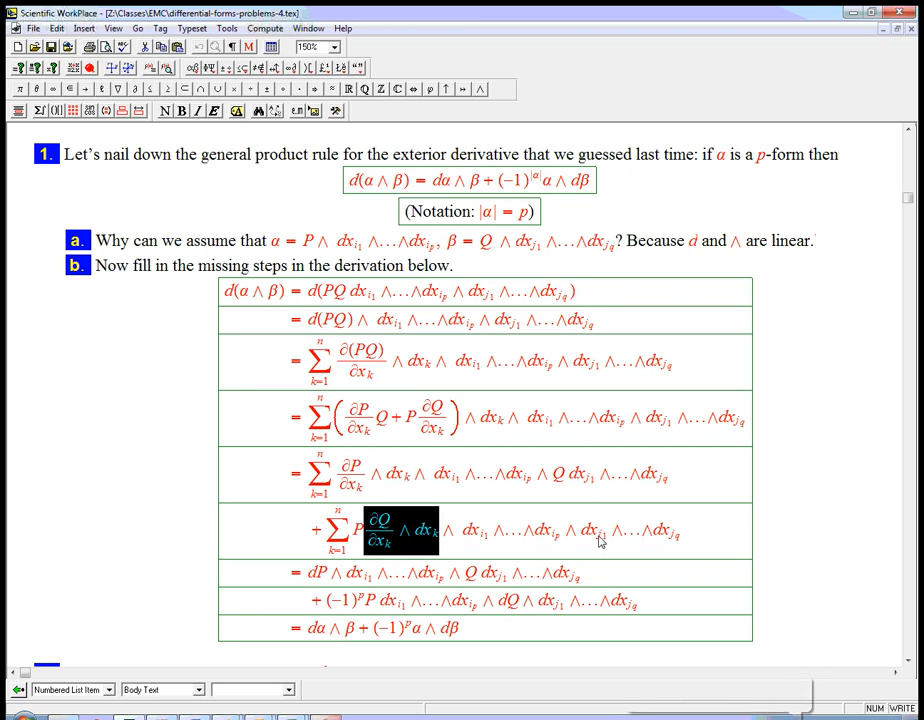
{"action": "mouse_move", "coordinate": [671, 543]}
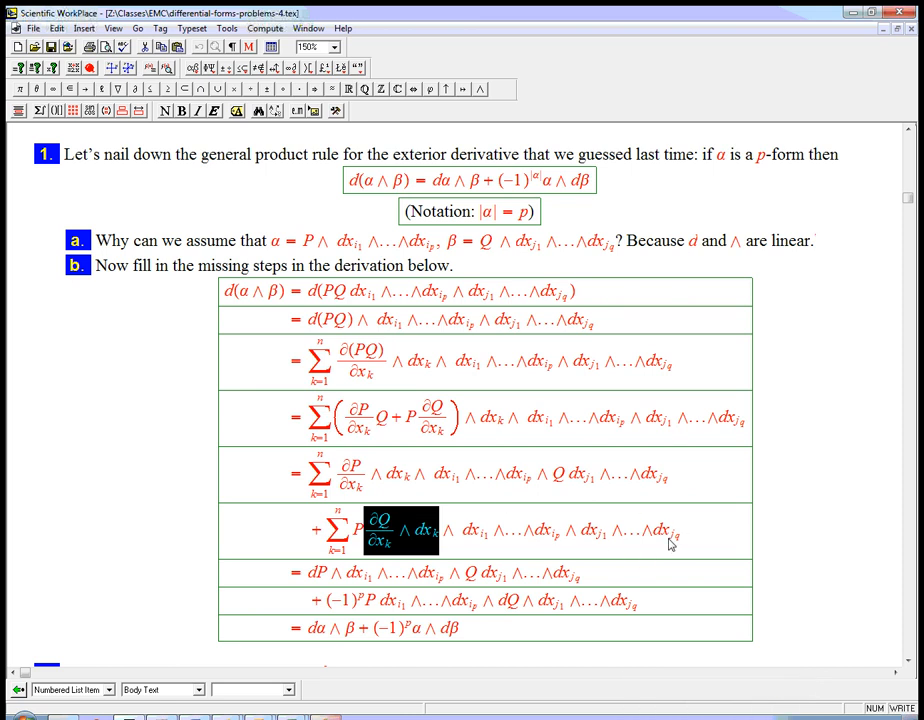
{"action": "mouse_move", "coordinate": [577, 537]}
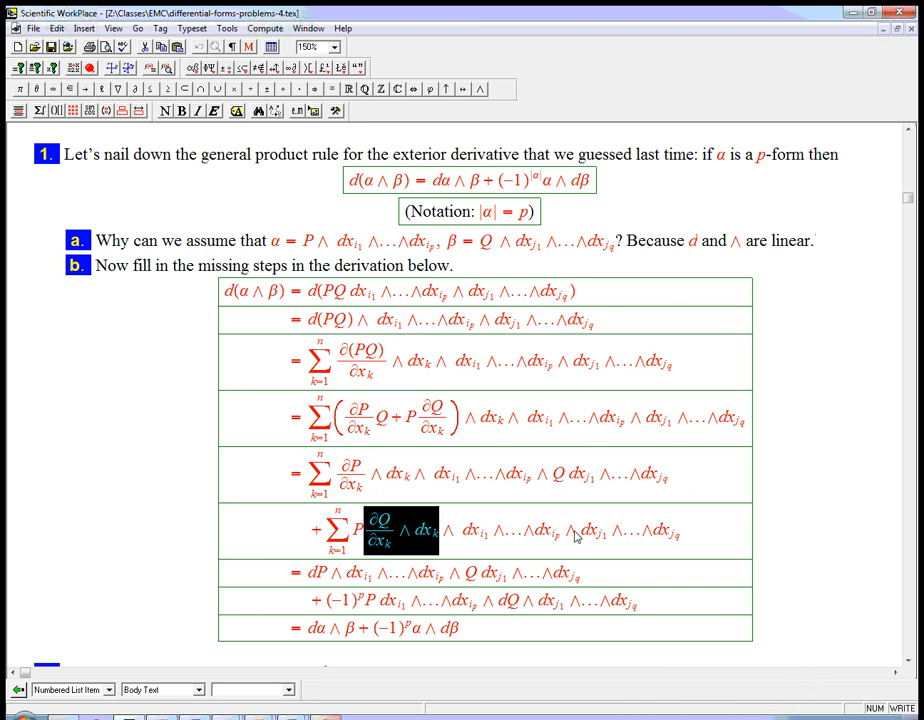
{"action": "mouse_move", "coordinate": [370, 538]}
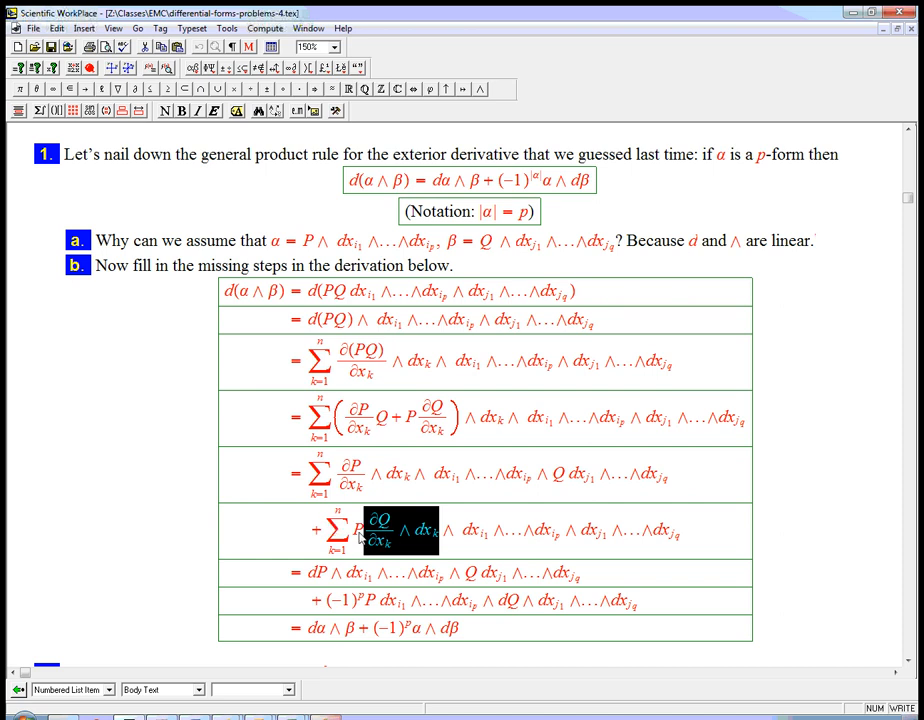
{"action": "mouse_move", "coordinate": [427, 538]}
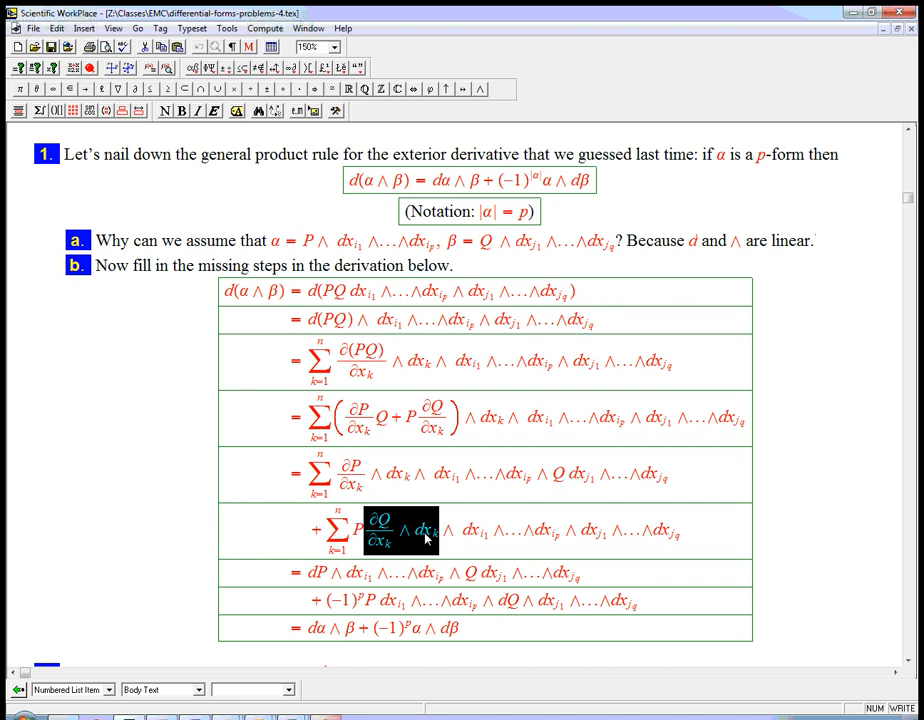
{"action": "mouse_move", "coordinate": [538, 558]}
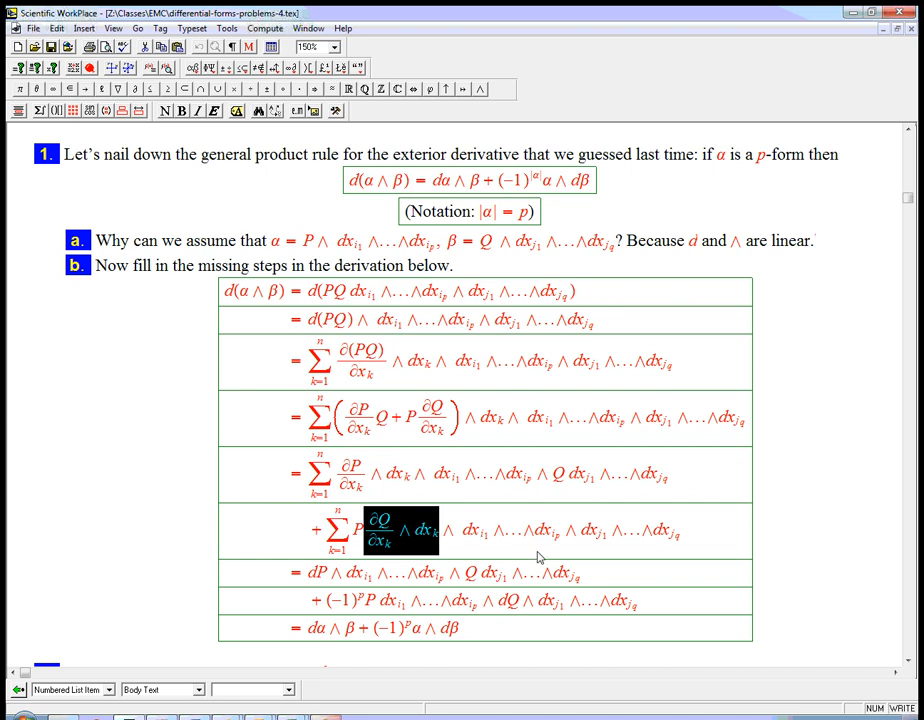
{"action": "mouse_move", "coordinate": [590, 542]}
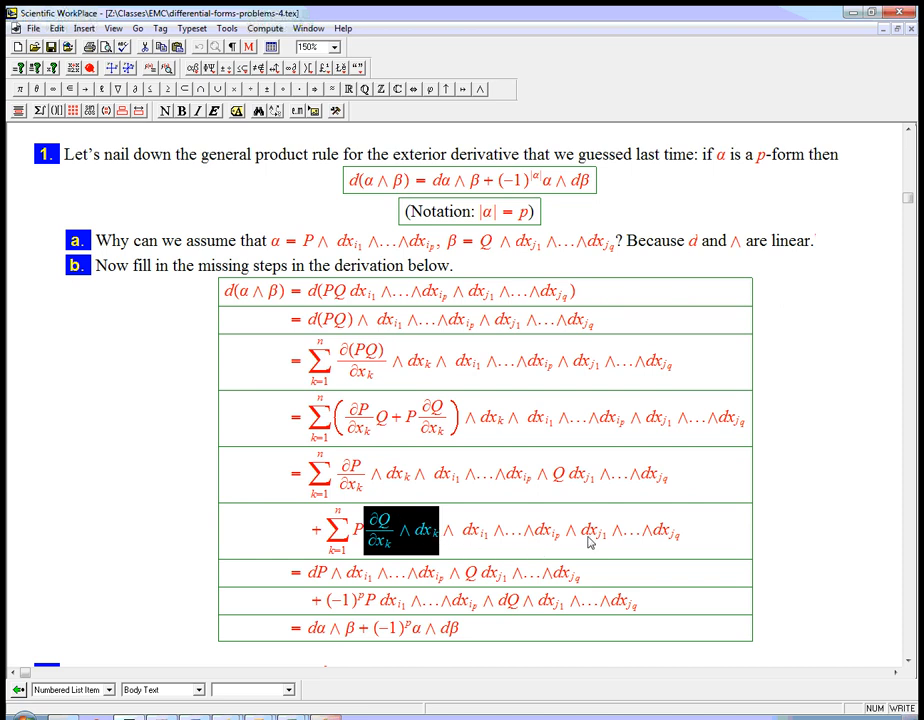
{"action": "mouse_move", "coordinate": [477, 537]}
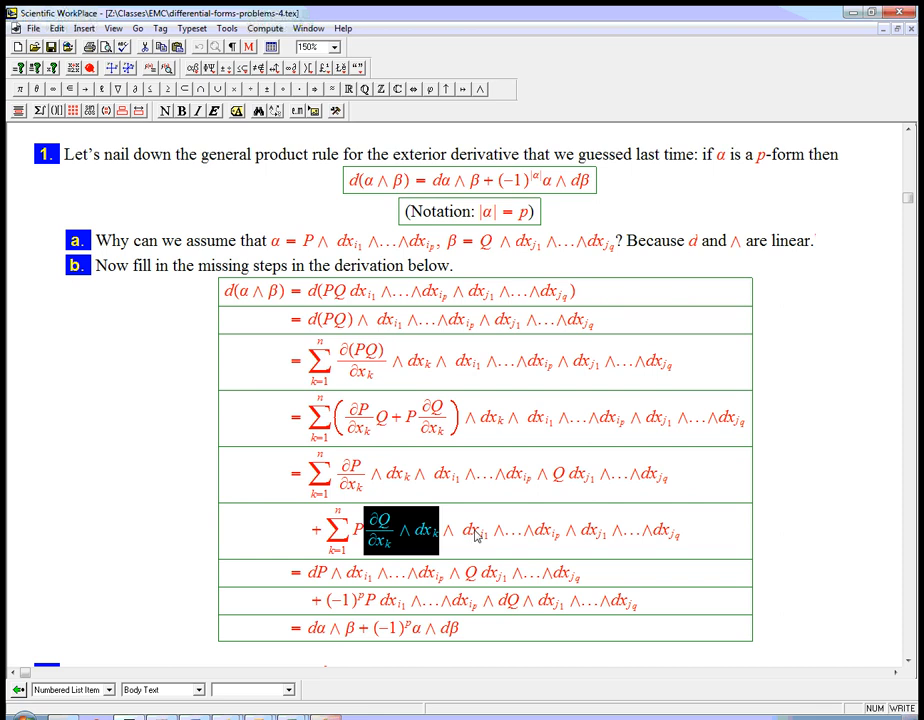
{"action": "mouse_move", "coordinate": [508, 563]}
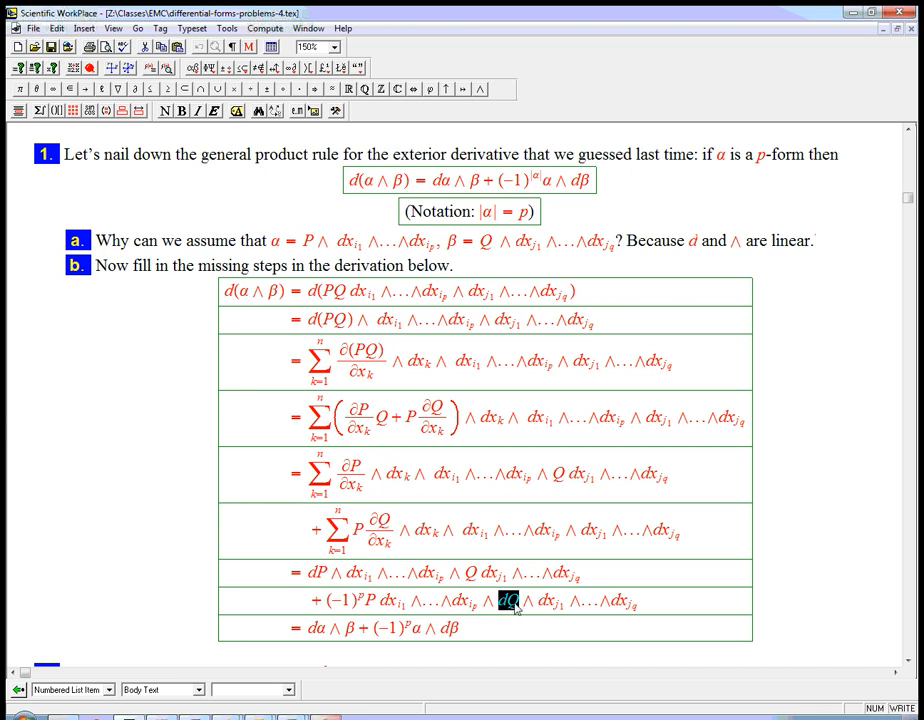
{"action": "mouse_move", "coordinate": [458, 637]}
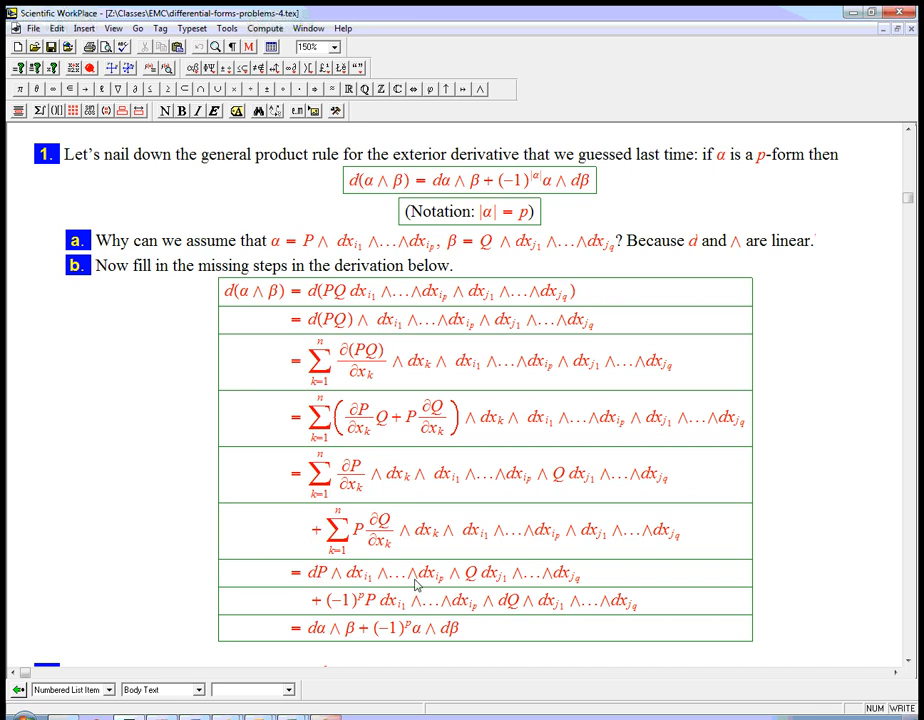
{"action": "mouse_move", "coordinate": [417, 462]}
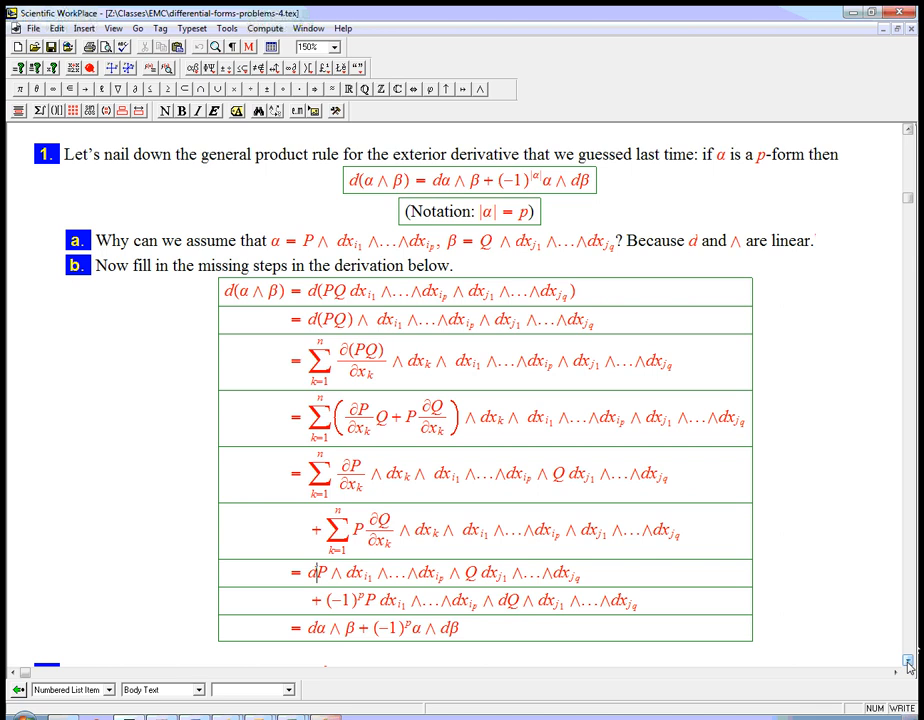
Step: Scroll down to problem 2a to start the R⁴ example
{"action": "scroll", "scroll_direction": "down", "scroll_amount": 3}
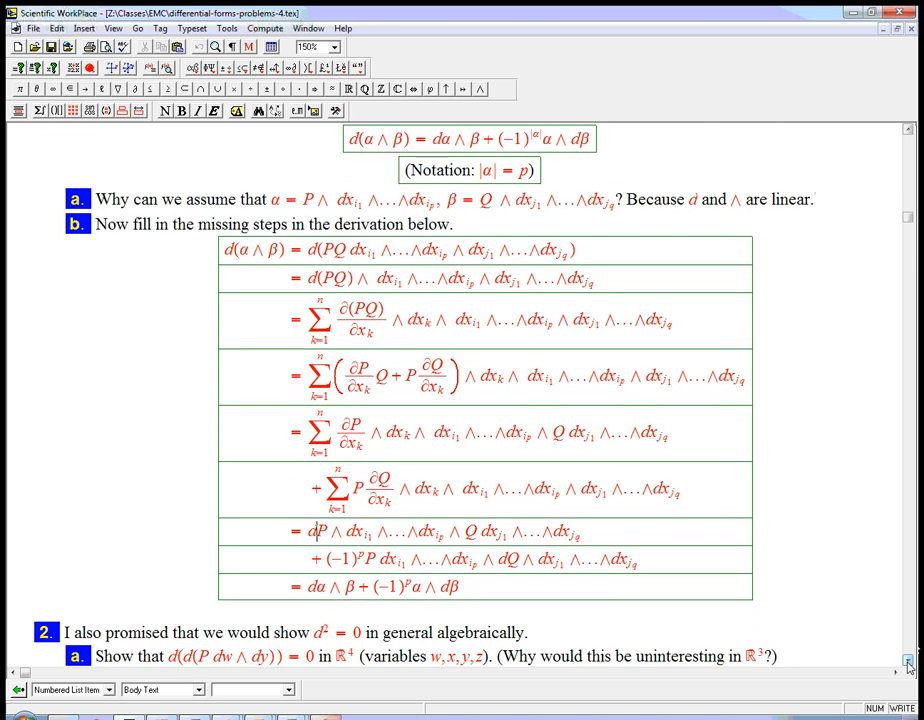
{"action": "scroll", "scroll_direction": "down", "scroll_amount": 3}
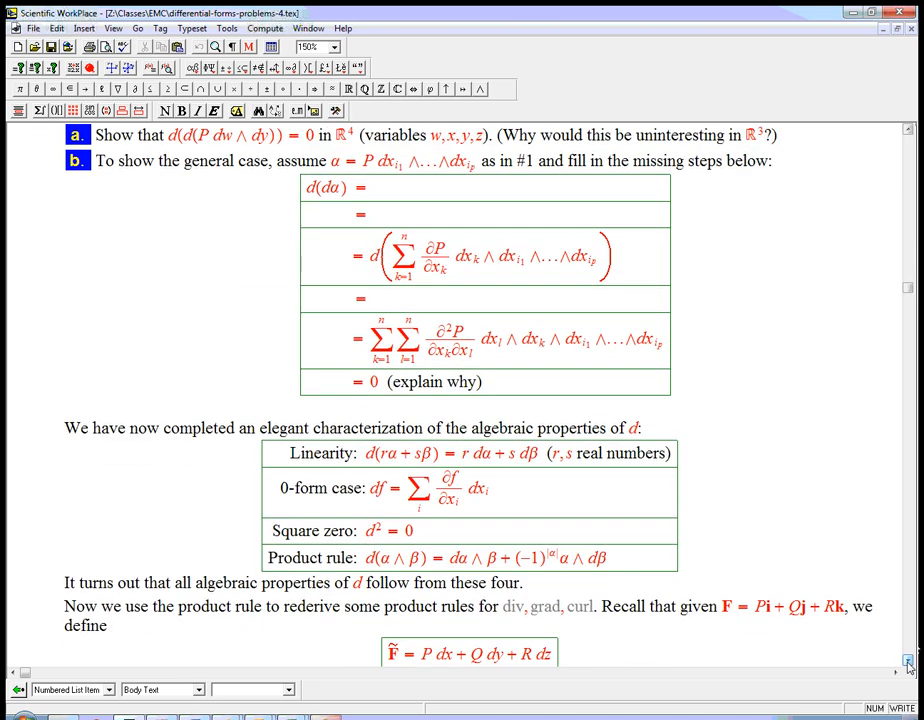
{"action": "scroll", "scroll_direction": "up", "scroll_amount": 3}
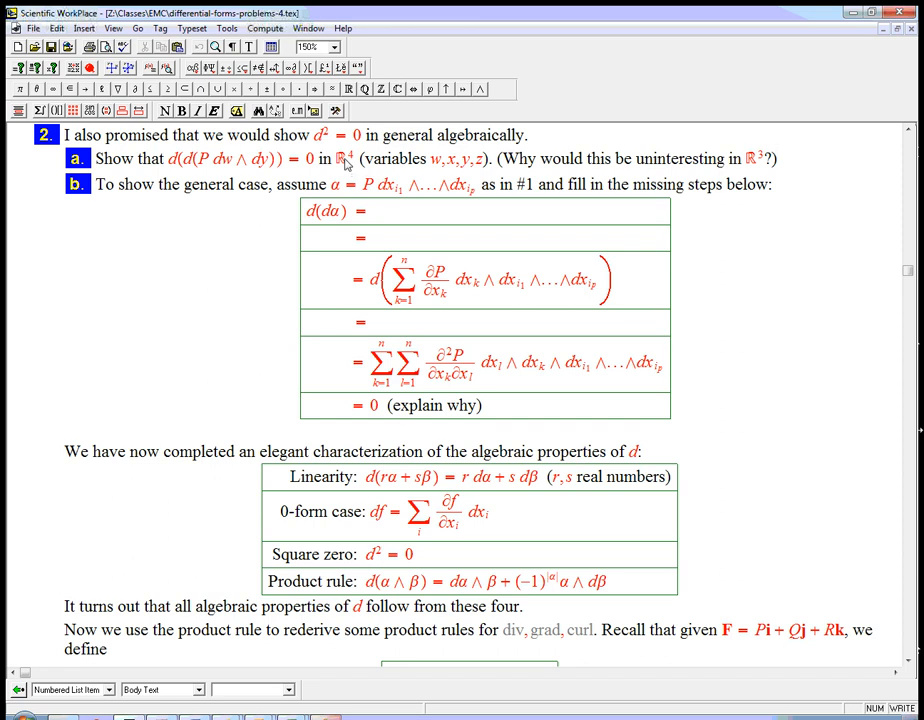
{"action": "mouse_move", "coordinate": [260, 168]}
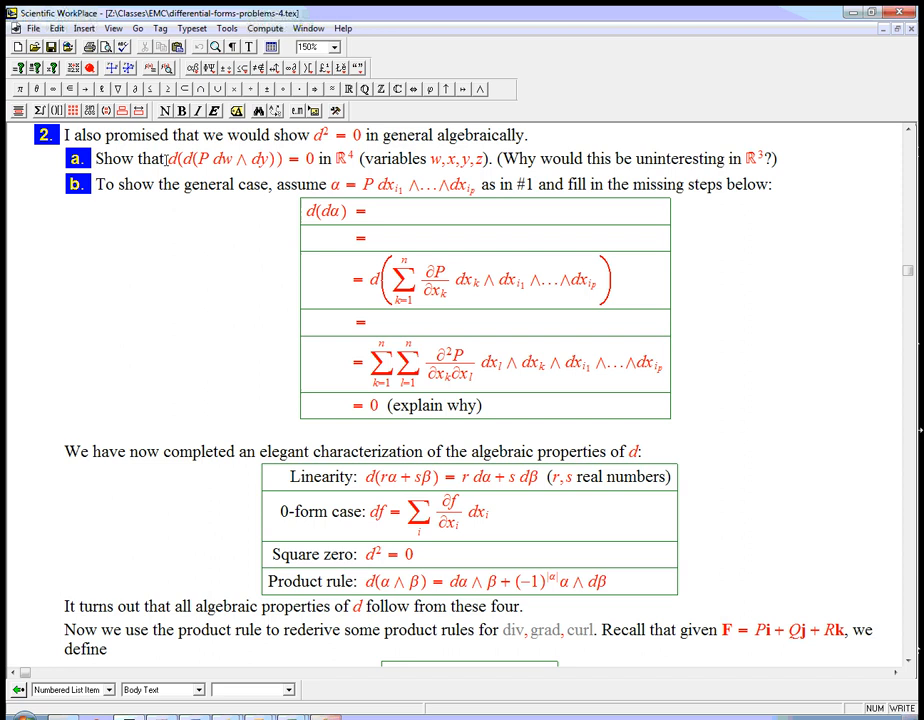
{"action": "mouse_move", "coordinate": [757, 160]}
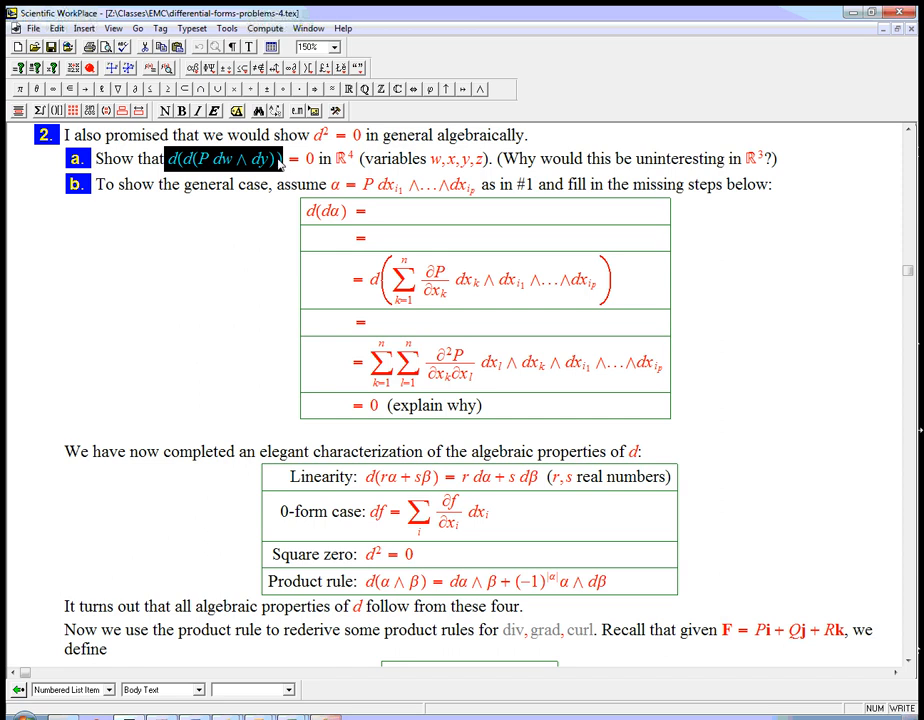
{"action": "mouse_move", "coordinate": [278, 165]}
{"action": "type", "text": "d(d(P dw ∧ dy)) = d(dP ∧ dw ∧ dy)"}
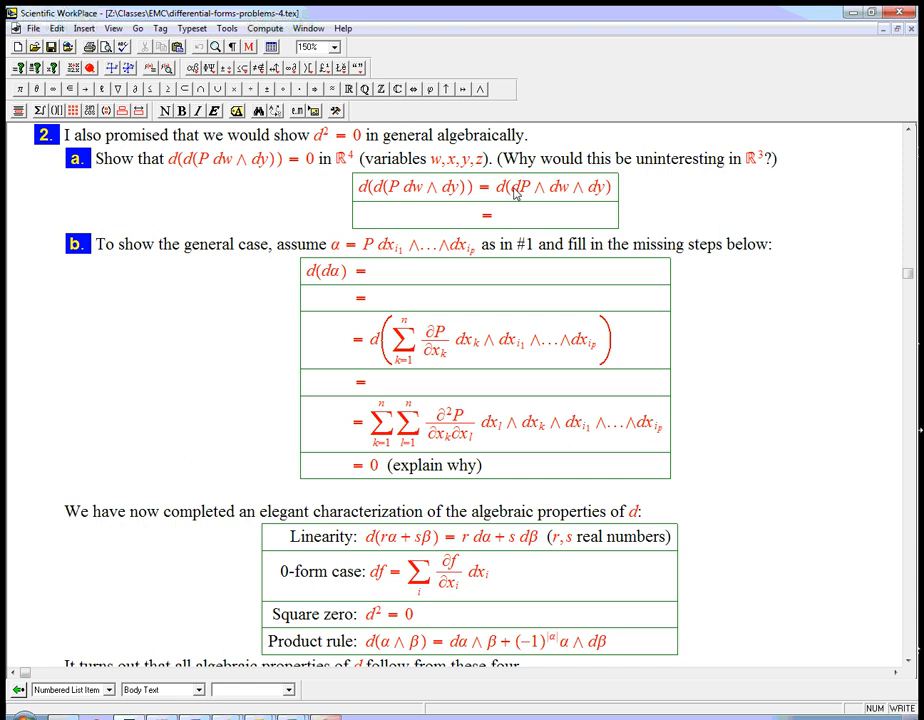
Step: Enter d(dP)∧dw∧dy − dP∧d(1 dw∧dy), inserting the coefficient 1 before dw
{"action": "double_click", "coordinate": [519, 188]}
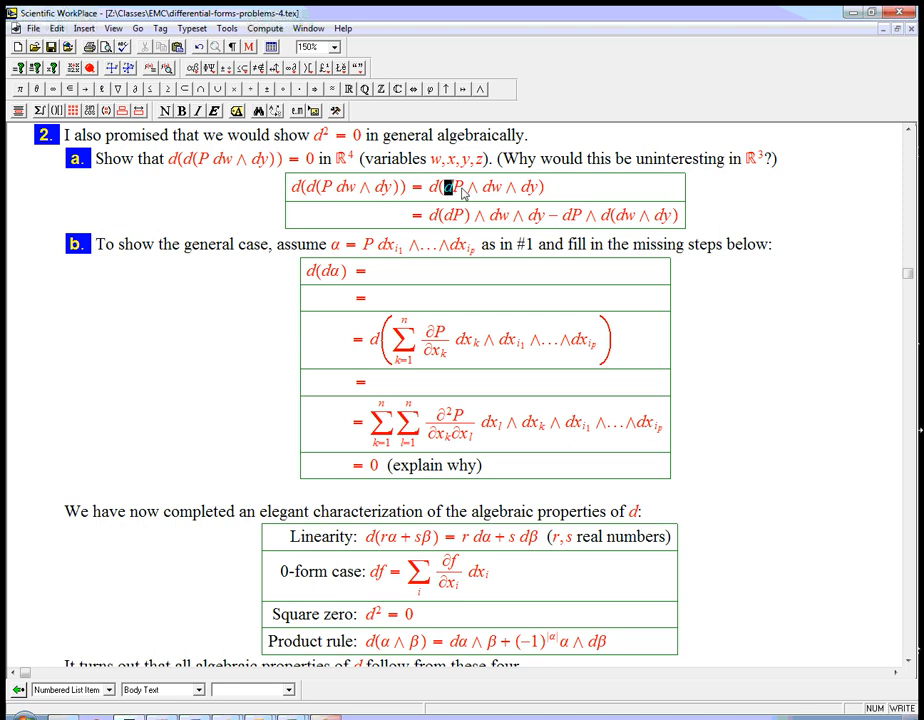
{"action": "double_click", "coordinate": [452, 187]}
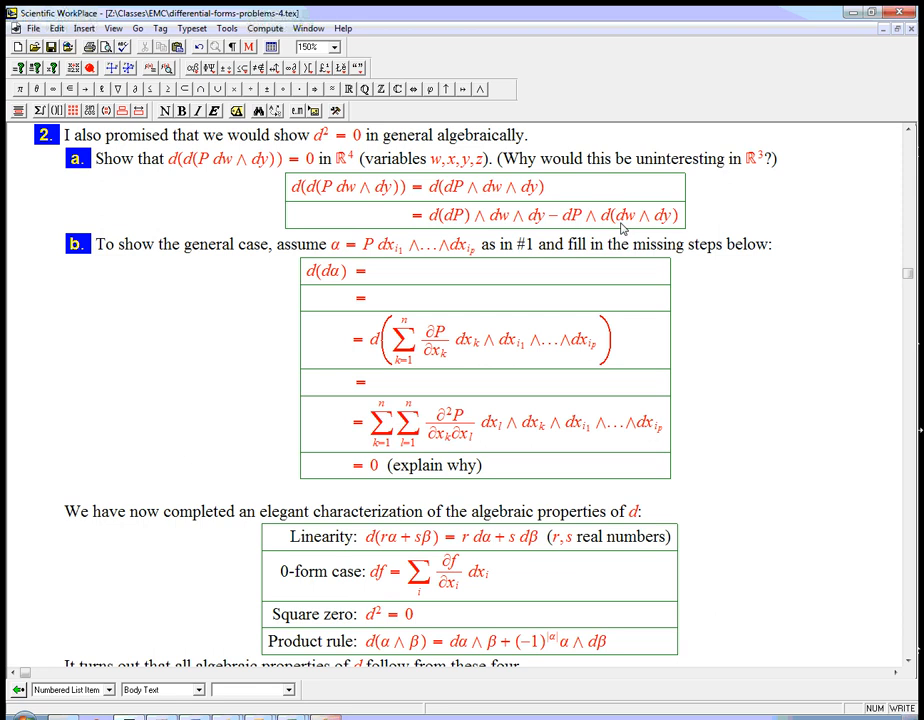
{"action": "type", "text": "1"}
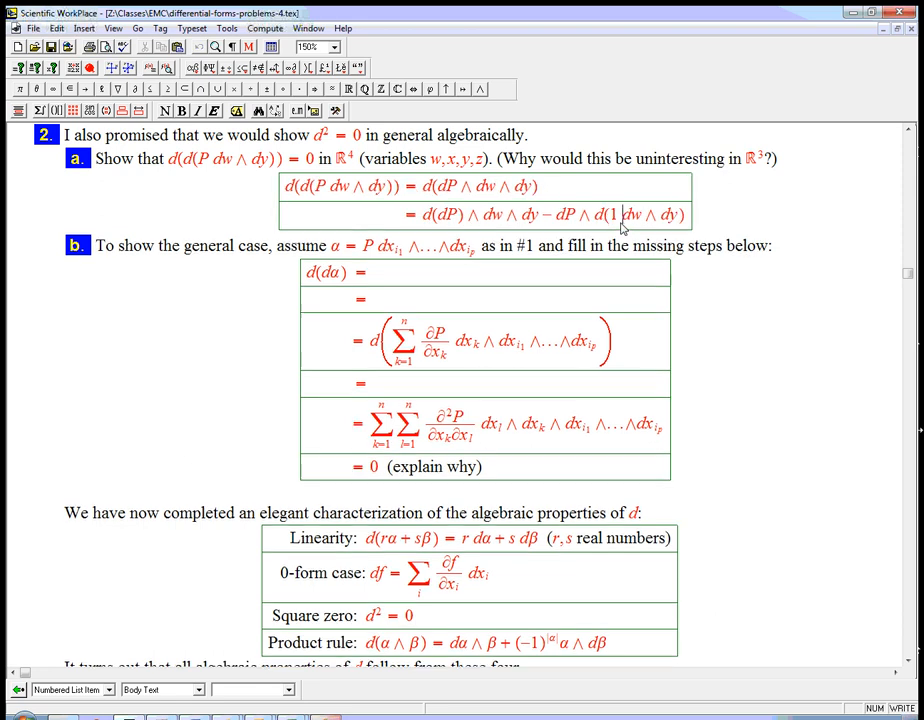
{"action": "mouse_move", "coordinate": [595, 218]}
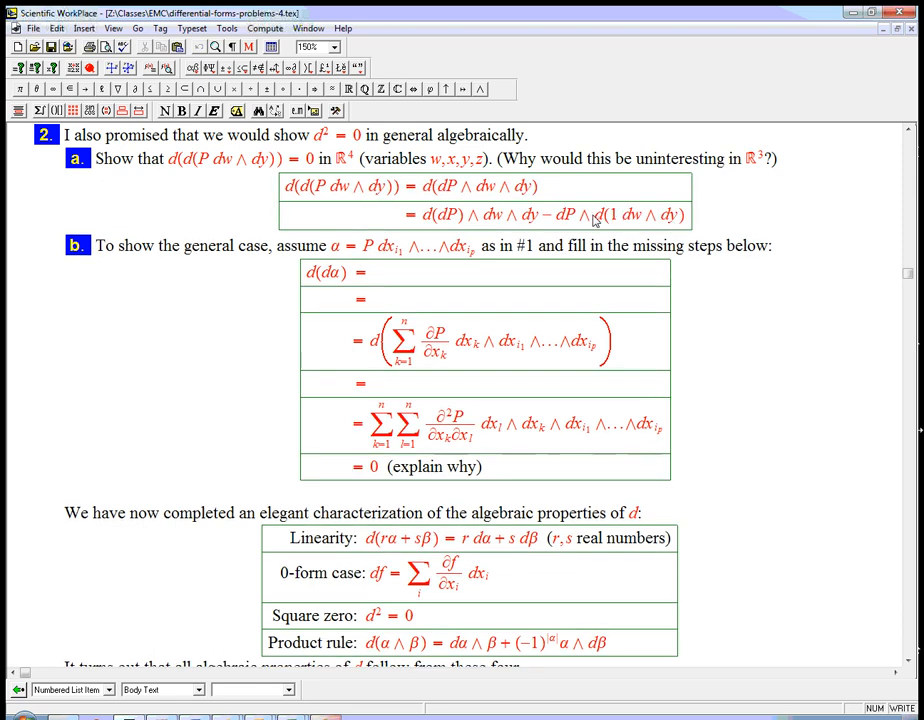
{"action": "mouse_move", "coordinate": [665, 227]}
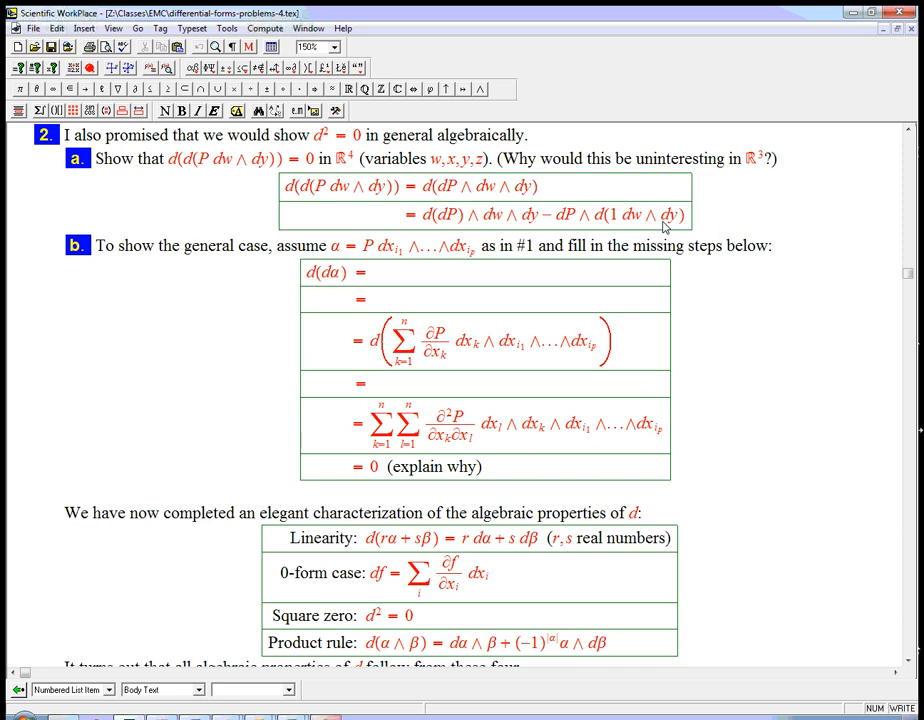
{"action": "mouse_move", "coordinate": [697, 224]}
{"action": "type", "text": "="}
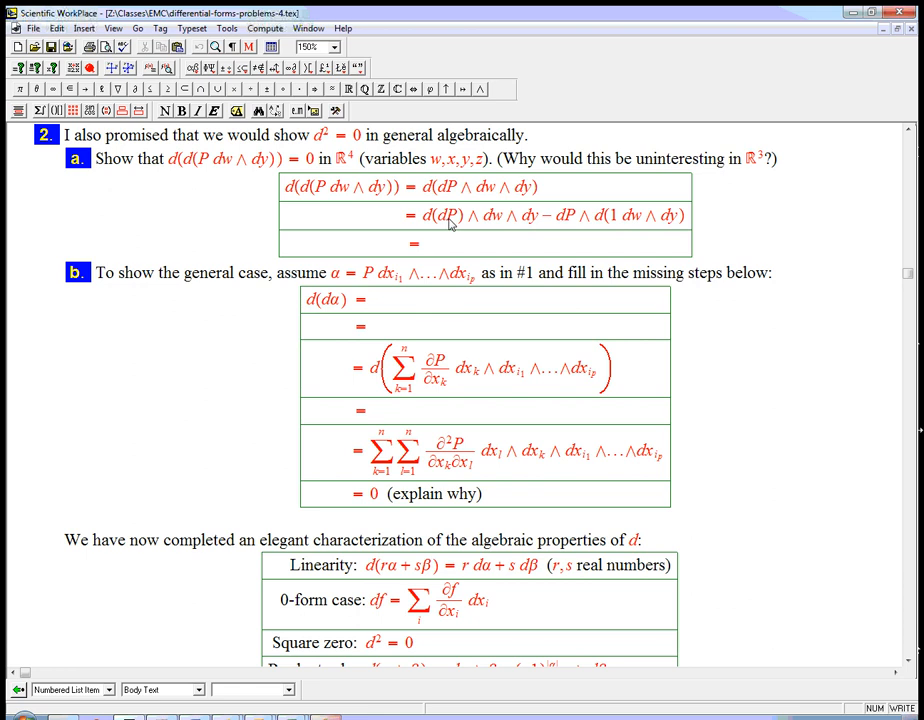
{"action": "mouse_move", "coordinate": [450, 224]}
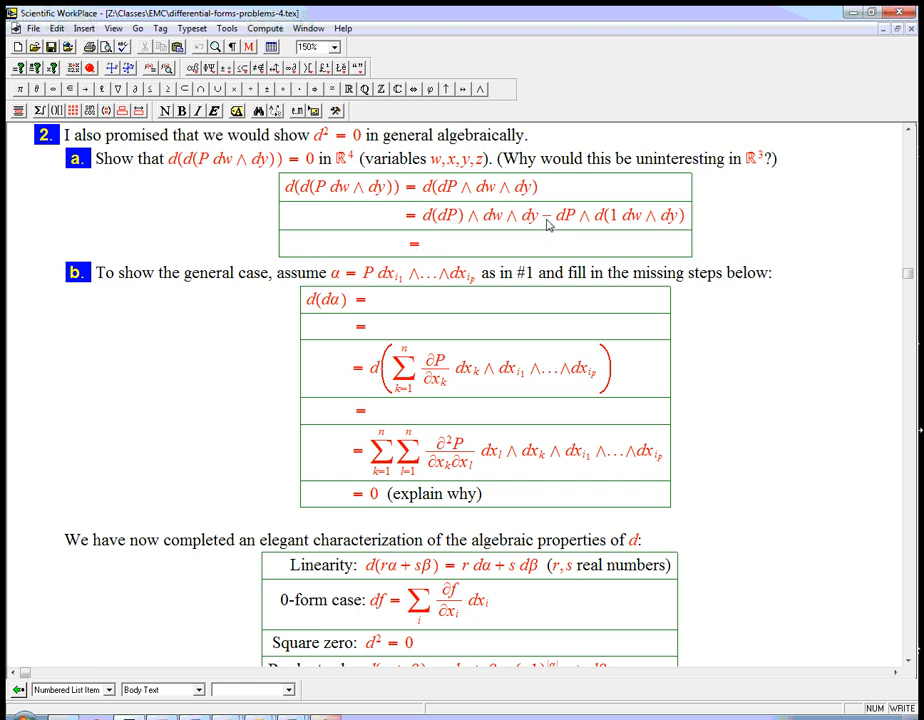
{"action": "mouse_move", "coordinate": [430, 222]}
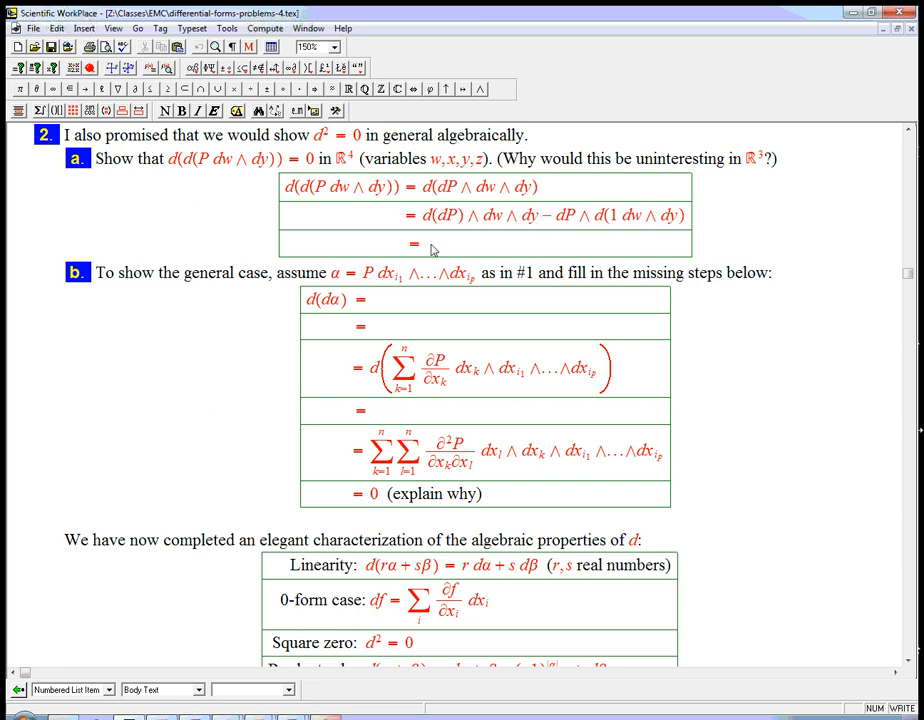
Step: Place the cursor in the new empty row for the dP expansion
{"action": "left_click", "coordinate": [421, 243]}
{"action": "type", "text": " d(Pw dw + Px dx + Py dy + Pz dz) ∧ dw ∧ dy"}
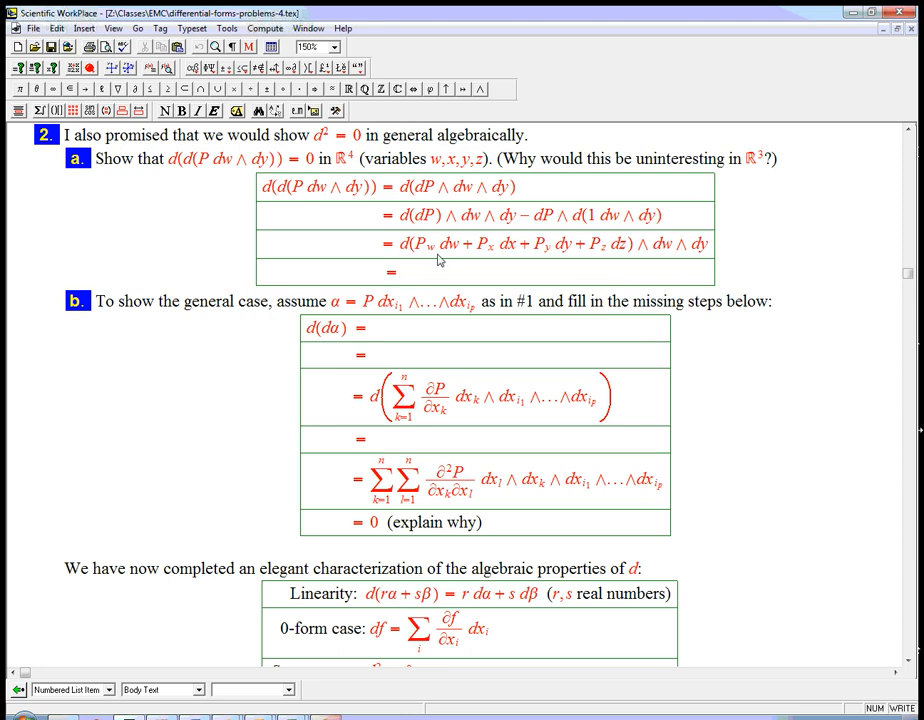
{"action": "mouse_move", "coordinate": [489, 263]}
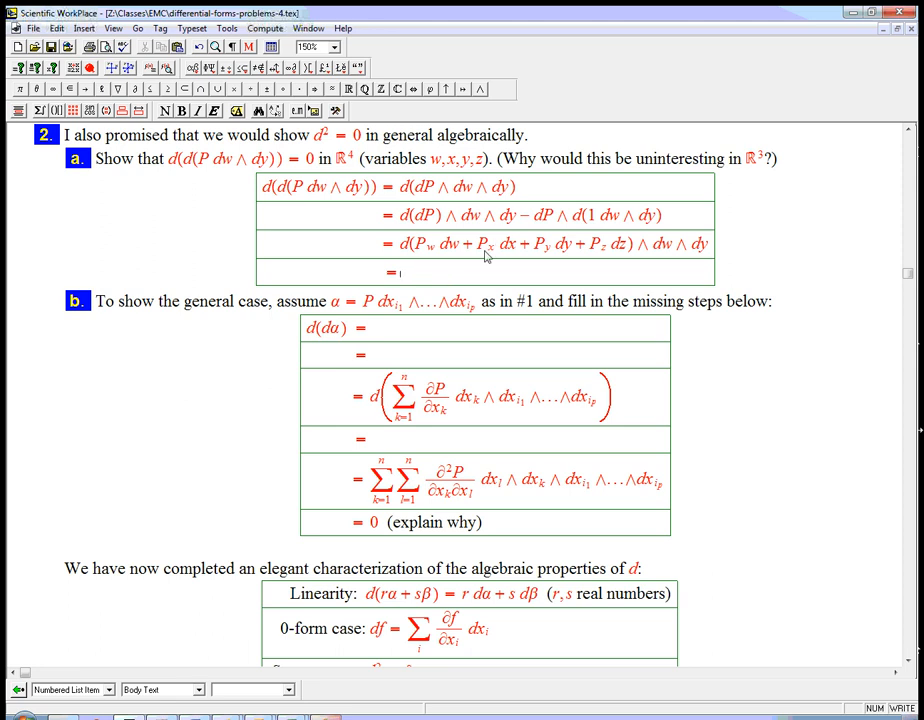
{"action": "mouse_move", "coordinate": [493, 262]}
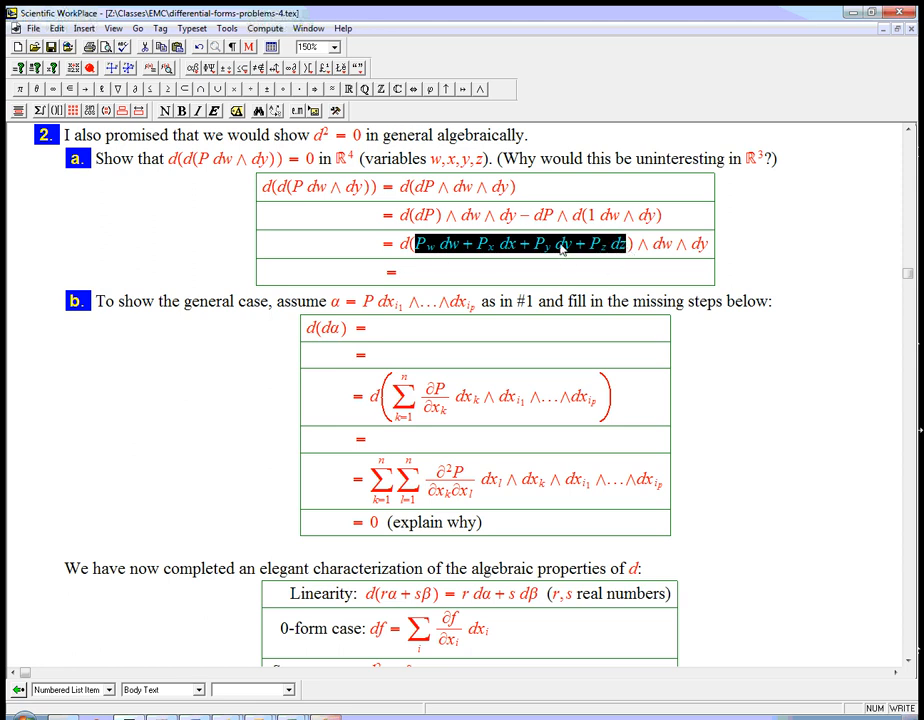
{"action": "mouse_move", "coordinate": [618, 252]}
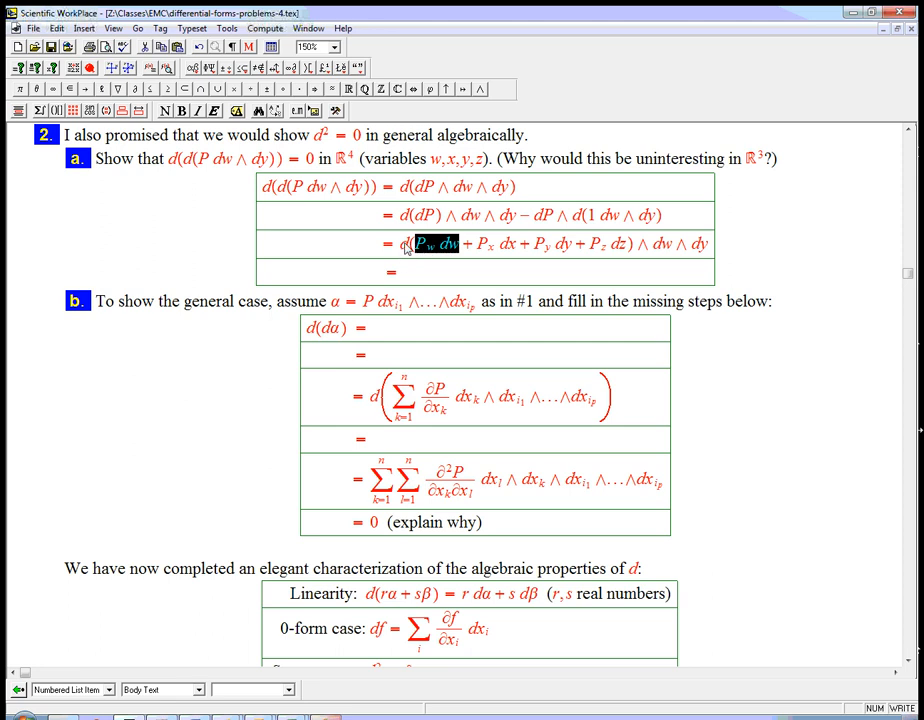
Step: Enter the cancelling P_xz and P_zx line and a final row equal to 0
{"action": "left_click", "coordinate": [425, 244]}
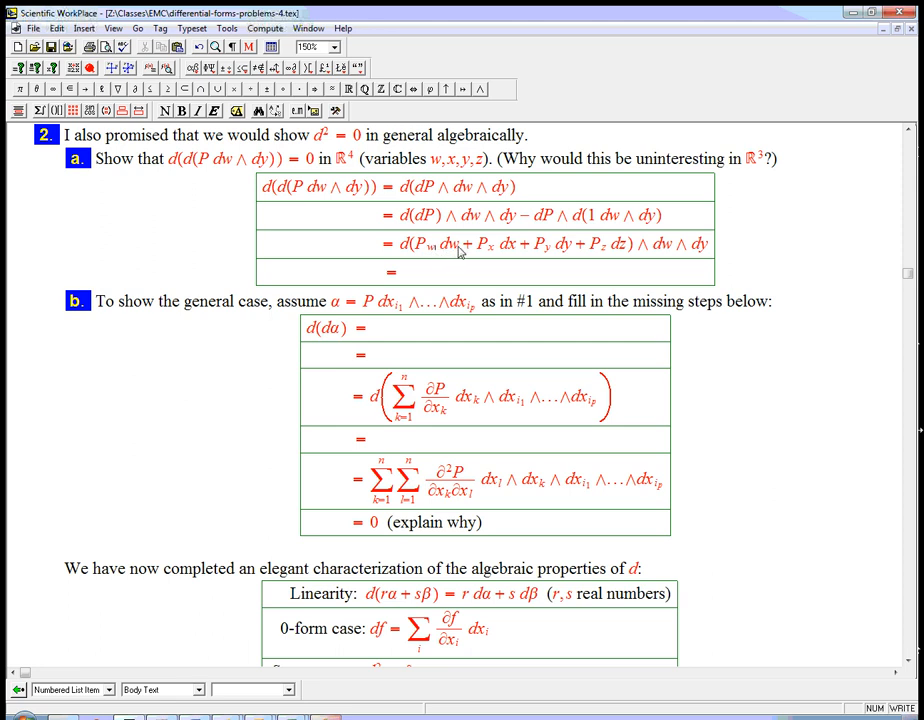
{"action": "mouse_move", "coordinate": [601, 265]}
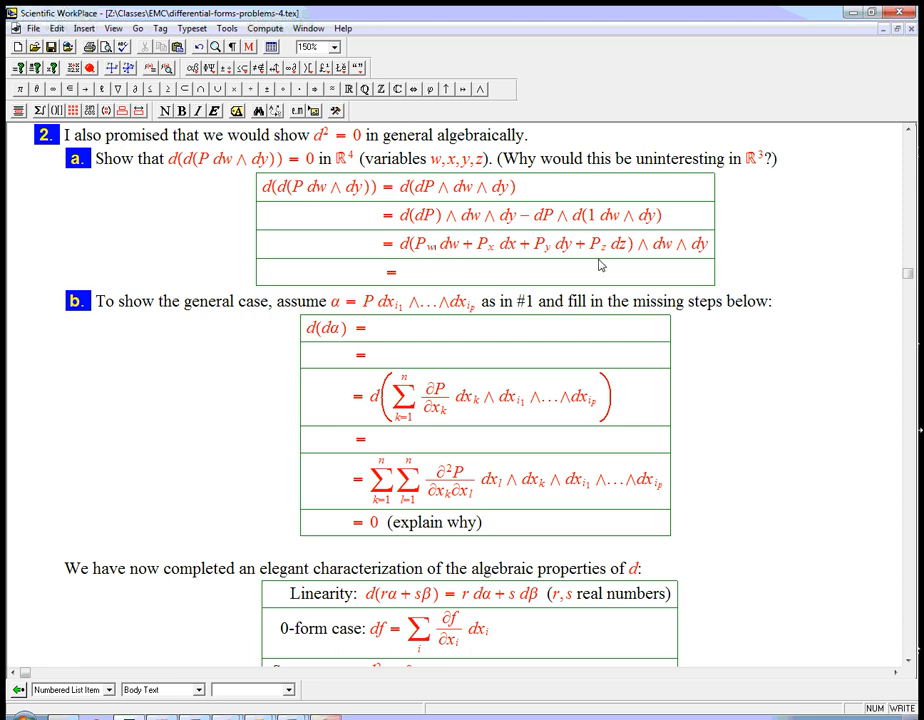
{"action": "mouse_move", "coordinate": [685, 247]}
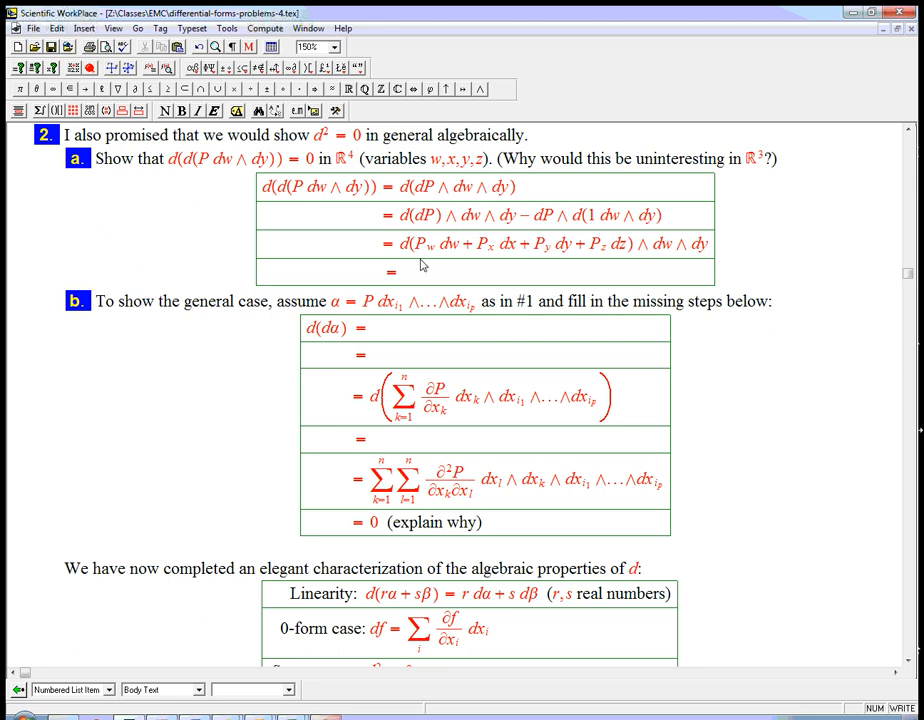
{"action": "mouse_move", "coordinate": [455, 253]}
{"action": "type", "text": " Pxz dx"}
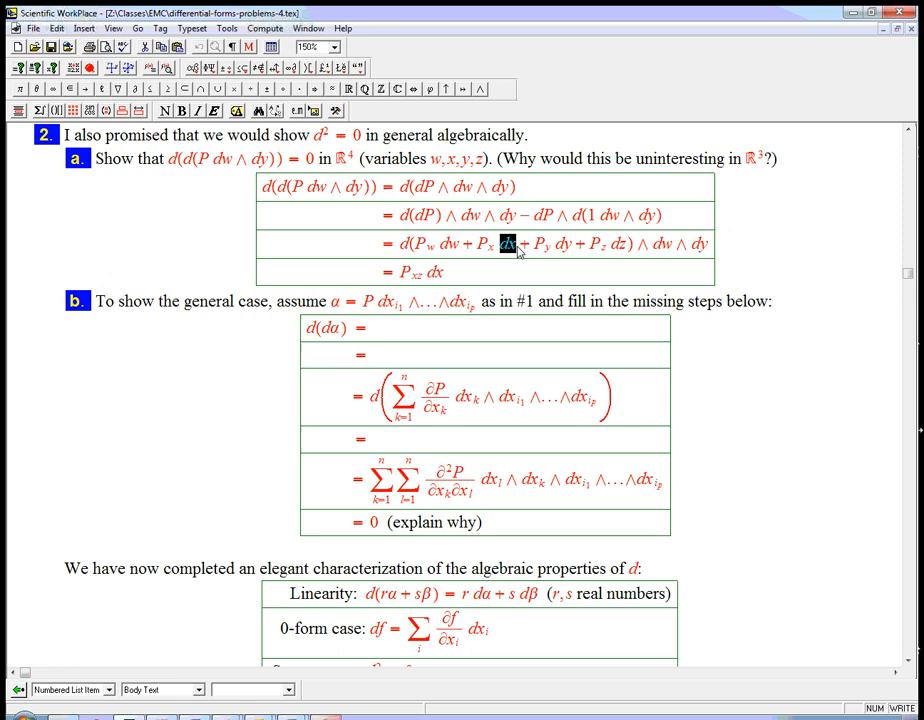
{"action": "mouse_move", "coordinate": [512, 255]}
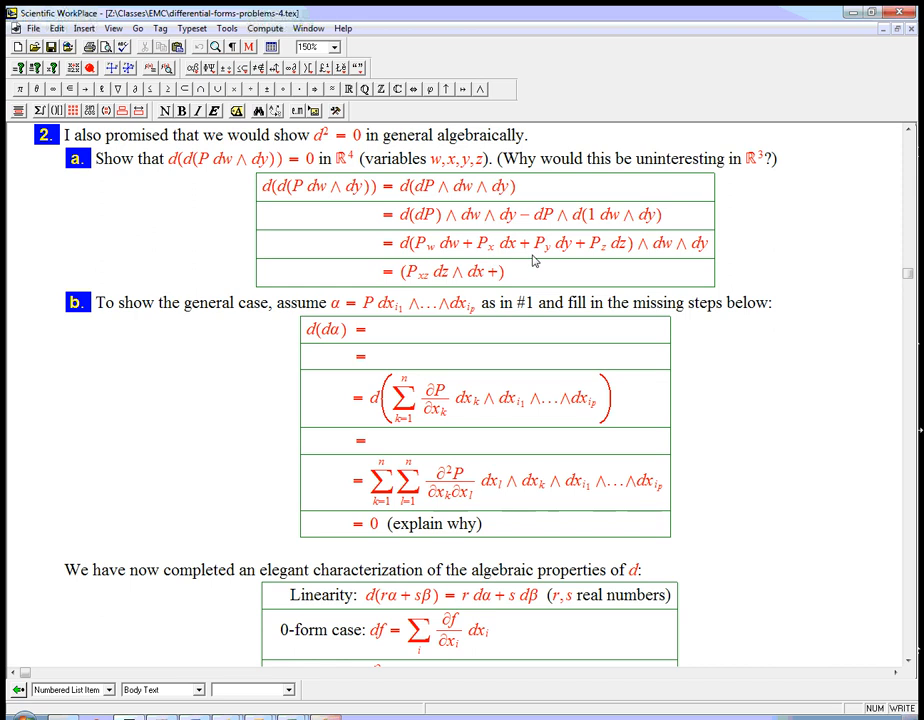
{"action": "mouse_move", "coordinate": [553, 253]}
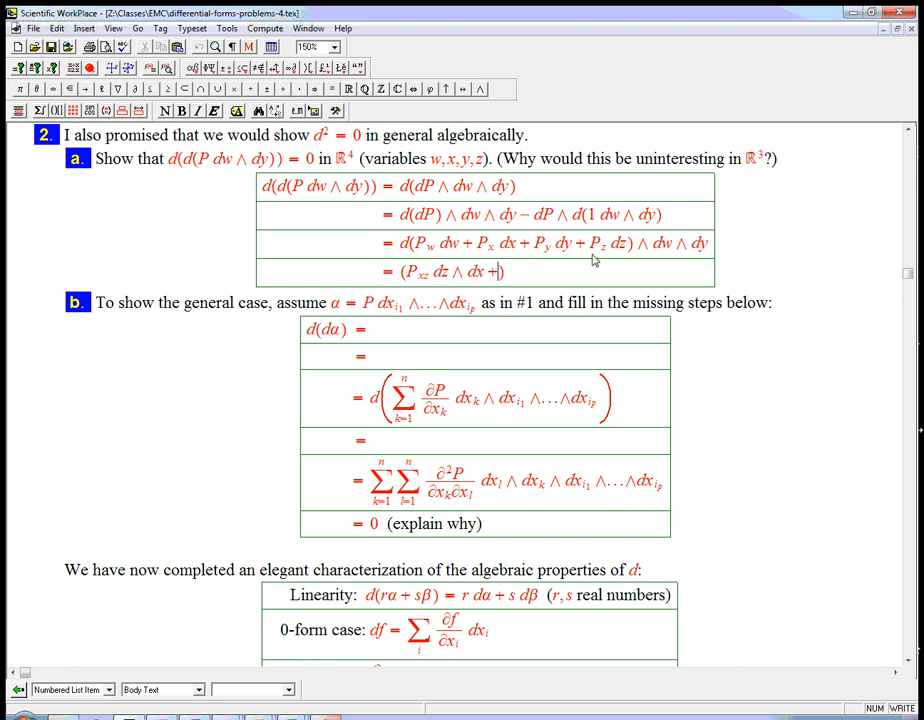
{"action": "mouse_move", "coordinate": [622, 252]}
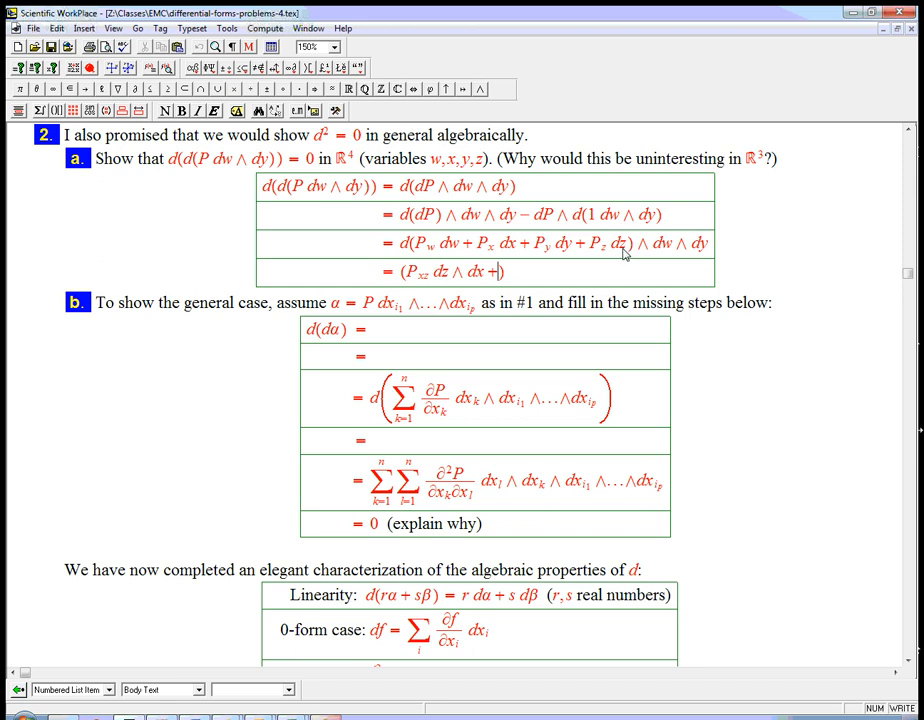
{"action": "mouse_move", "coordinate": [607, 255]}
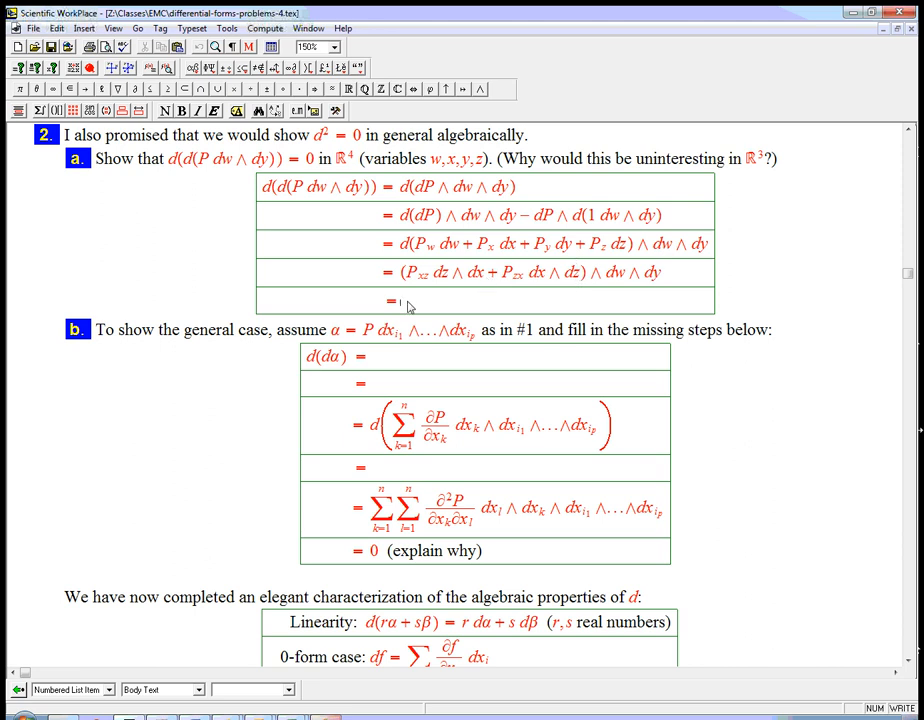
{"action": "type", "text": "0"}
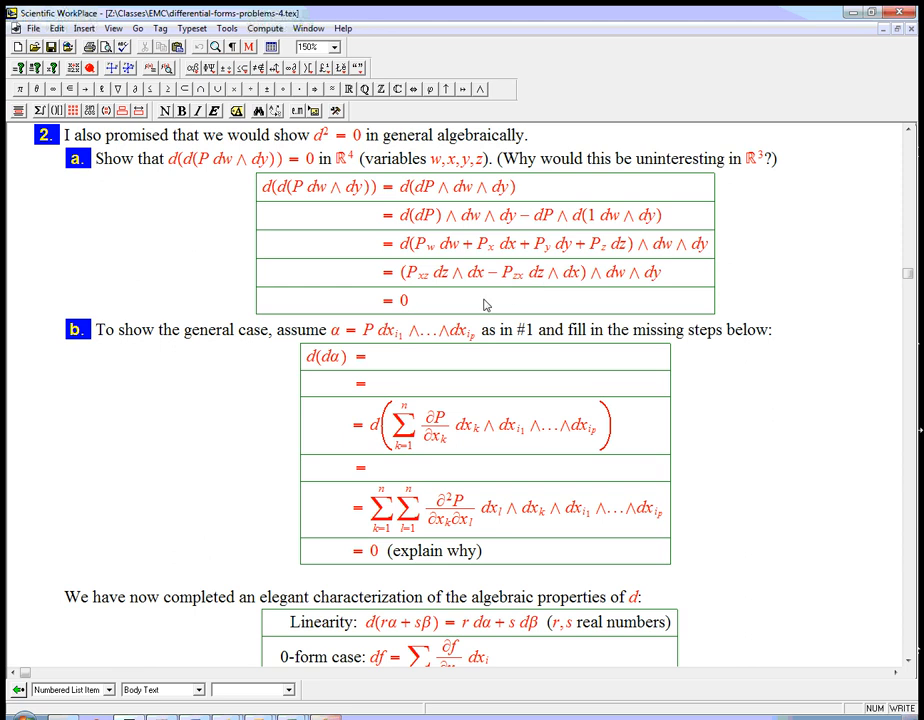
{"action": "mouse_move", "coordinate": [849, 335]}
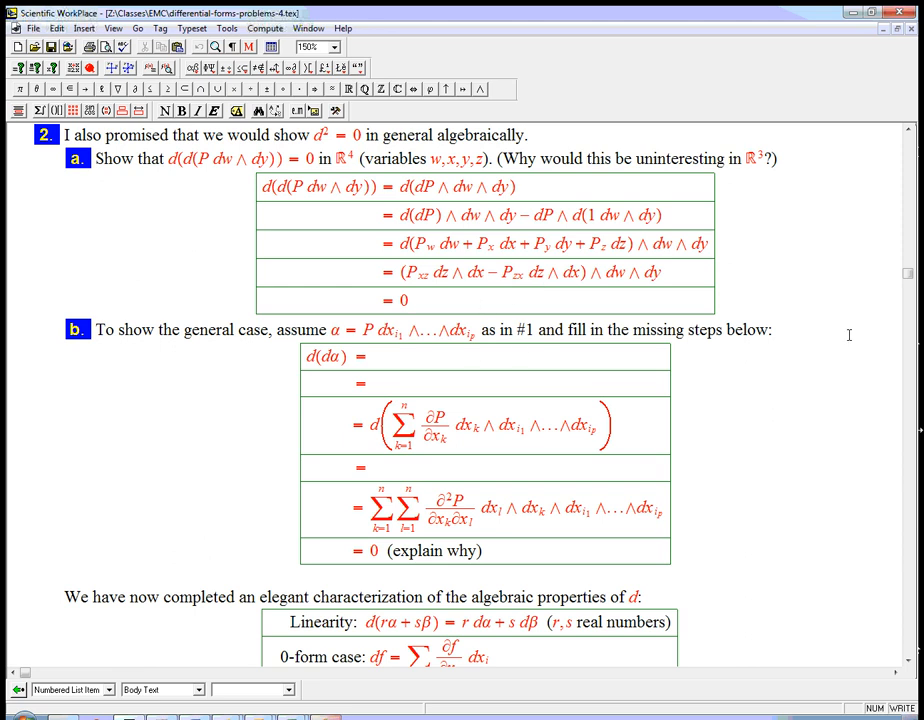
Step: Type d(d(P dx_i1∧…∧dx_ip)) in part b's first blank row and copy its wedge product
{"action": "left_click", "coordinate": [370, 357]}
{"action": "type", "text": " d(d(P dxi1 ∧...∧dxip"}
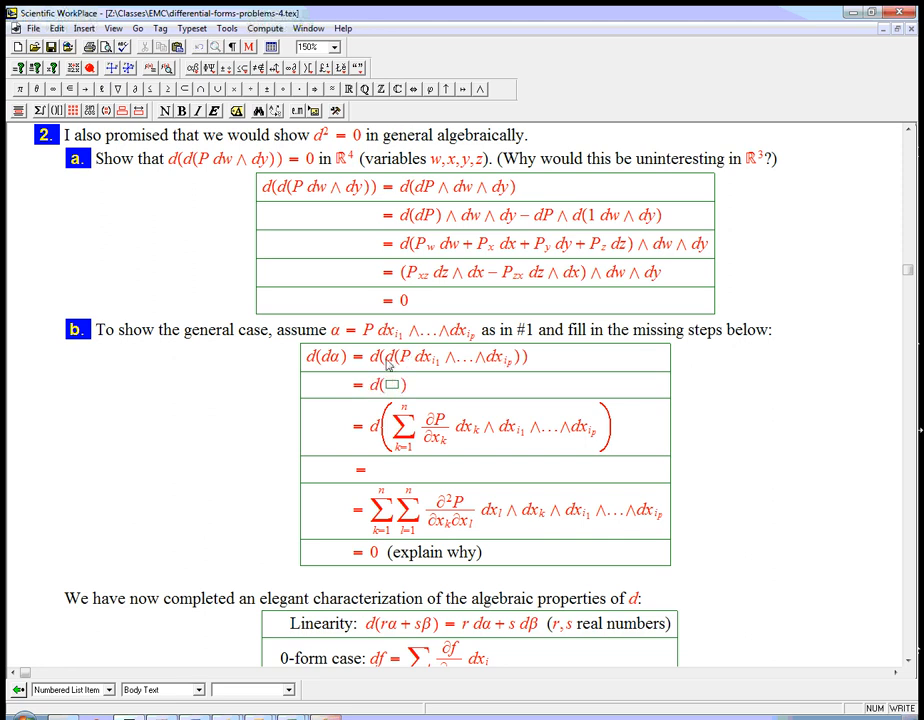
{"action": "type", "text": "P ∧"}
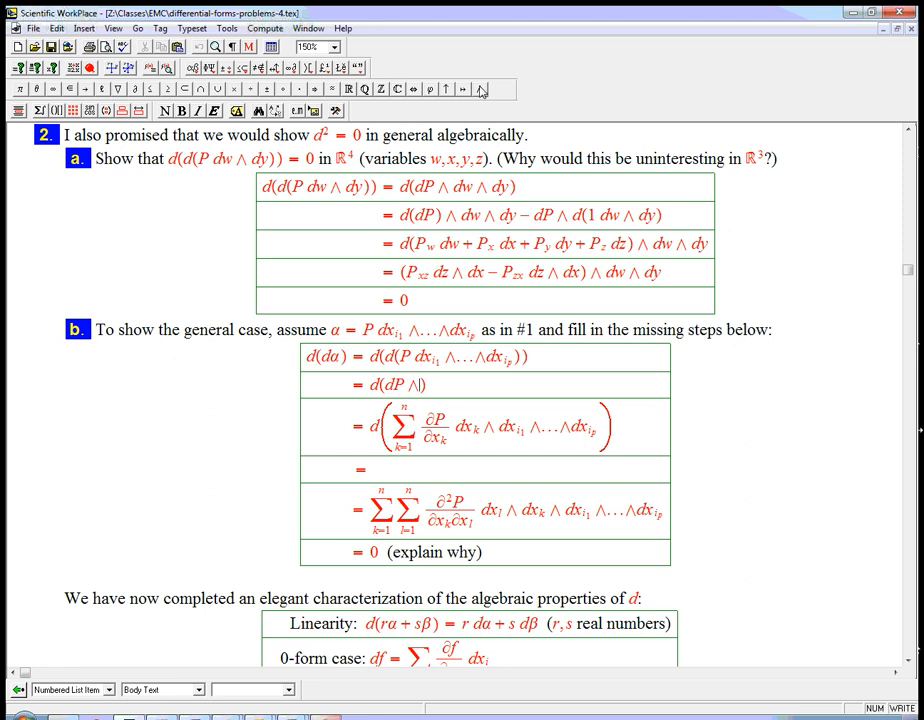
{"action": "double_click", "coordinate": [462, 357]}
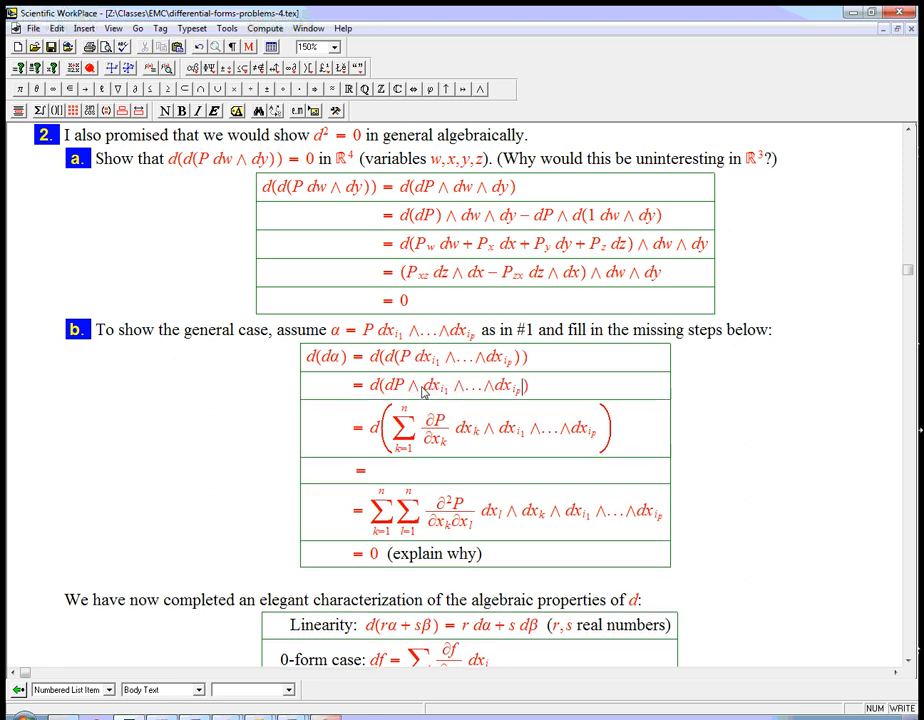
{"action": "mouse_move", "coordinate": [379, 391]}
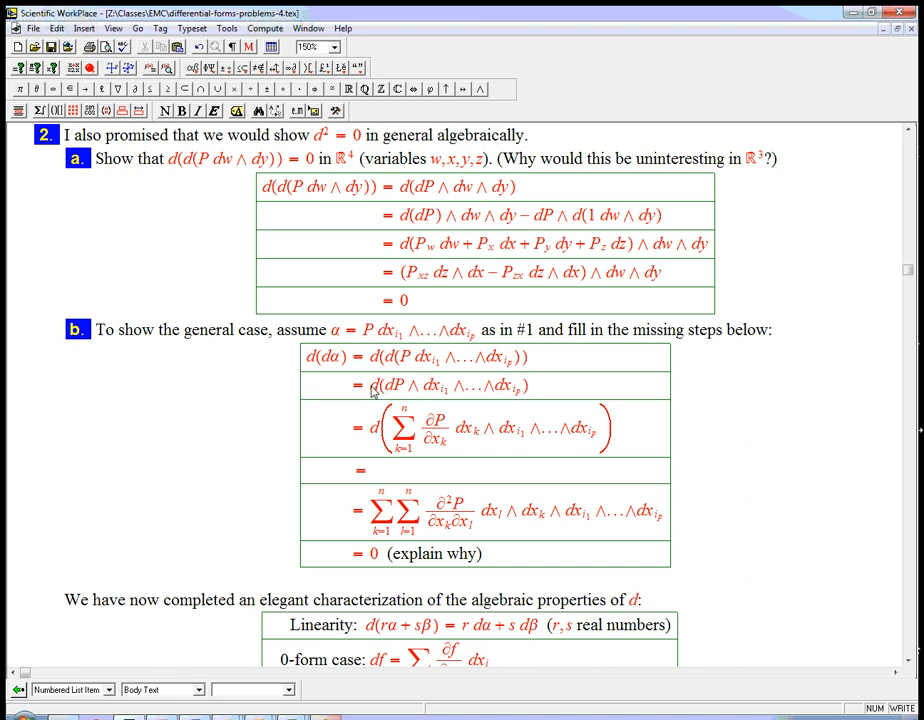
{"action": "mouse_move", "coordinate": [397, 400]}
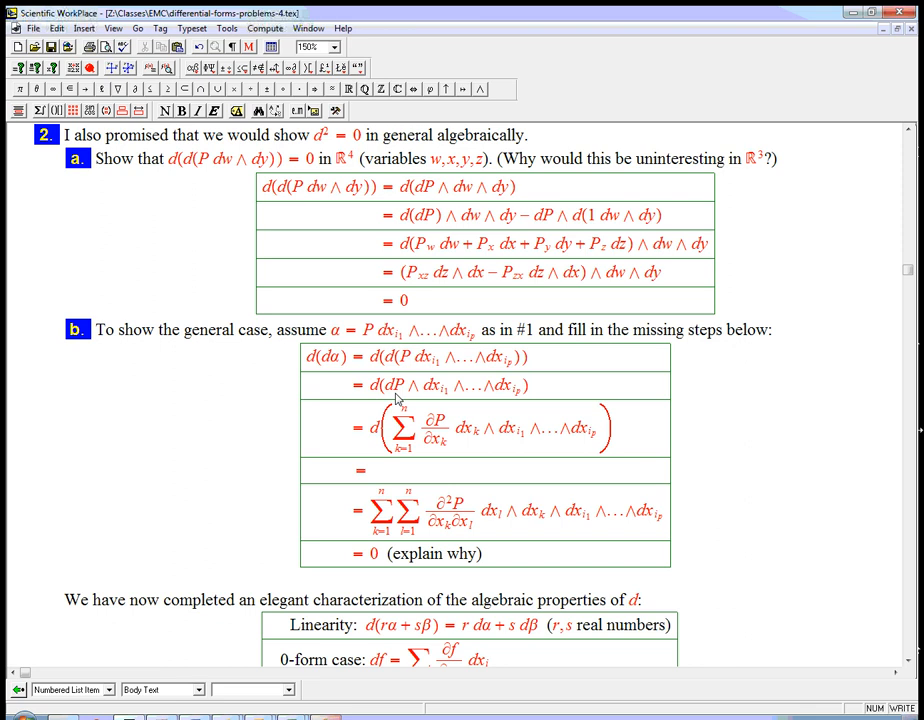
{"action": "mouse_move", "coordinate": [432, 450]}
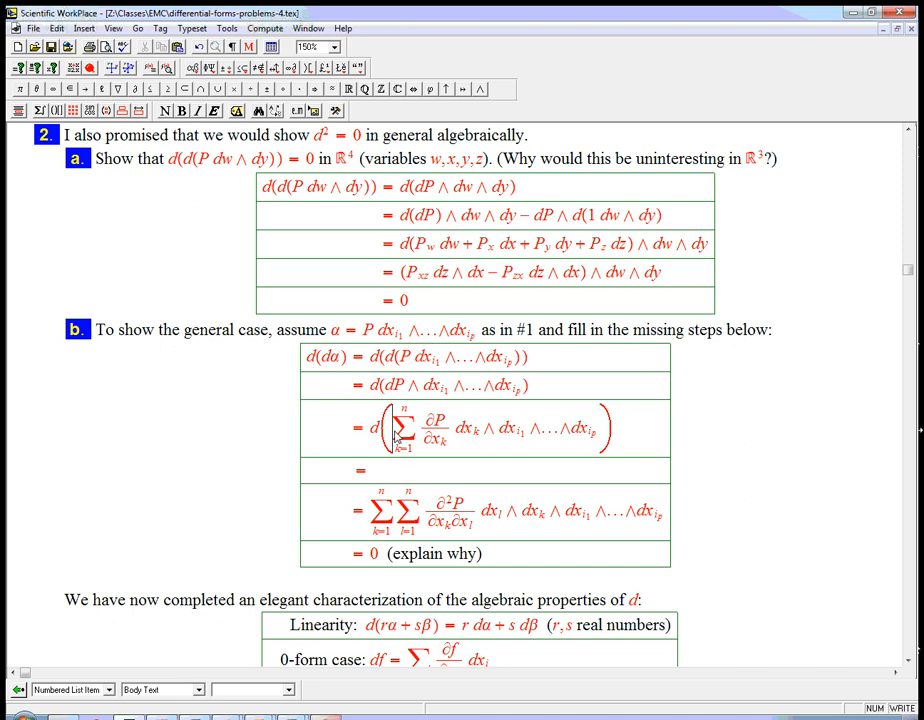
Step: Fill the blank step with the double sum of ∂²P/∂x_k∂x_l and dx_l∧dx_k∧dx_i1∧…∧dx_ip
{"action": "left_click_drag", "start_coordinate": [388, 428], "coordinate": [478, 438]}
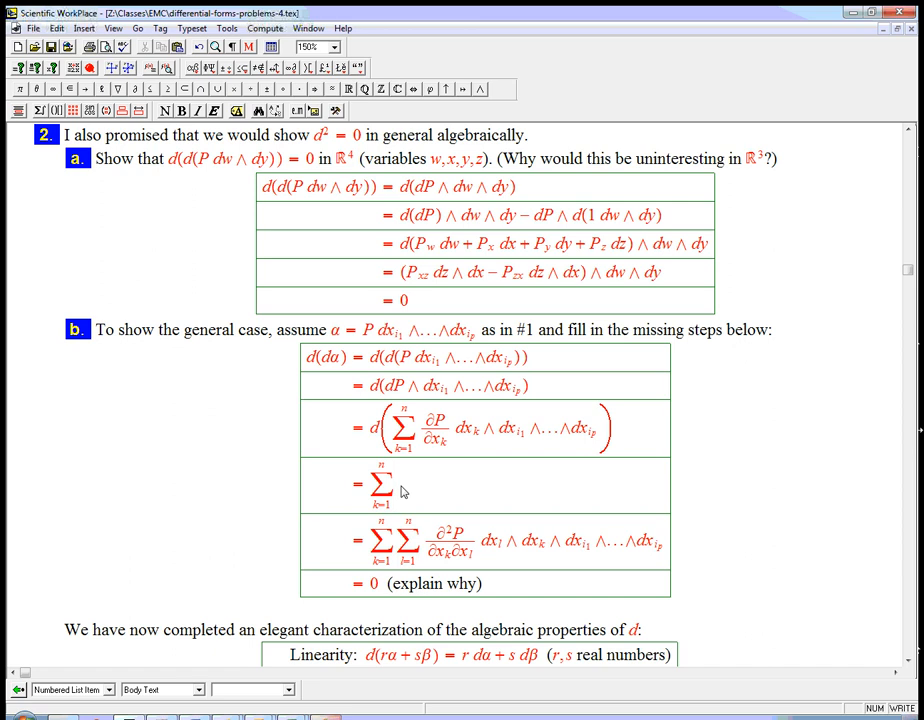
{"action": "mouse_move", "coordinate": [368, 435]}
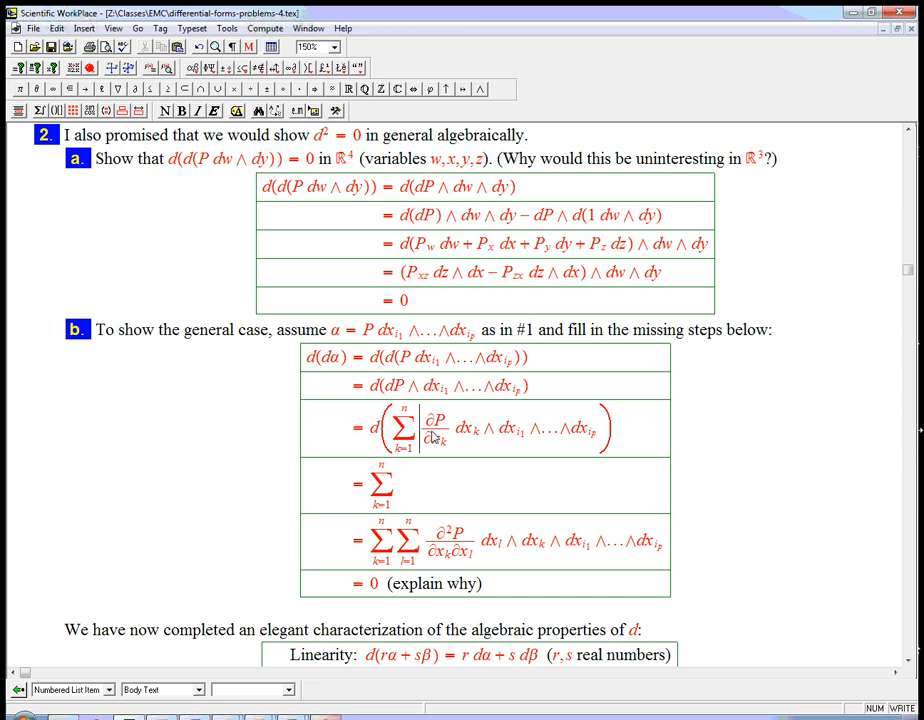
{"action": "double_click", "coordinate": [433, 425]}
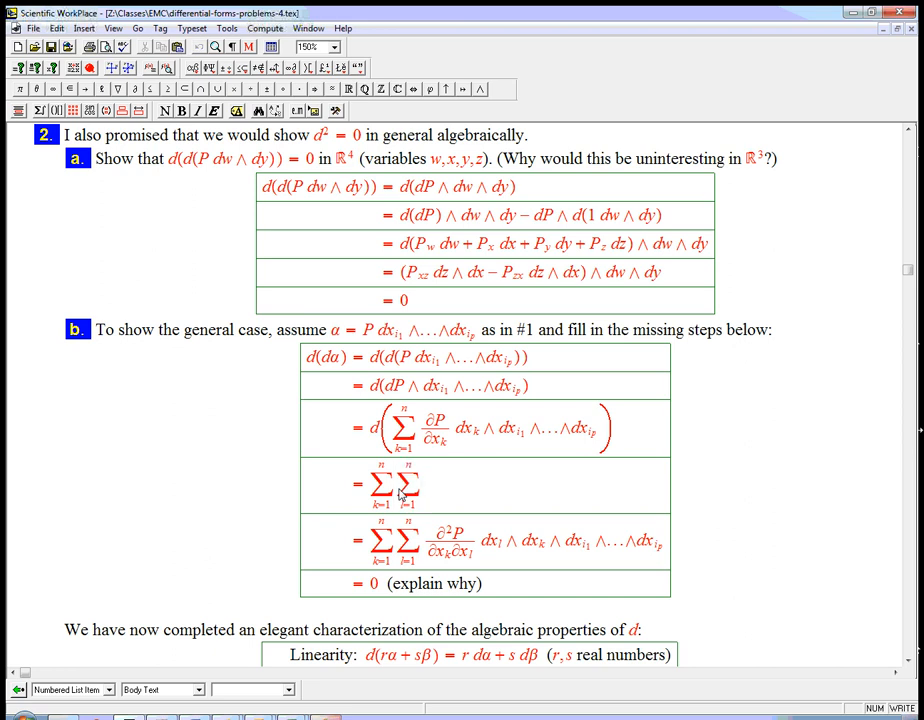
{"action": "left_click", "coordinate": [430, 485]}
{"action": "type", "text": " ∂^2P/(∂x_k∂x_l)"}
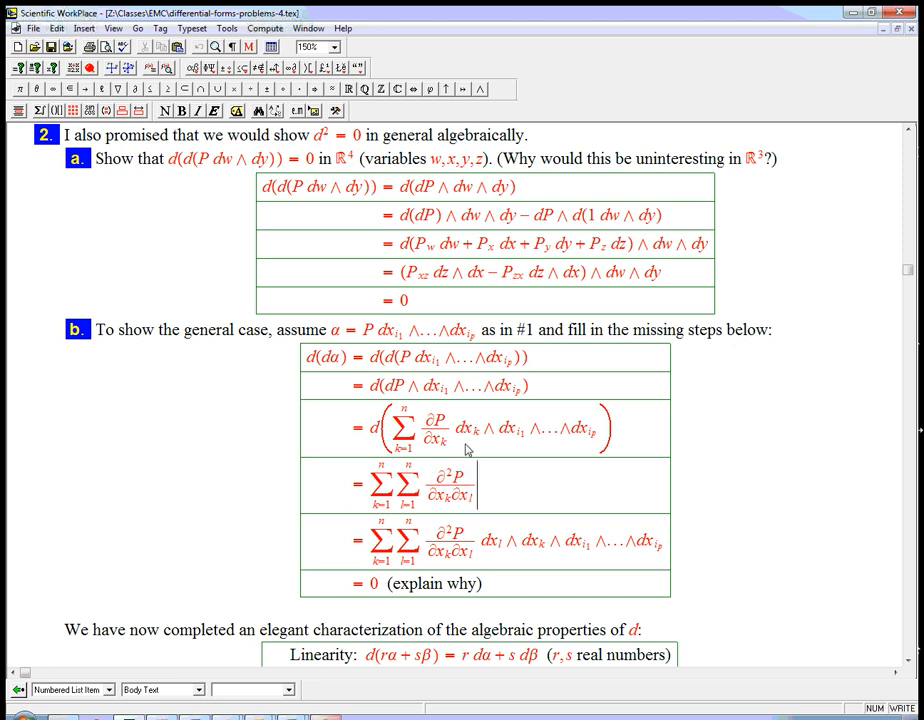
{"action": "double_click", "coordinate": [415, 427]}
{"action": "type", "text": " dx_l ∧ dx_k ∧ dx_{i_1} ∧...∧dx_{i_p}"}
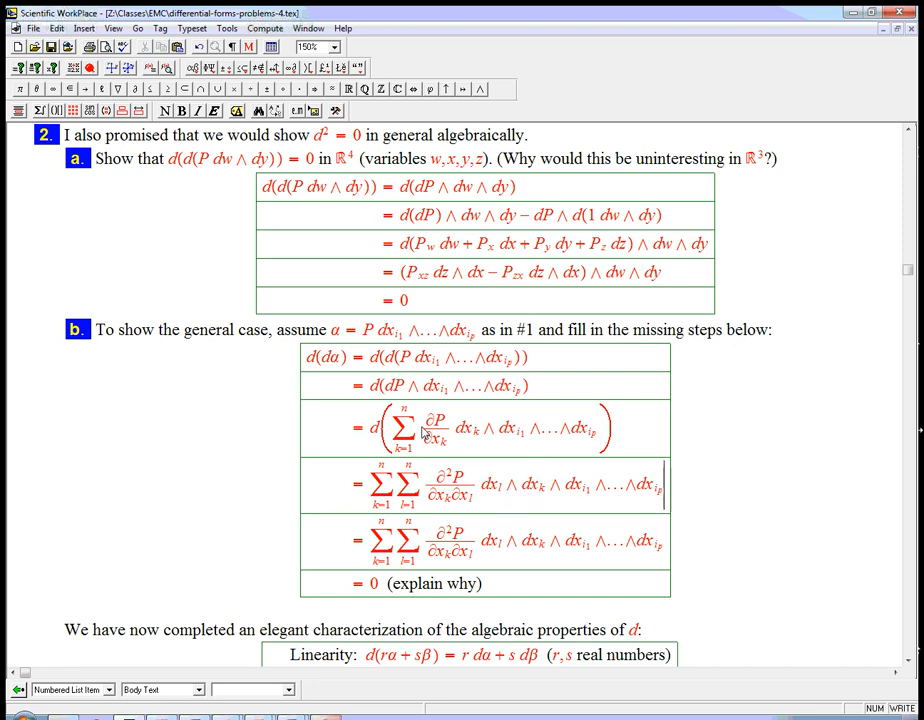
Step: Select the redundant duplicate double-sum line to clear it into an empty step
{"action": "double_click", "coordinate": [434, 427]}
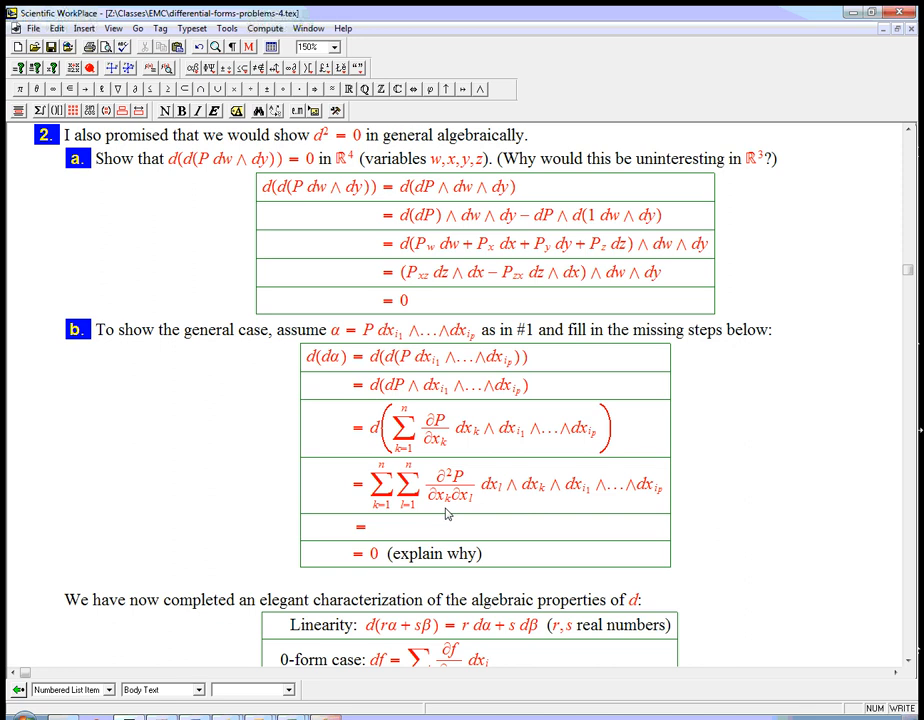
{"action": "mouse_move", "coordinate": [631, 506]}
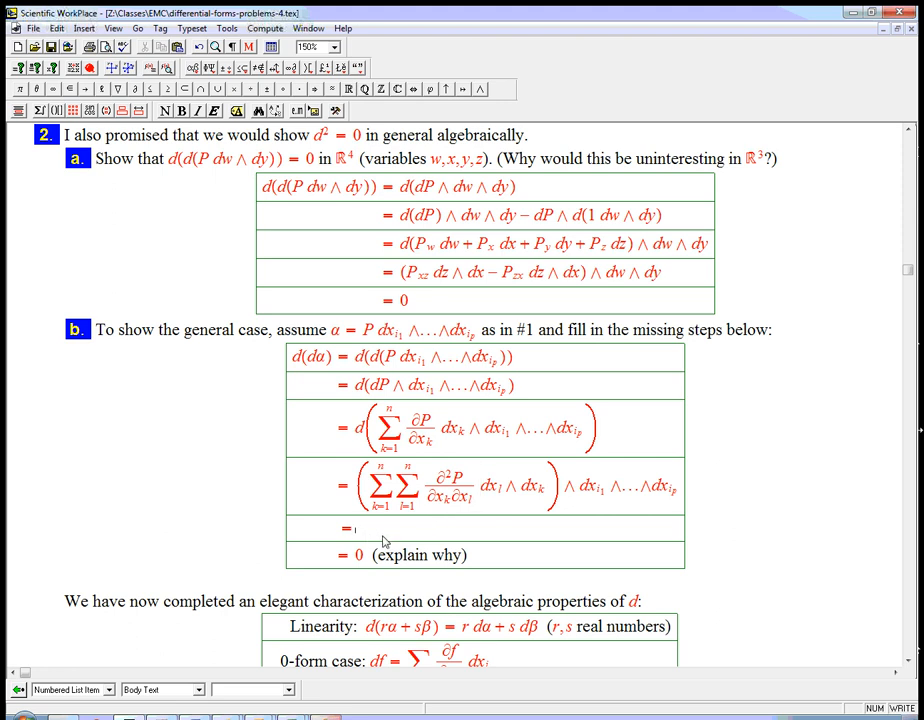
Step: Change the last line's second sum to run over l>k with ∂²P/∂x_l∂x_k
{"action": "left_click", "coordinate": [360, 530]}
{"action": "type", "text": " ∑_{k<l}"}
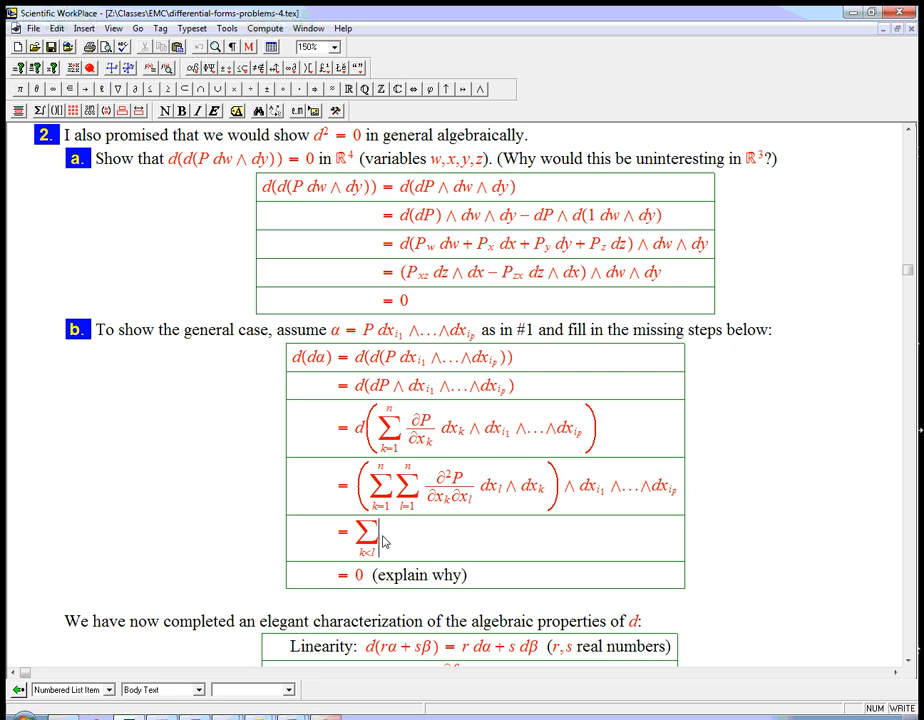
{"action": "left_click_drag", "start_coordinate": [425, 487], "coordinate": [545, 487]}
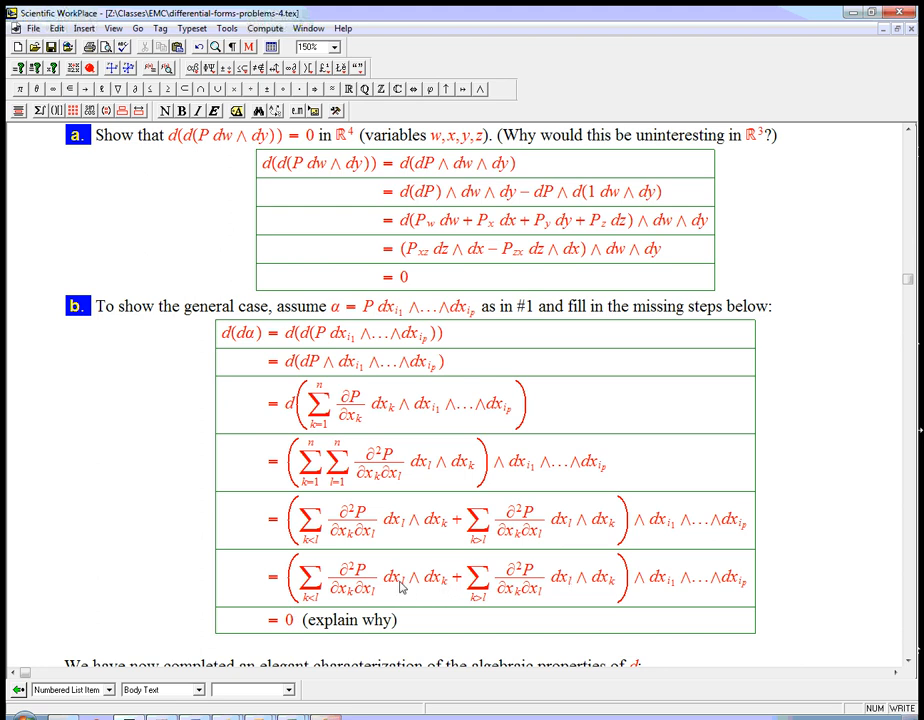
{"action": "mouse_move", "coordinate": [546, 601]}
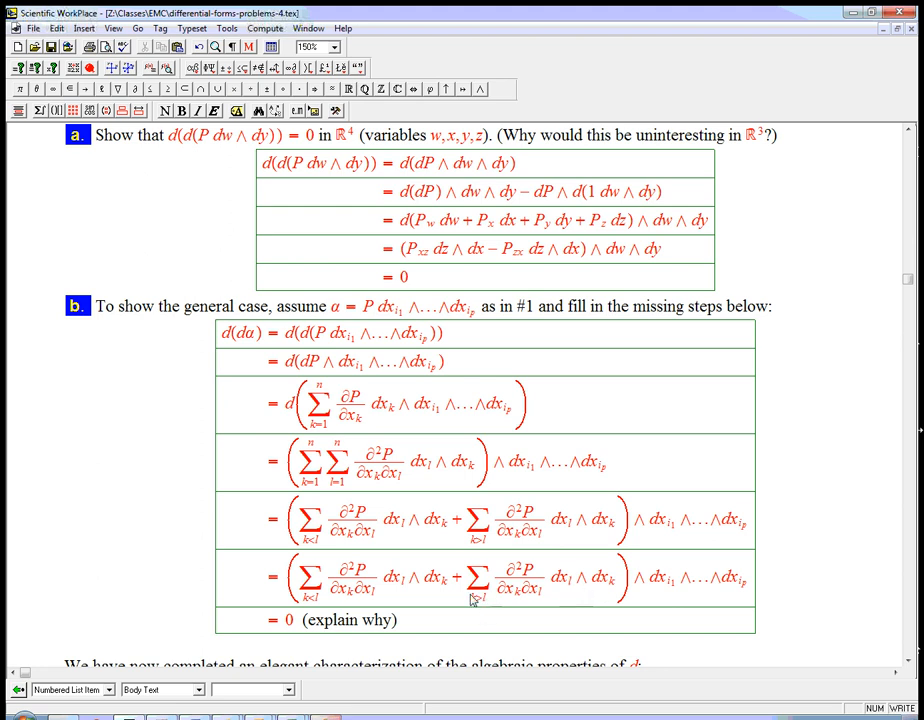
{"action": "mouse_move", "coordinate": [577, 593]}
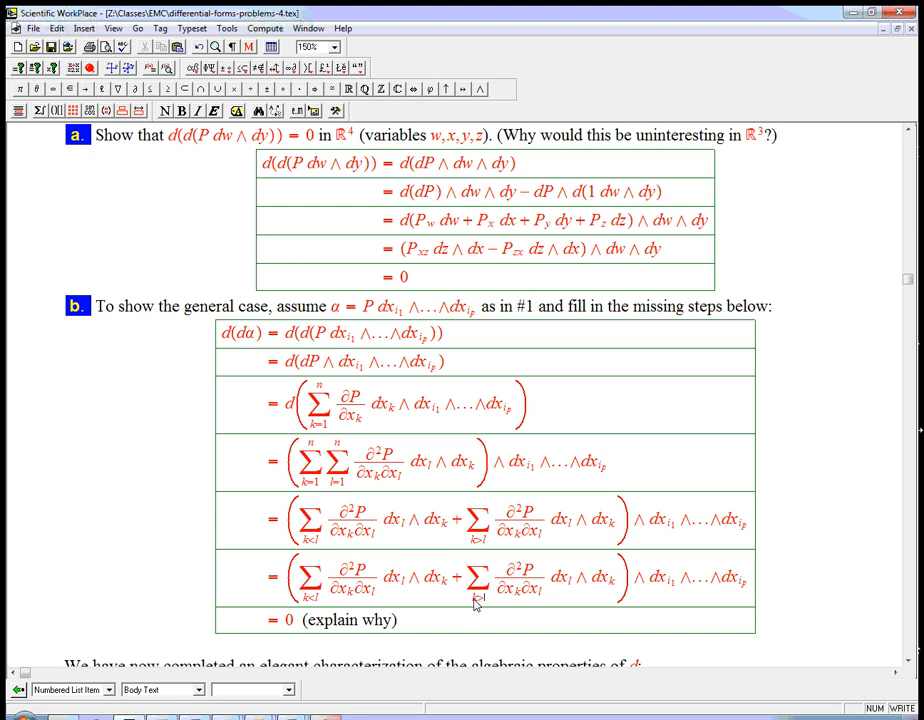
{"action": "mouse_move", "coordinate": [569, 590]}
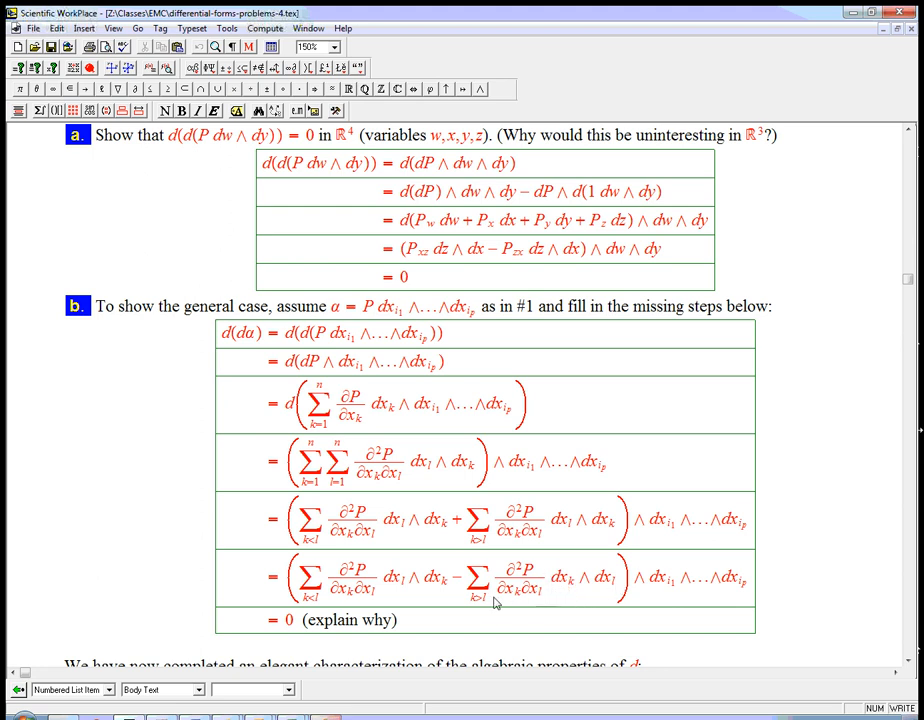
{"action": "mouse_move", "coordinate": [620, 580]}
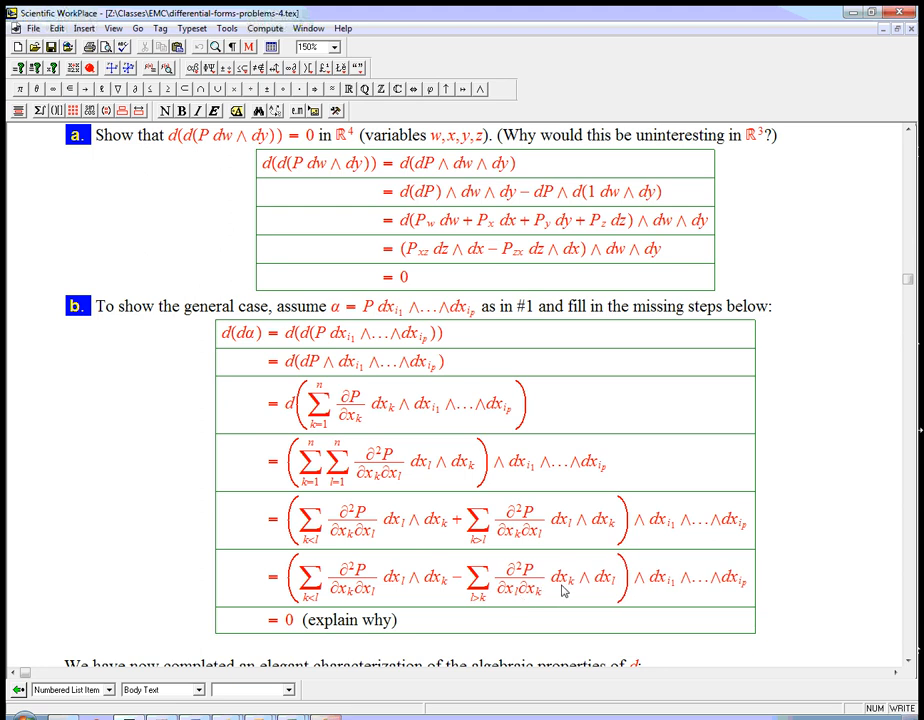
Step: Rewrite the last sum's wedge product as dx_l ∧ dx_k
{"action": "left_click", "coordinate": [610, 578]}
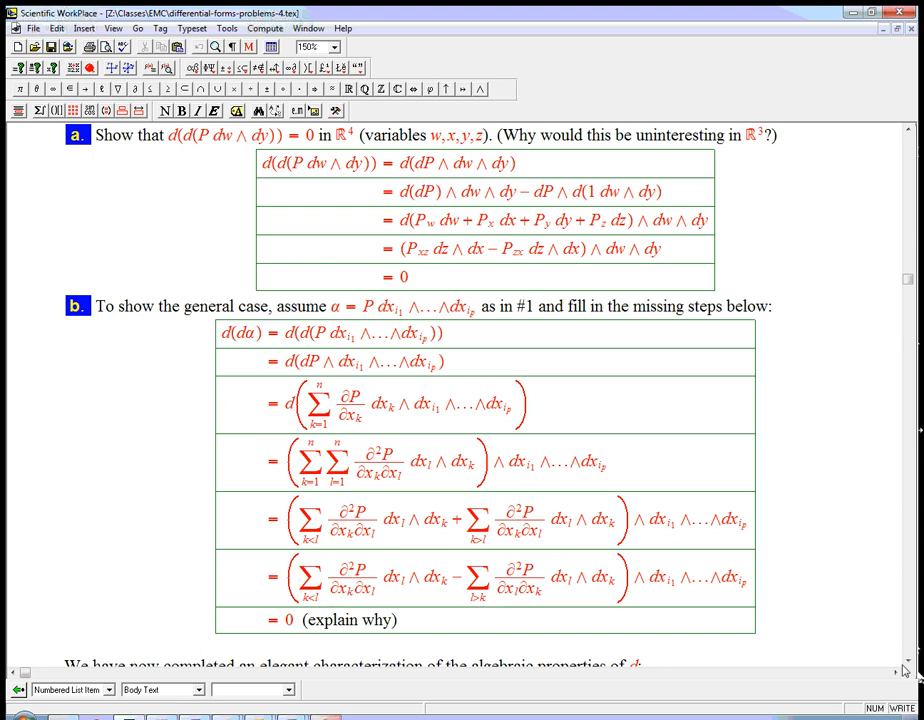
{"action": "scroll", "scroll_direction": "down", "scroll_amount": 3}
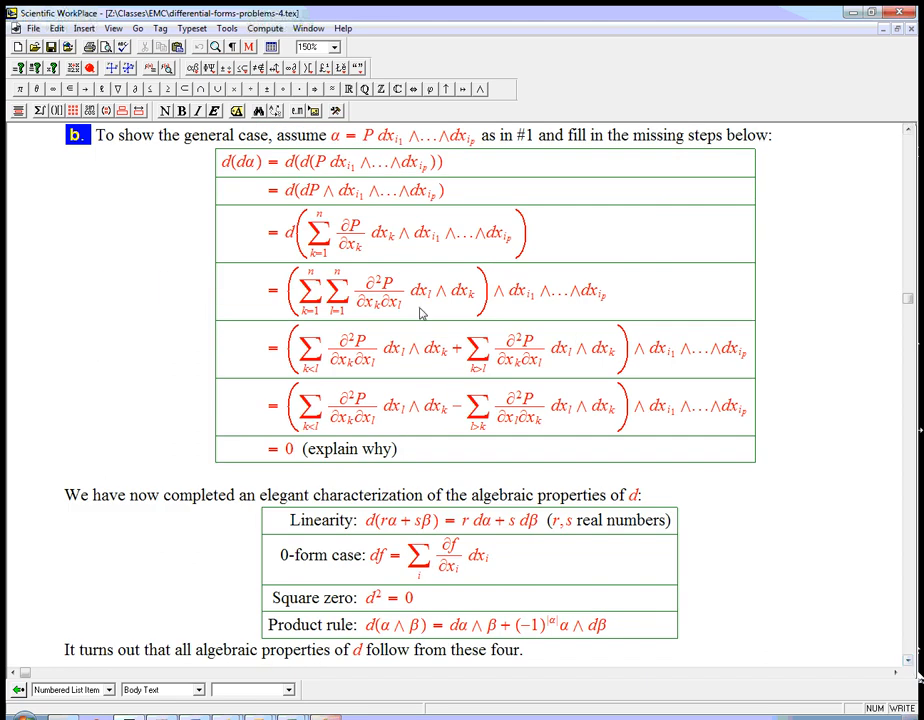
{"action": "mouse_move", "coordinate": [443, 303]}
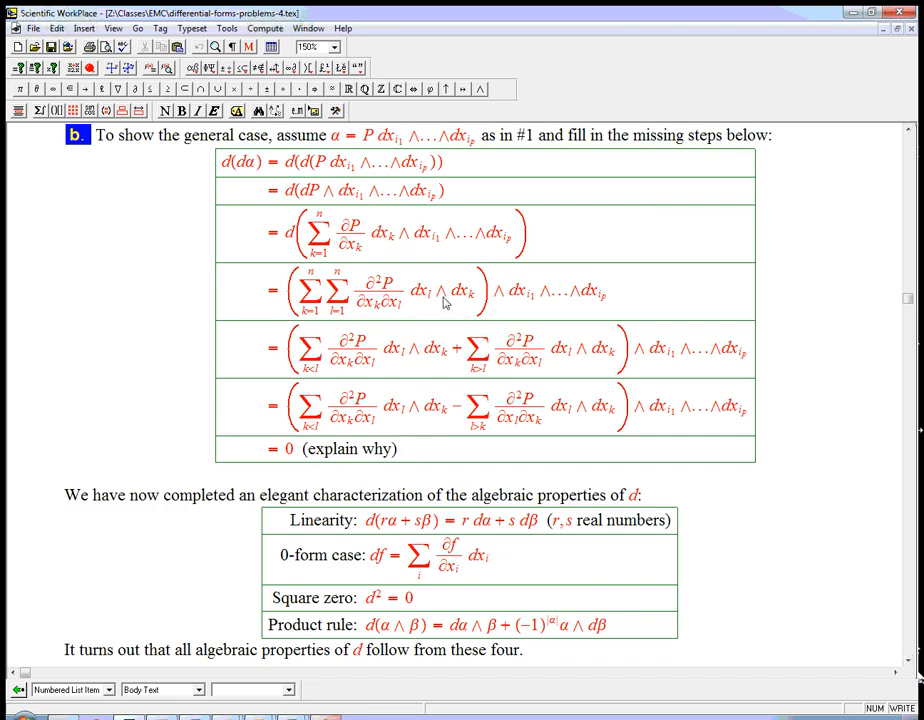
{"action": "mouse_move", "coordinate": [604, 360]}
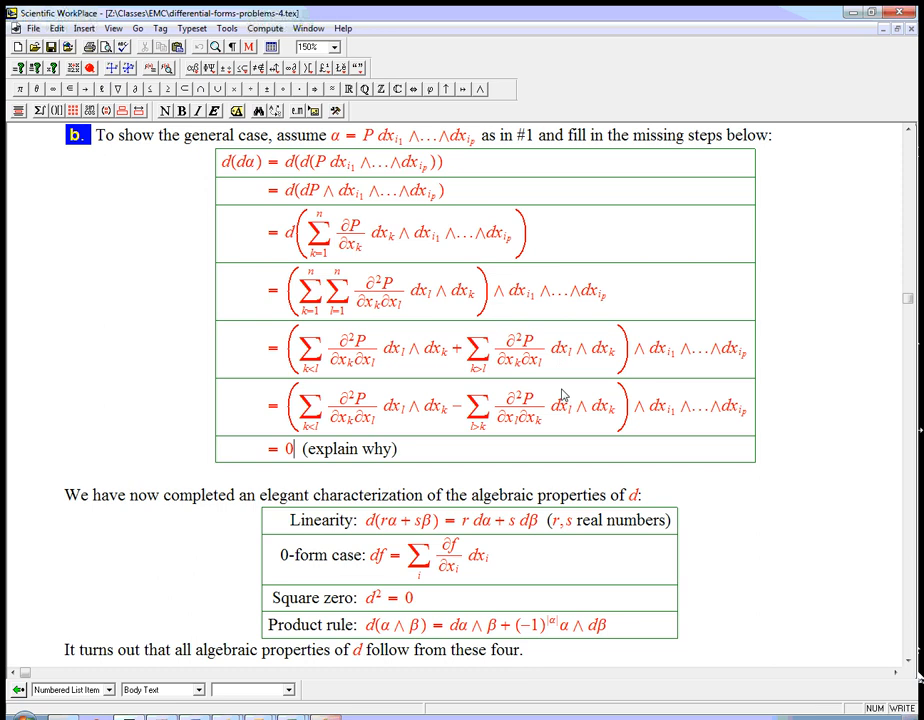
{"action": "mouse_move", "coordinate": [652, 589]}
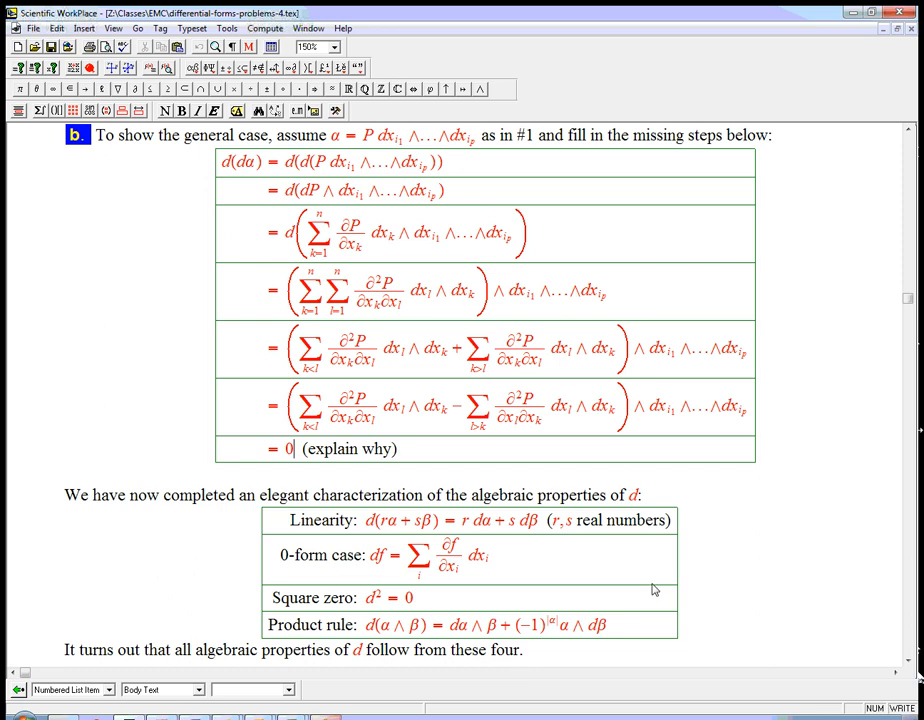